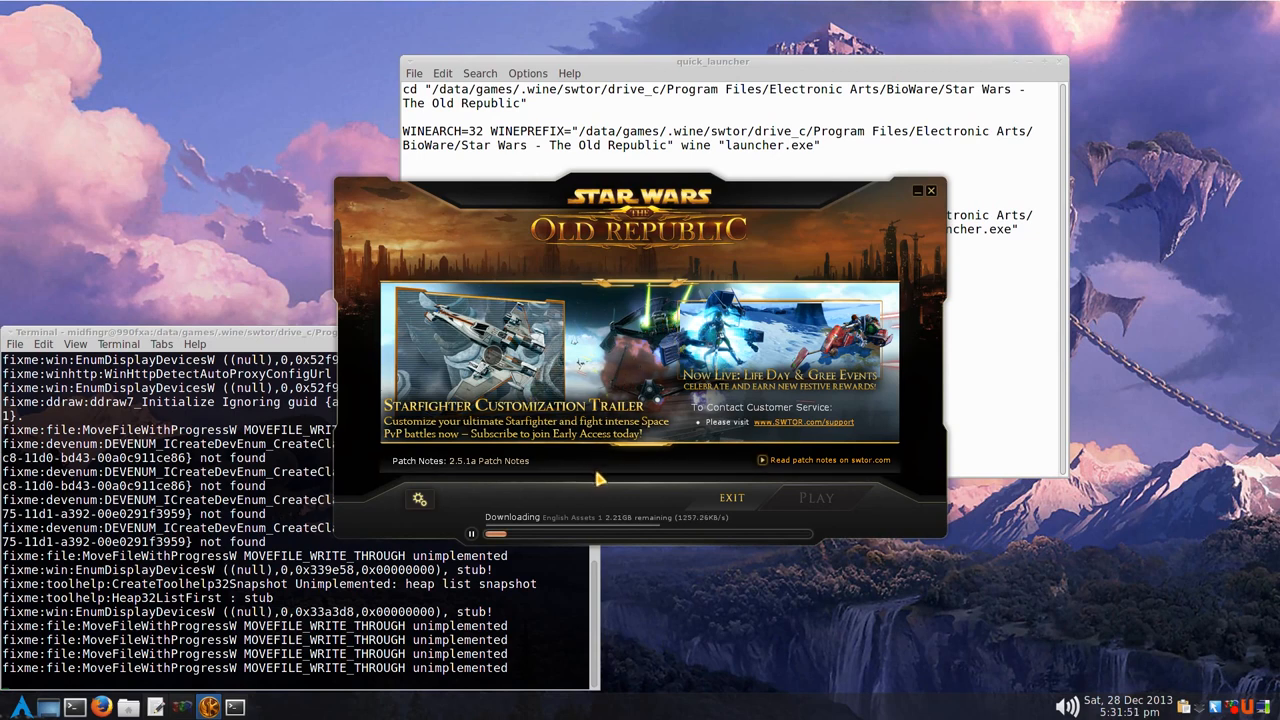
mouse_move(708, 547)
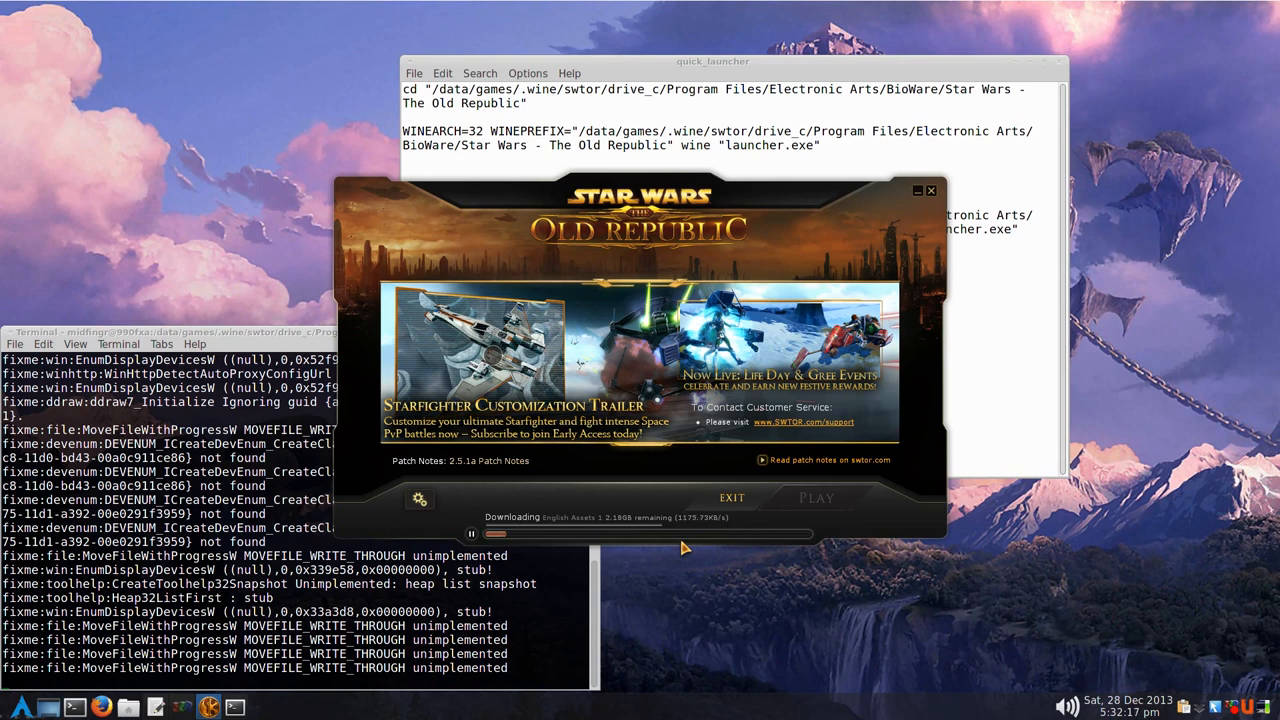
mouse_move(698, 540)
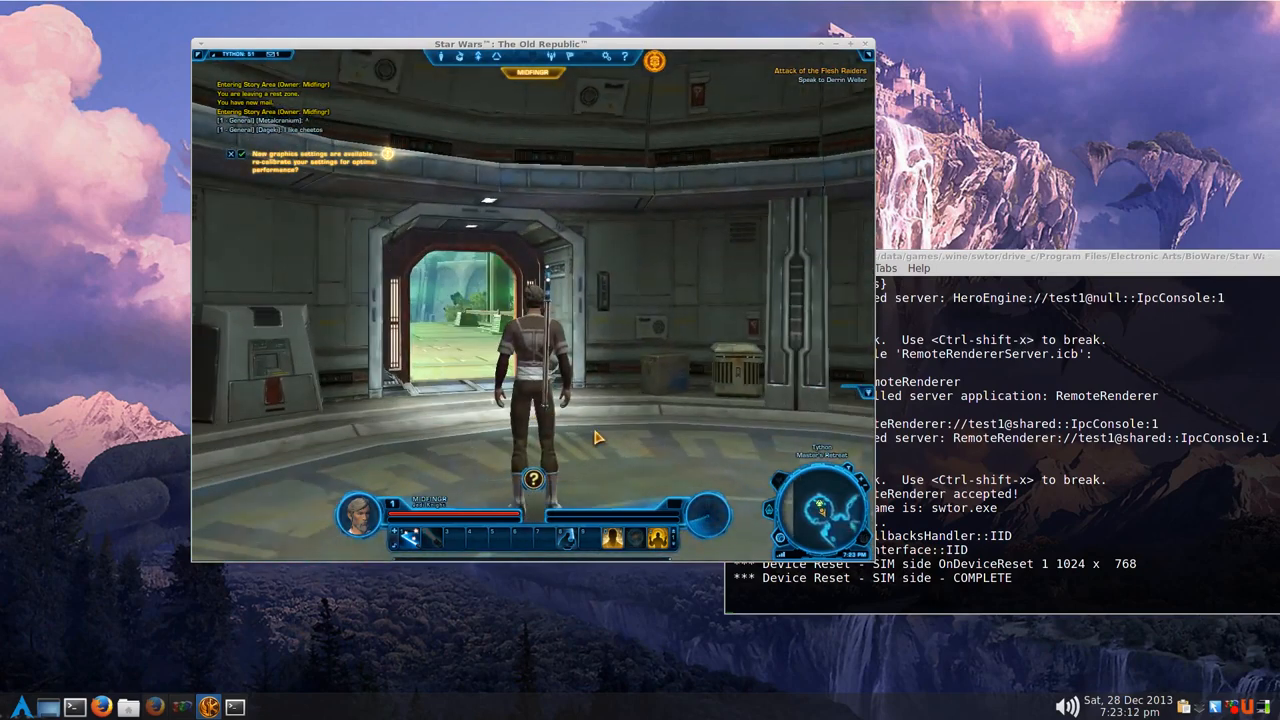
mouse_move(688, 468)
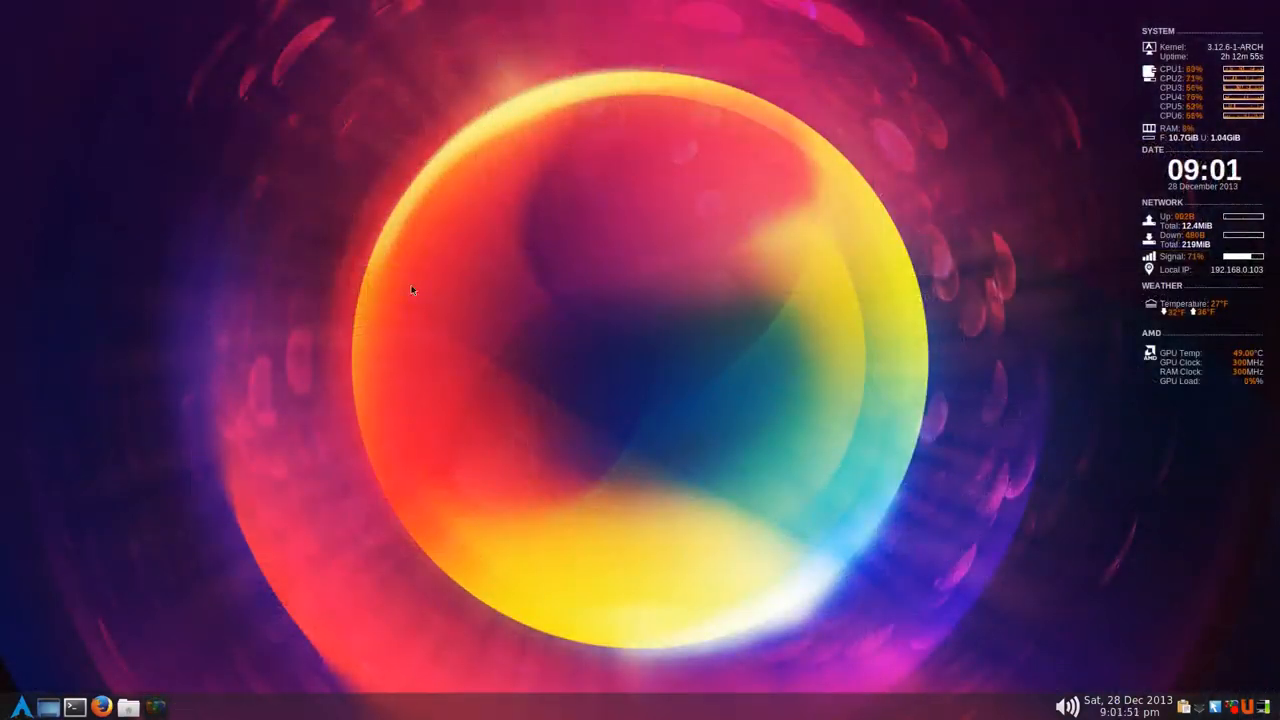
mouse_move(177, 621)
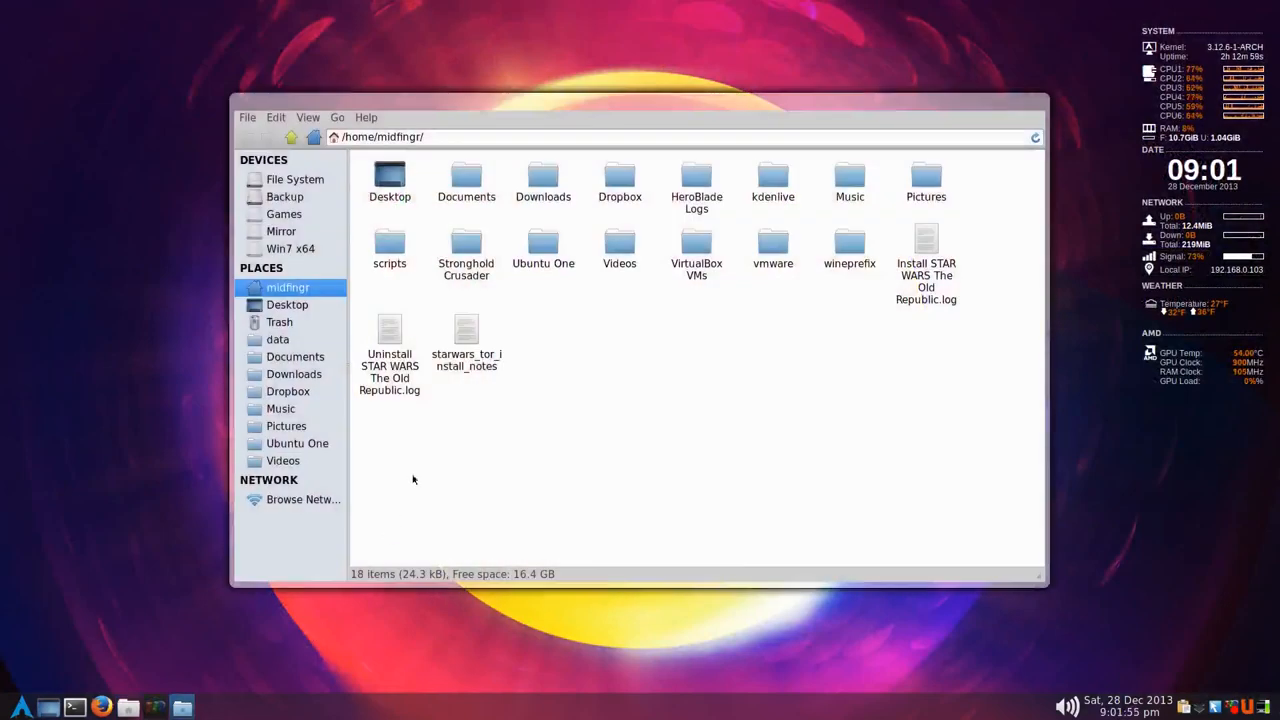
- Open starwars_tor_install_notes from the home folder in Leafpad
click(466, 340)
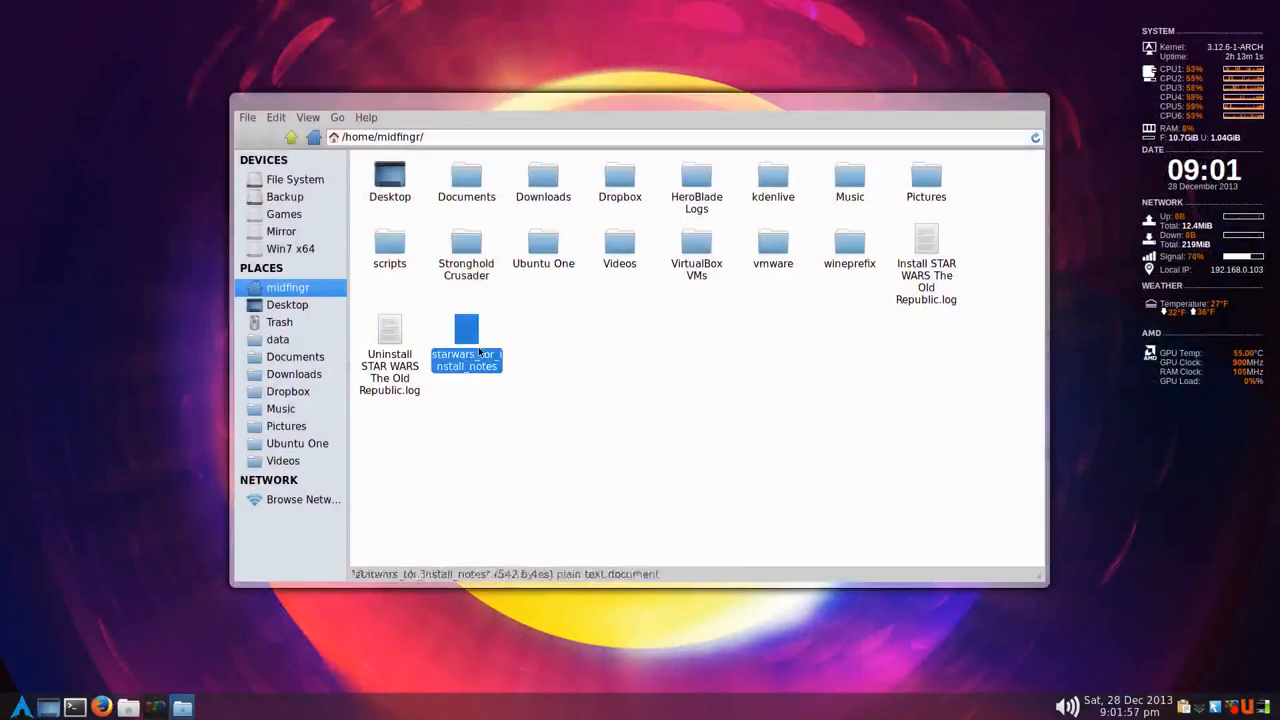
double_click(466, 336)
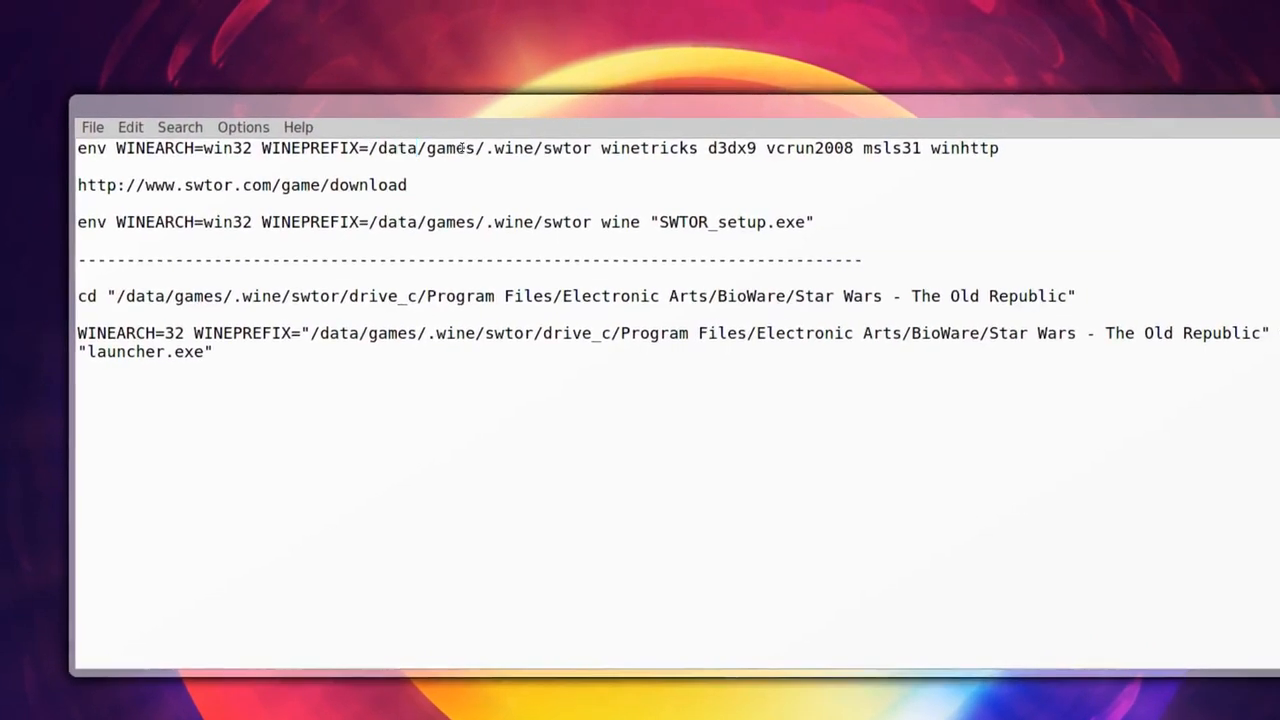
- Review the winetricks line's words, including vcrun2008, and change the prefix from swtor to swtor2
double_click(455, 147)
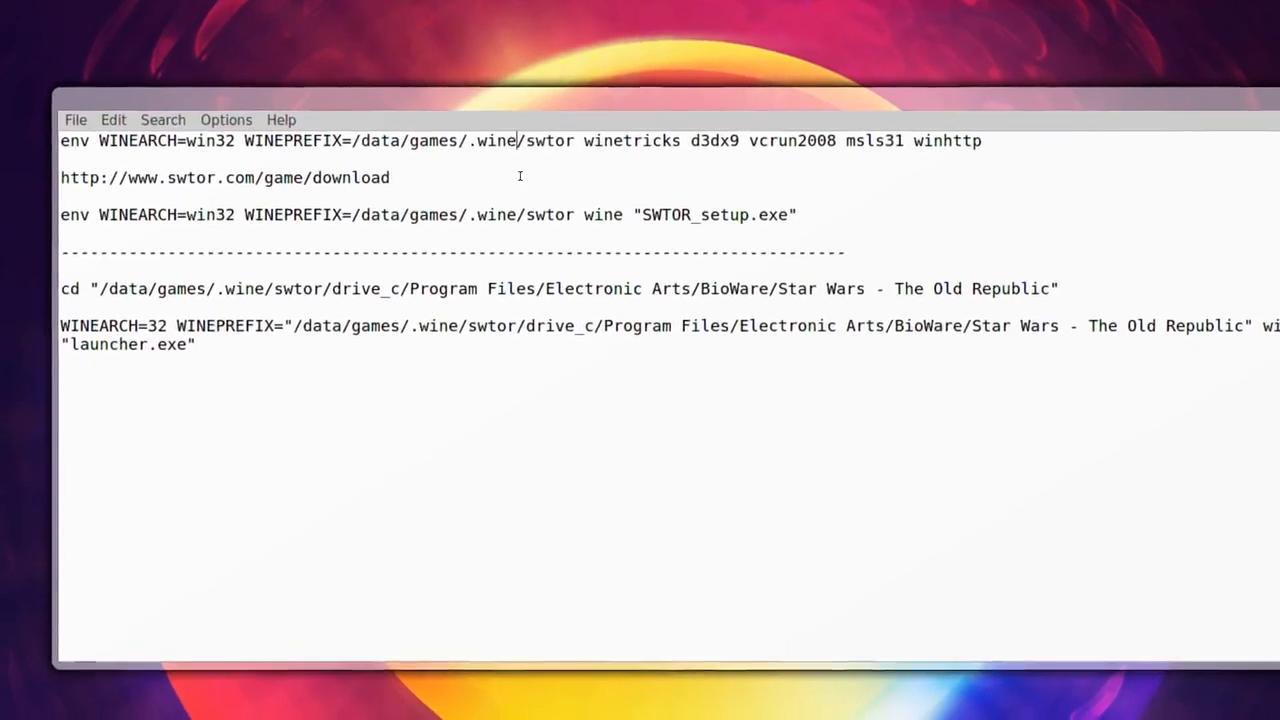
double_click(540, 147)
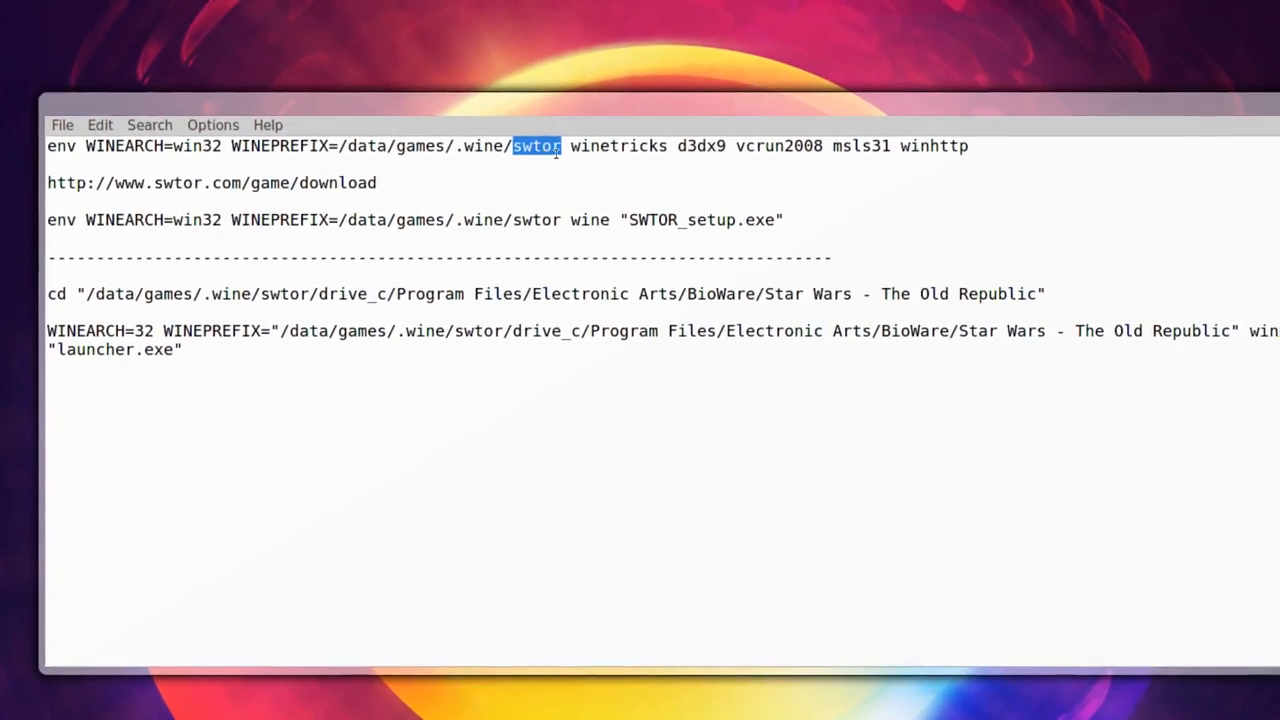
double_click(618, 147)
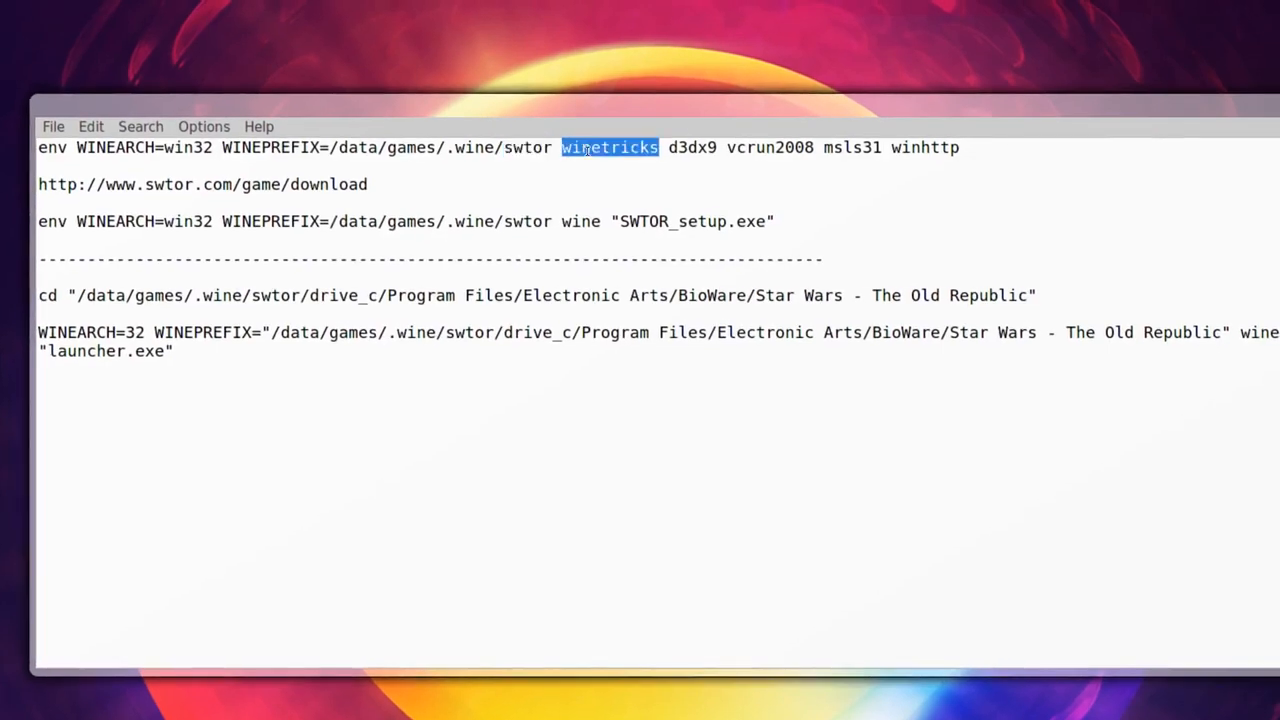
double_click(726, 147)
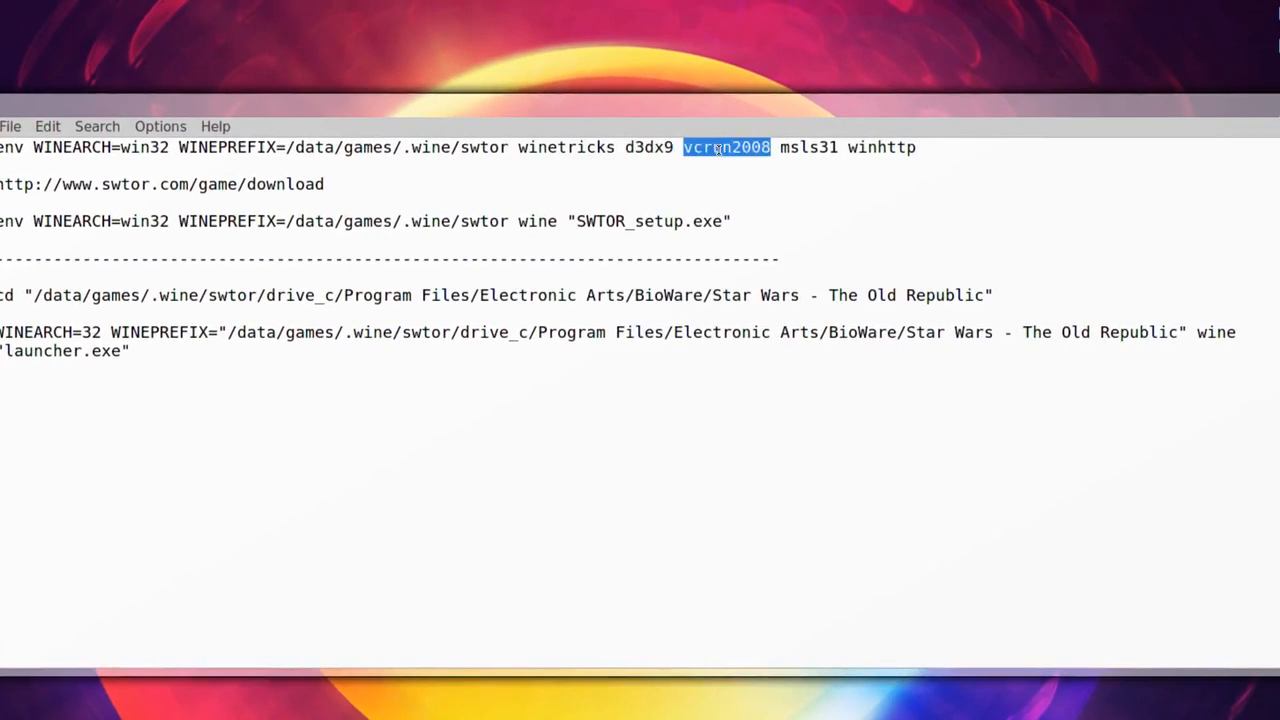
double_click(787, 147)
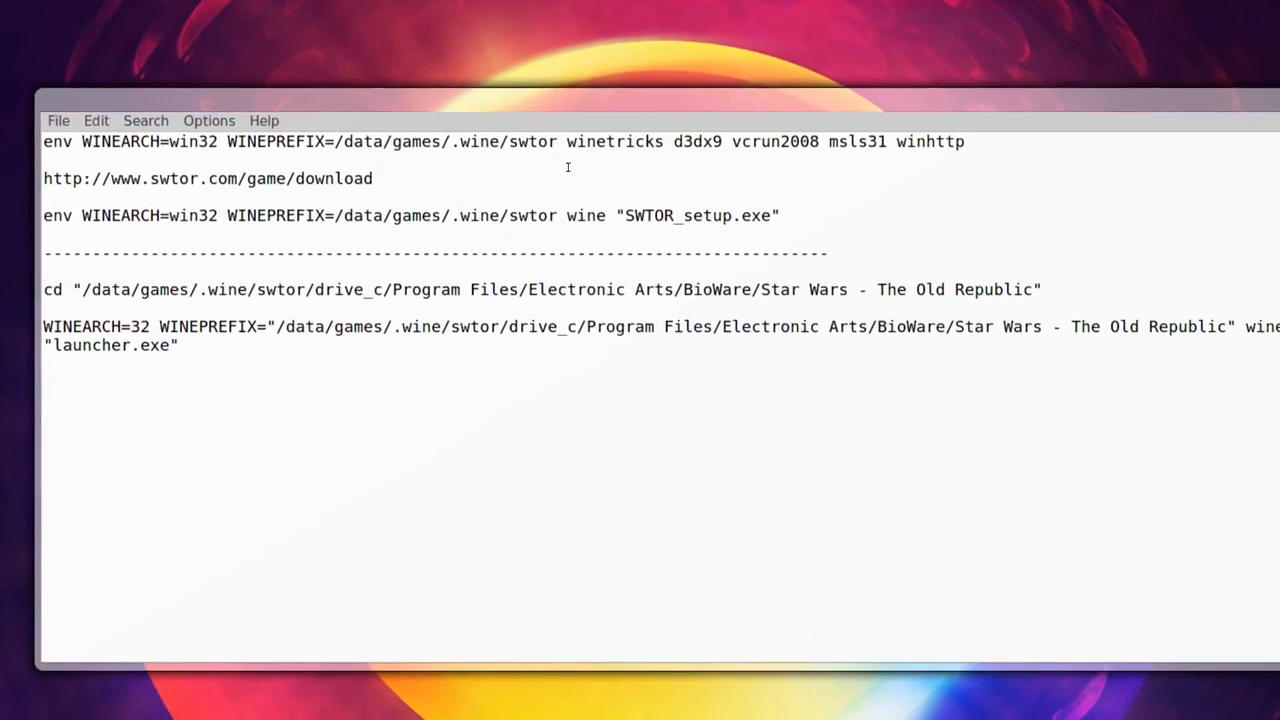
text(2)
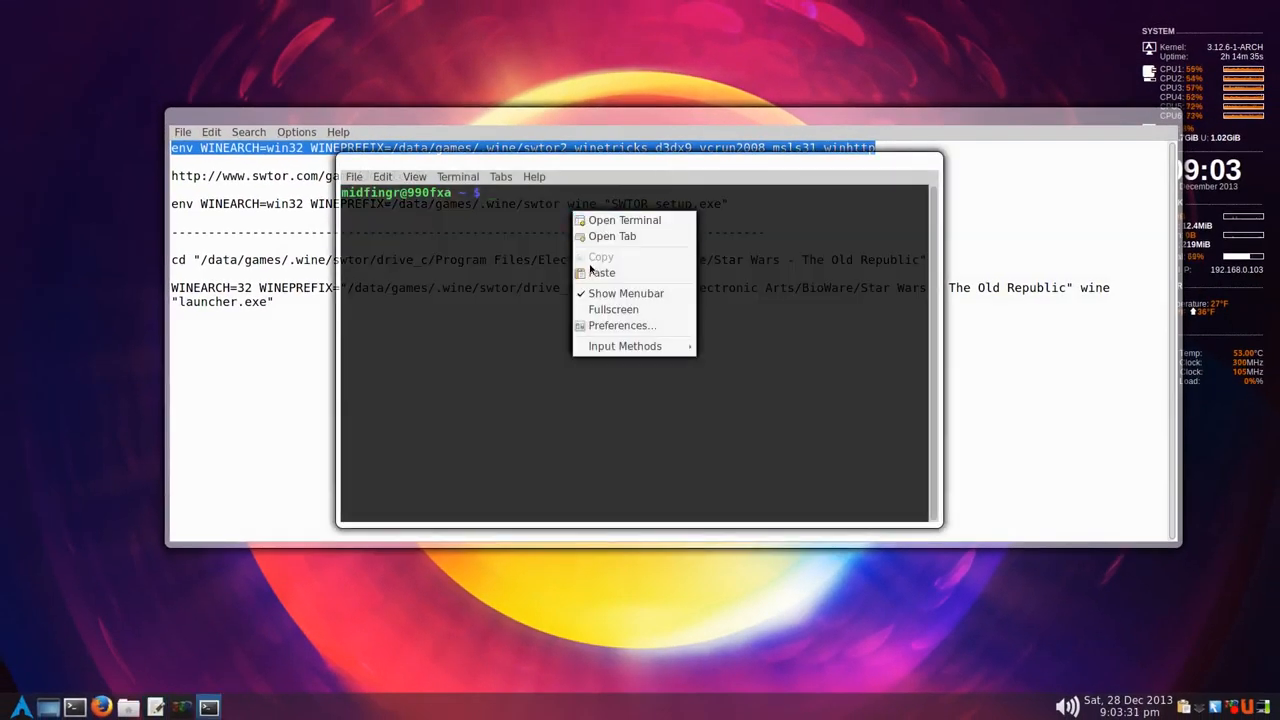
- Paste the copied swtor2 winetricks command at the LXTerminal prompt
click(601, 272)
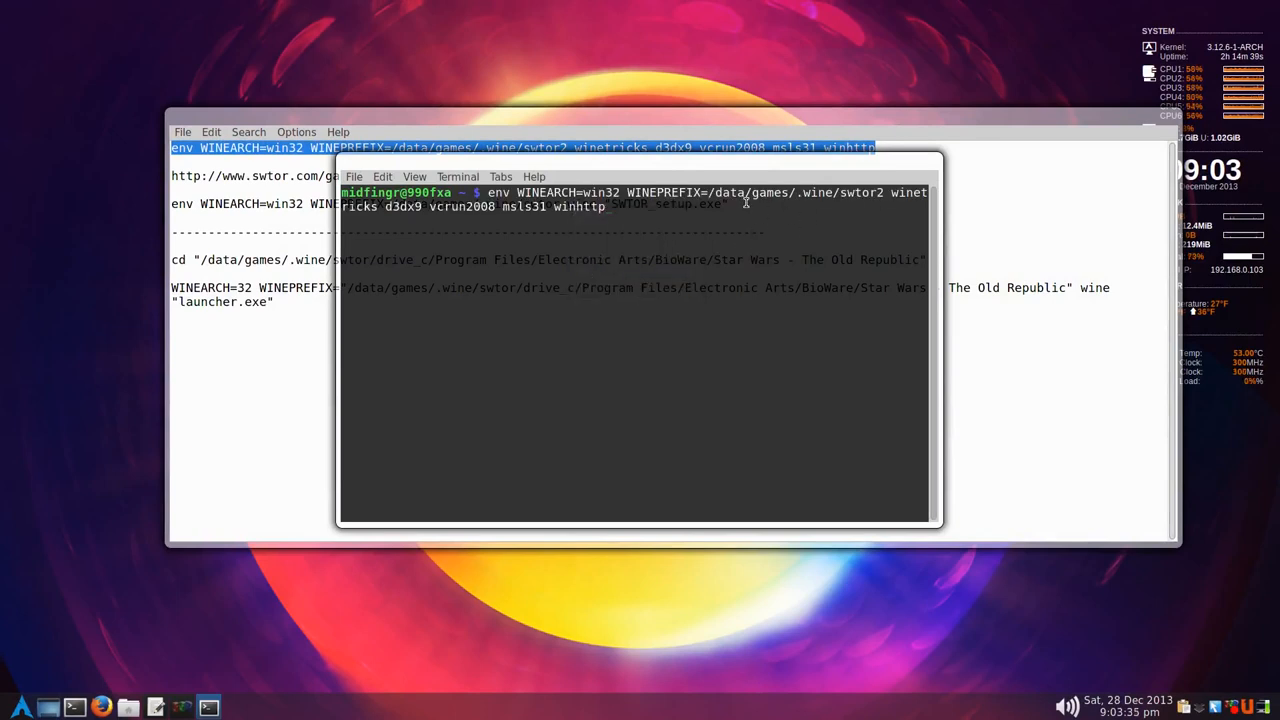
mouse_move(865, 218)
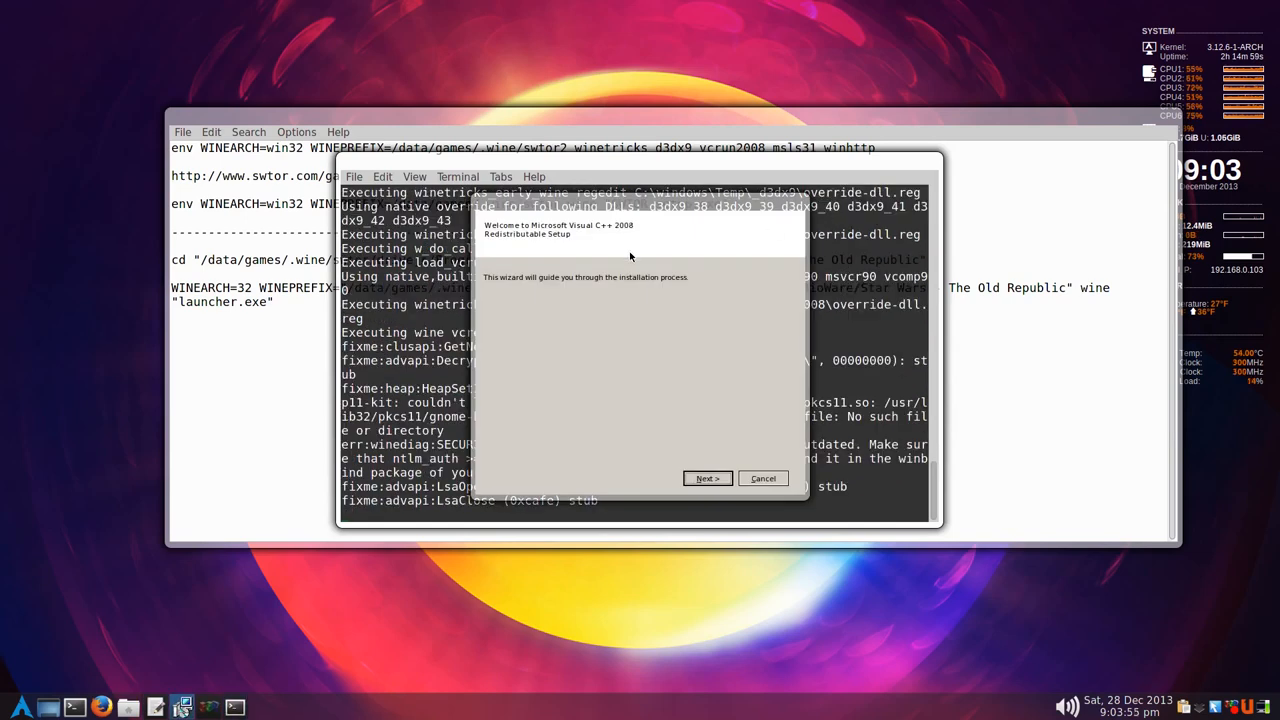
mouse_move(615, 262)
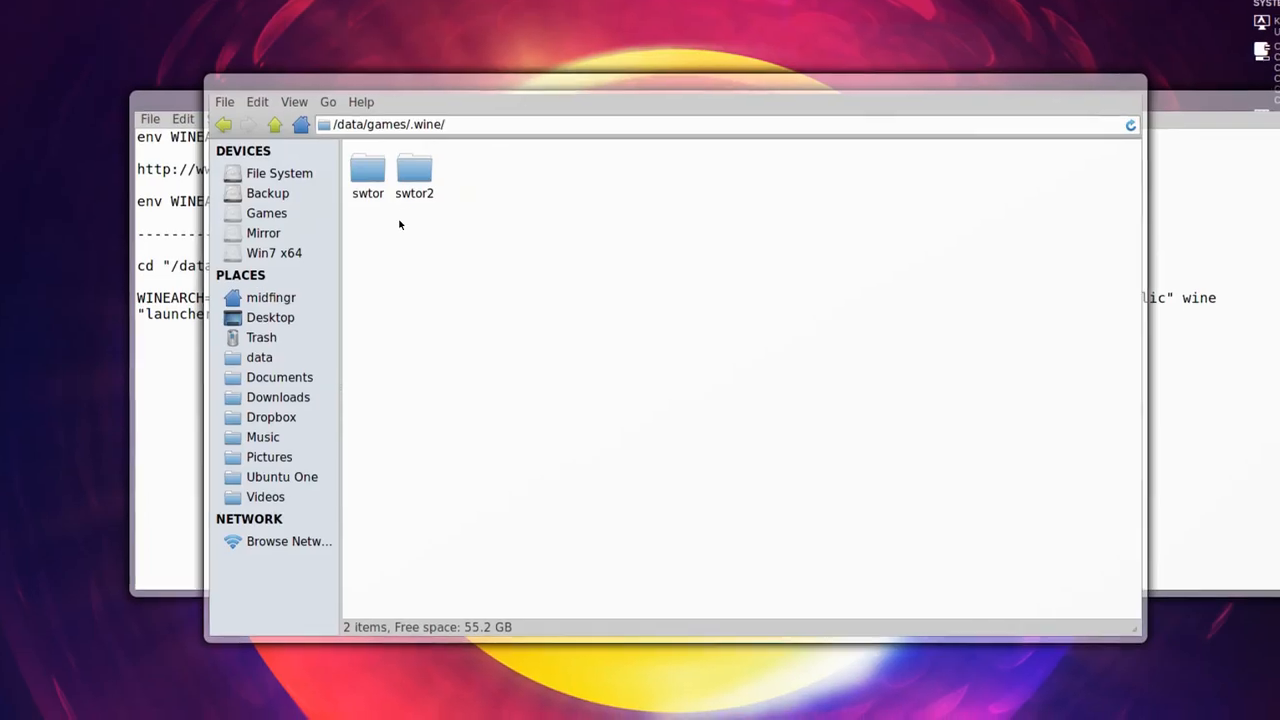
- Browse into swtor2's drive_c folder to view its contents, then close the file manager
click(414, 170)
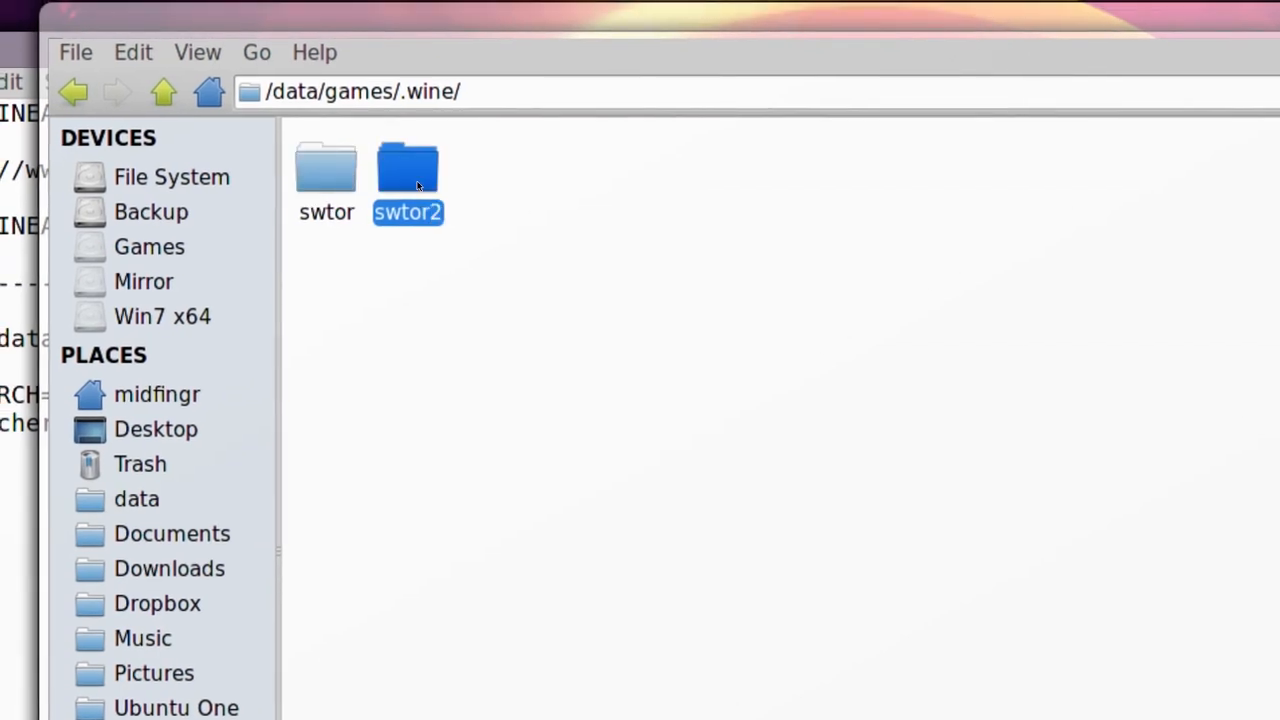
double_click(407, 170)
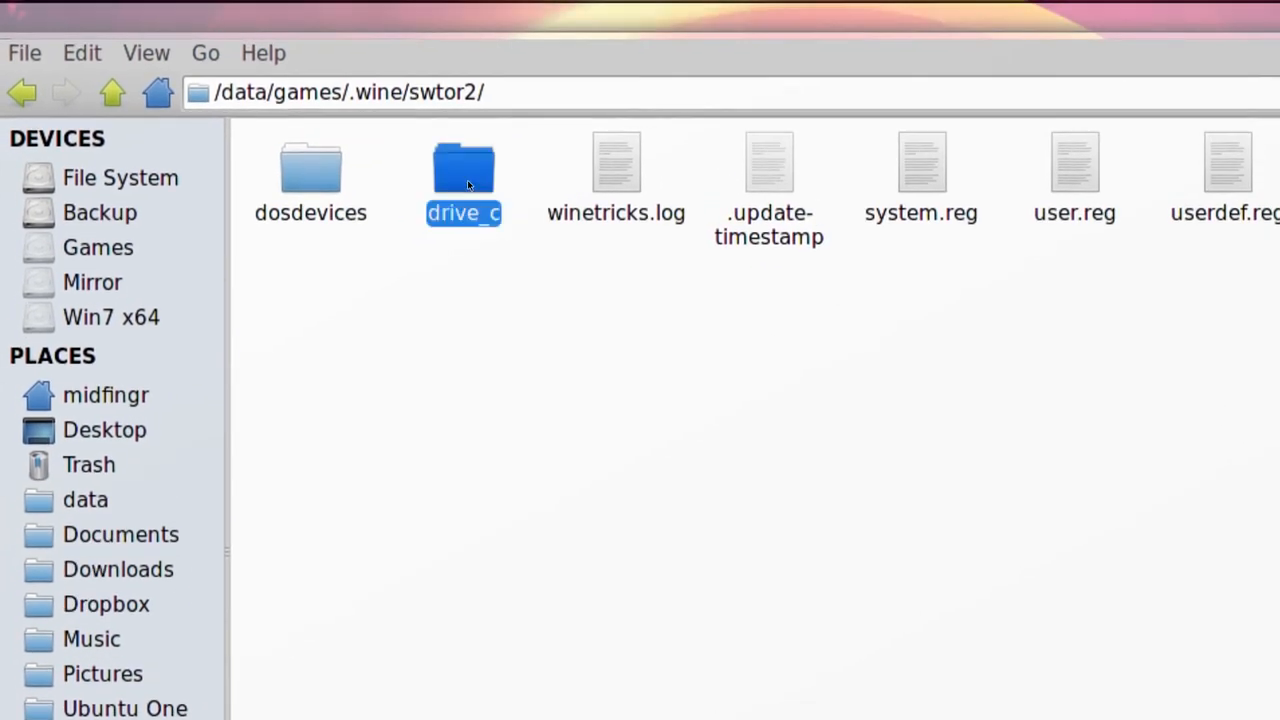
double_click(463, 170)
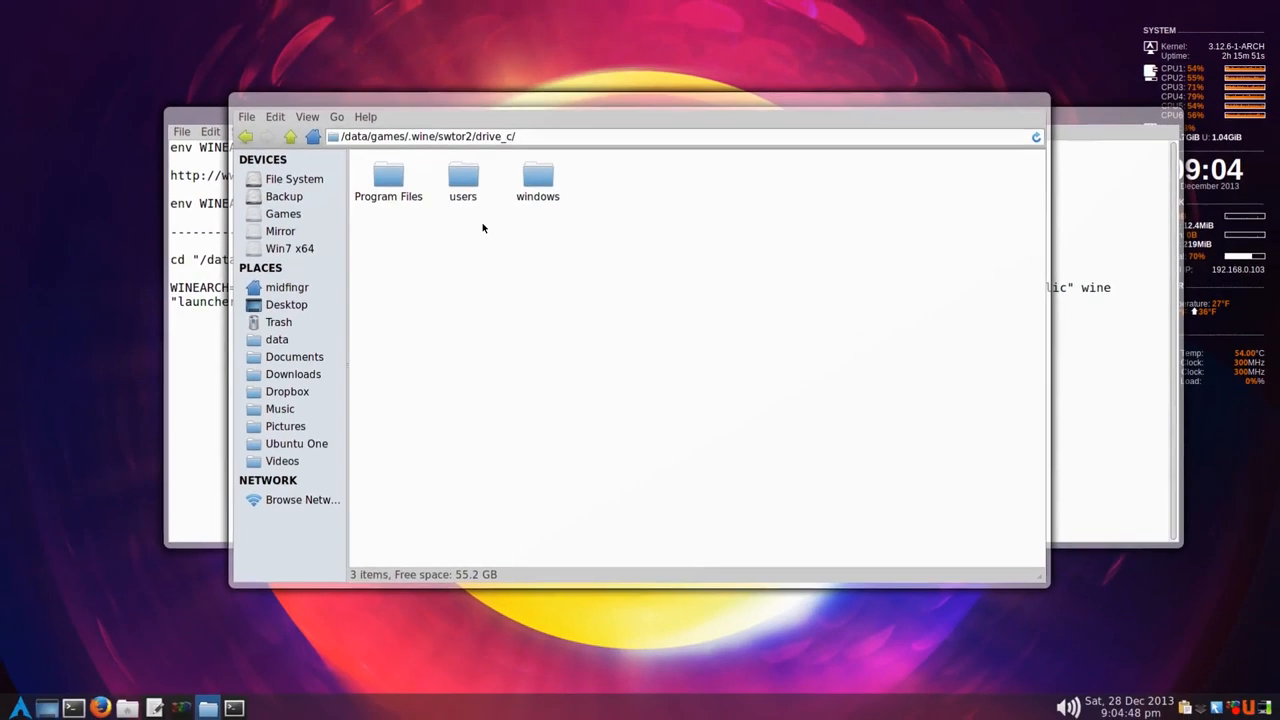
click(268, 136)
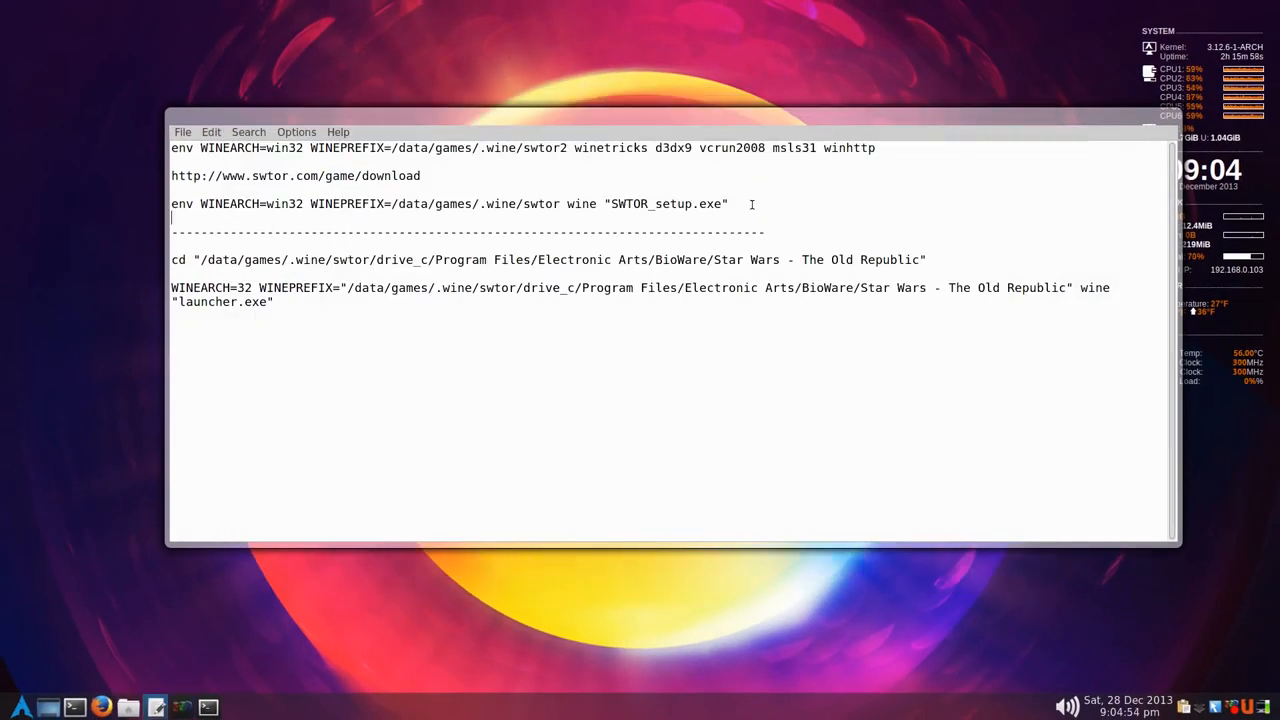
- Visit swtor.com/game/download from the notes and click Download Now
triple_click(295, 175)
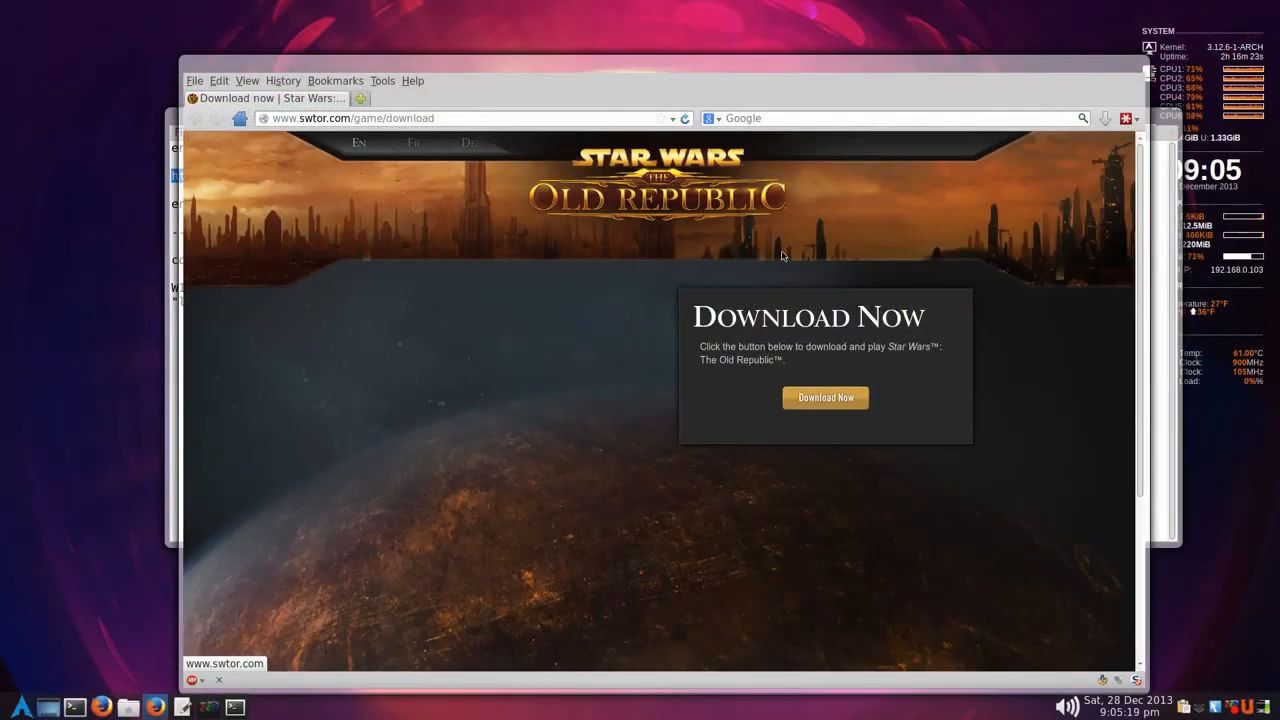
scroll(down, 3)
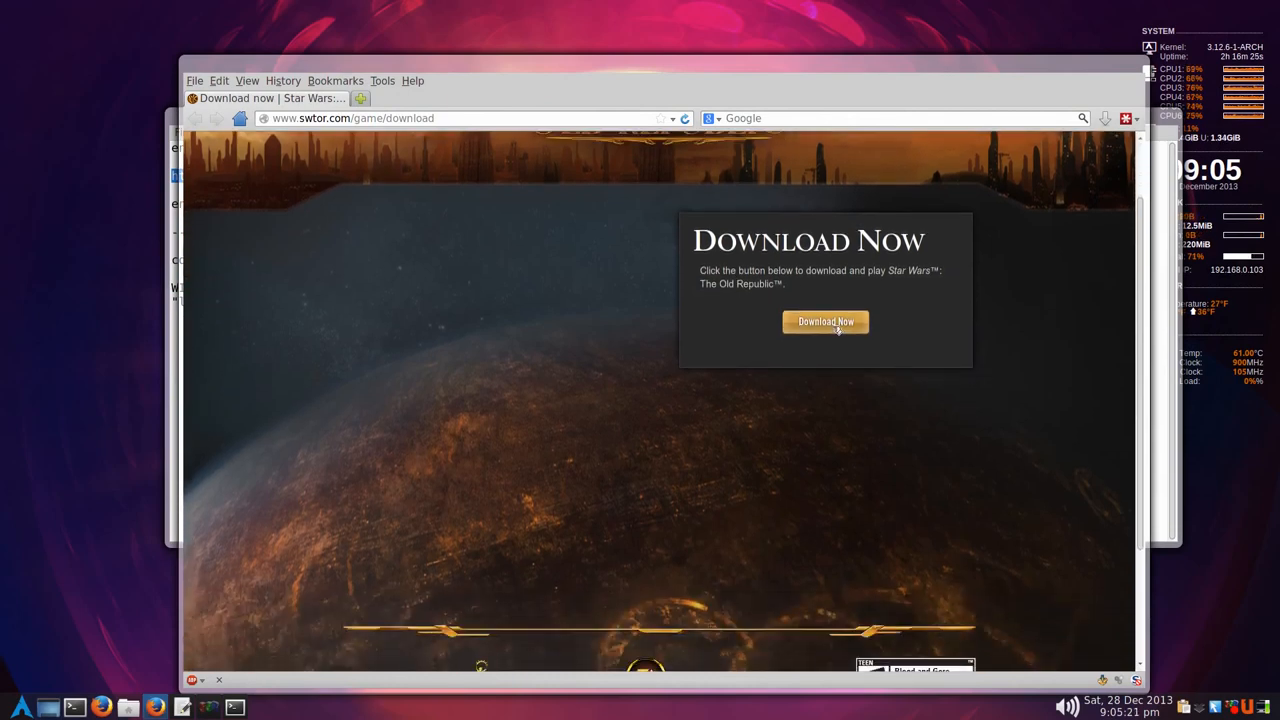
click(825, 321)
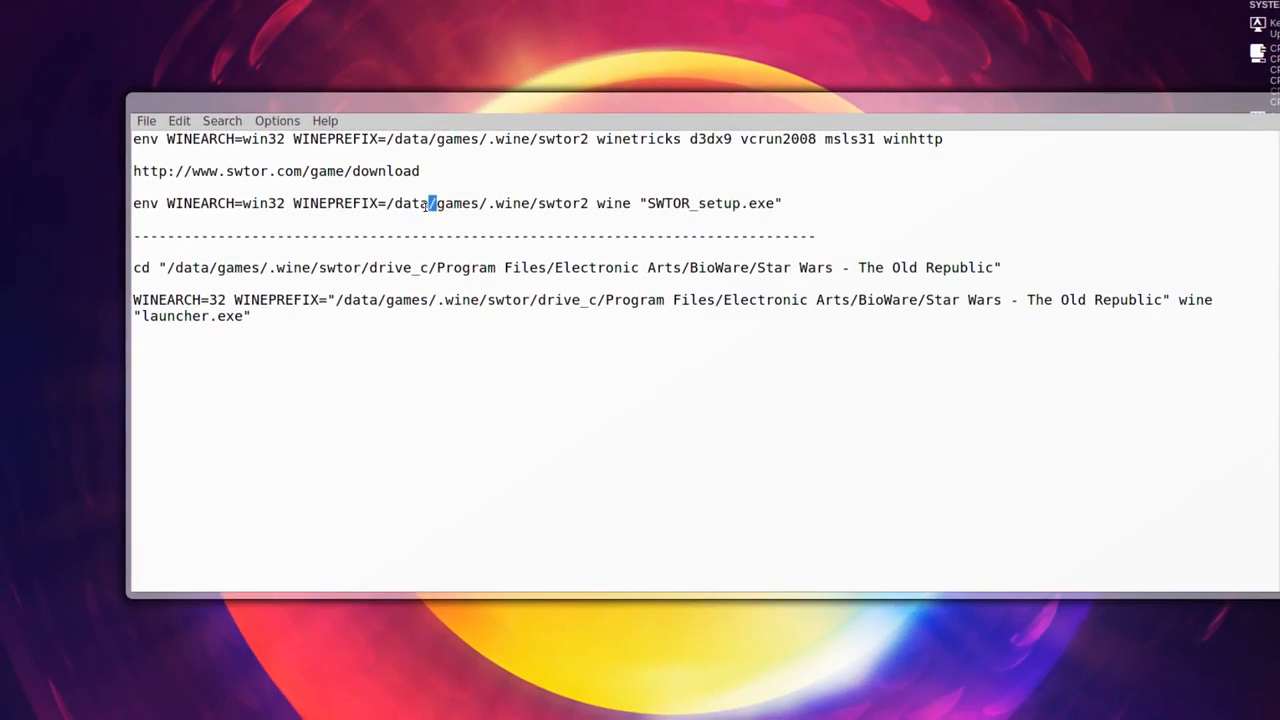
- Select the env WINEARCH wine SWTOR_setup.exe line and open the Downloads folder
triple_click(455, 203)
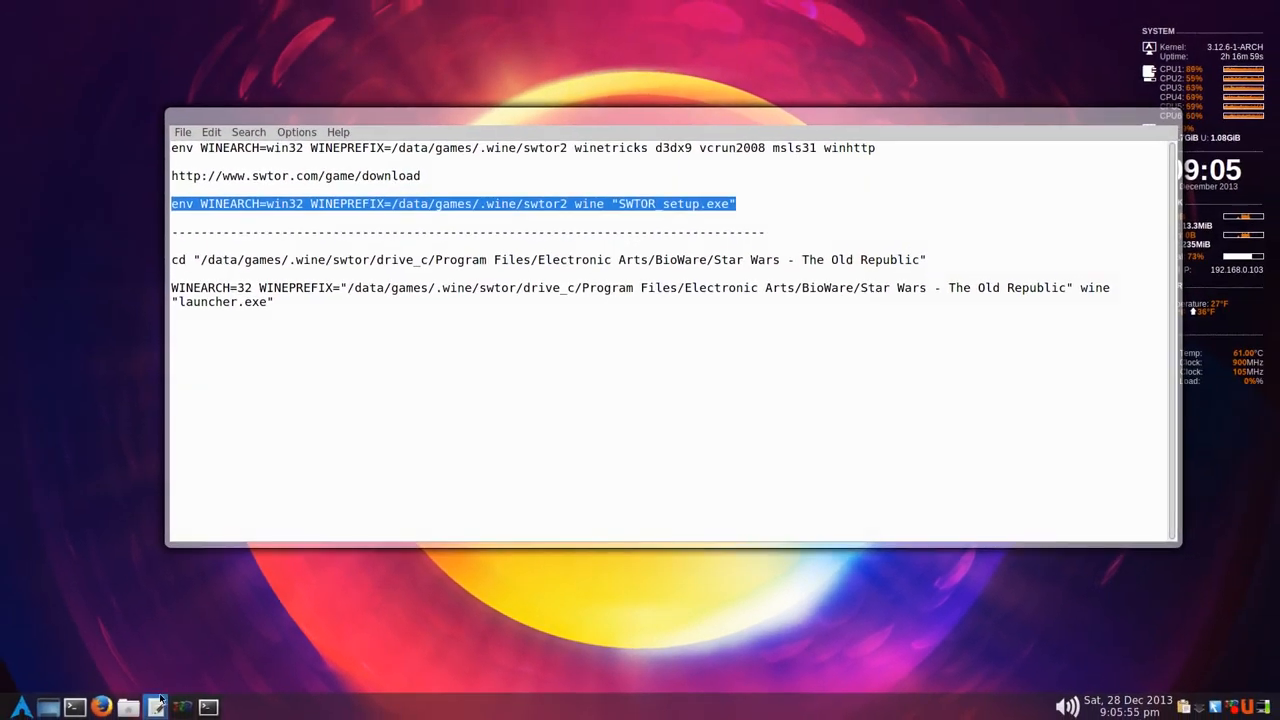
click(128, 707)
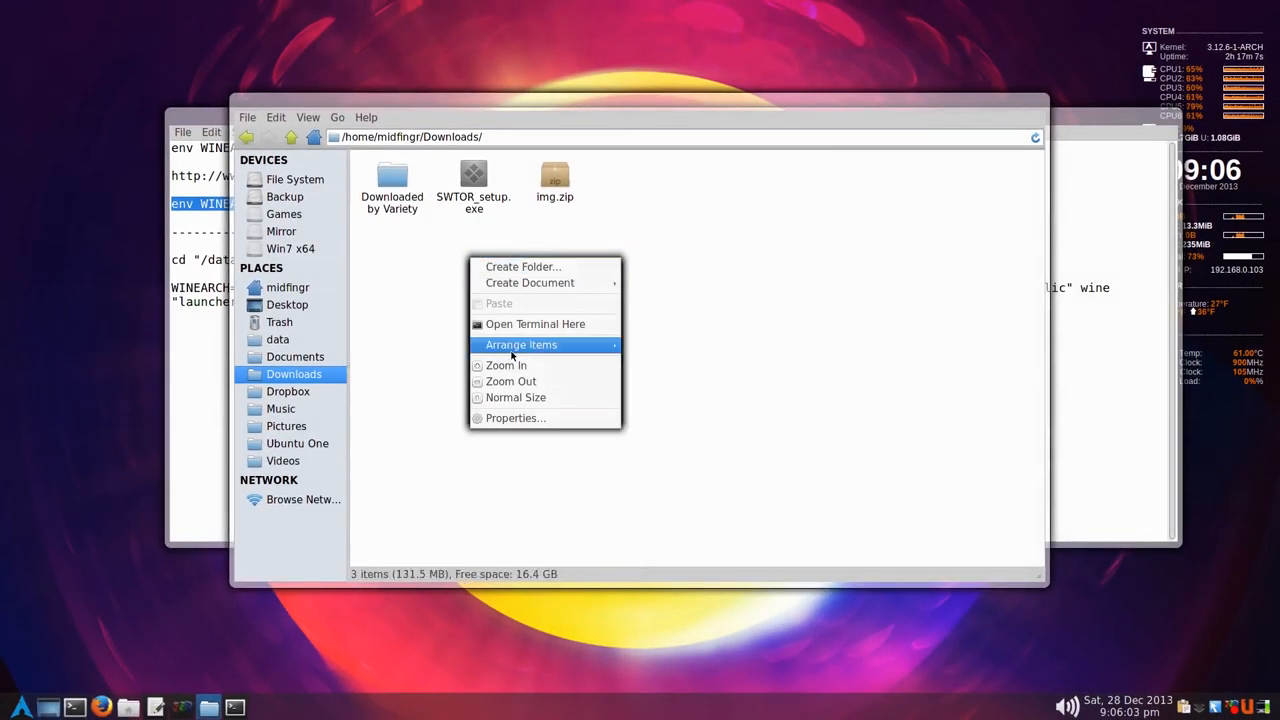
- Open a terminal in Downloads and paste in the wine SWTOR_setup.exe command
click(535, 323)
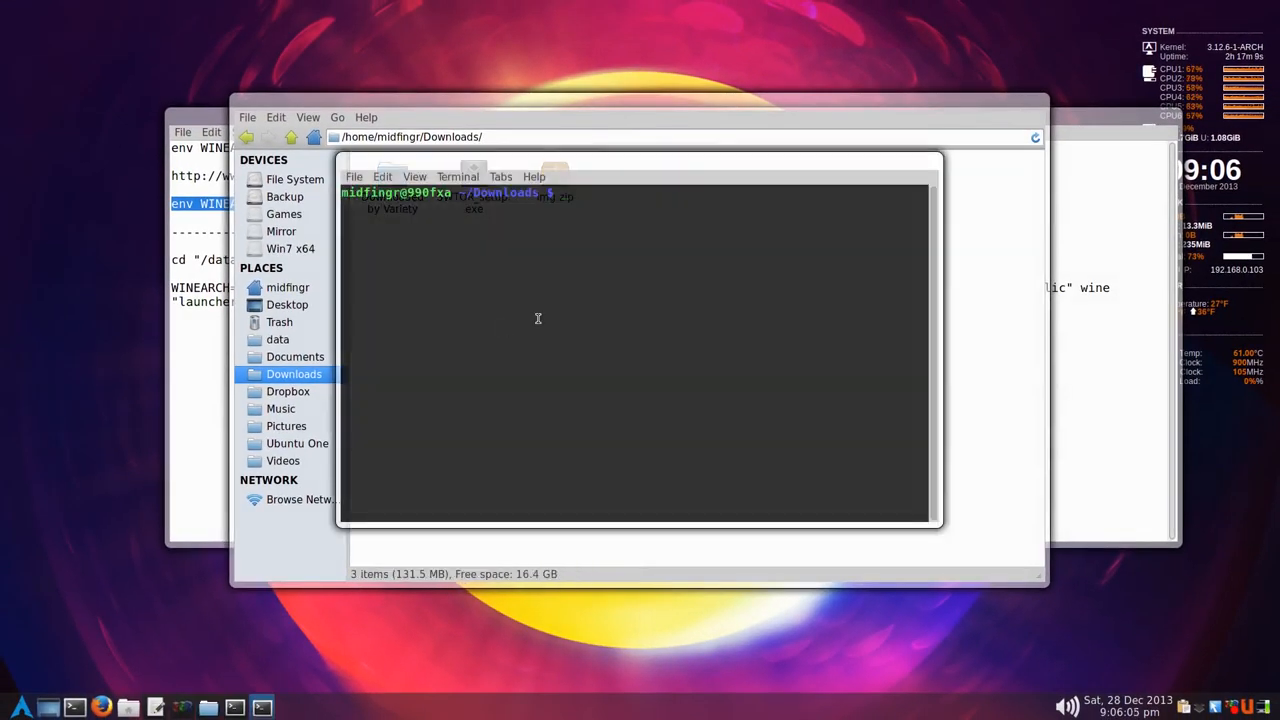
right_click(538, 320)
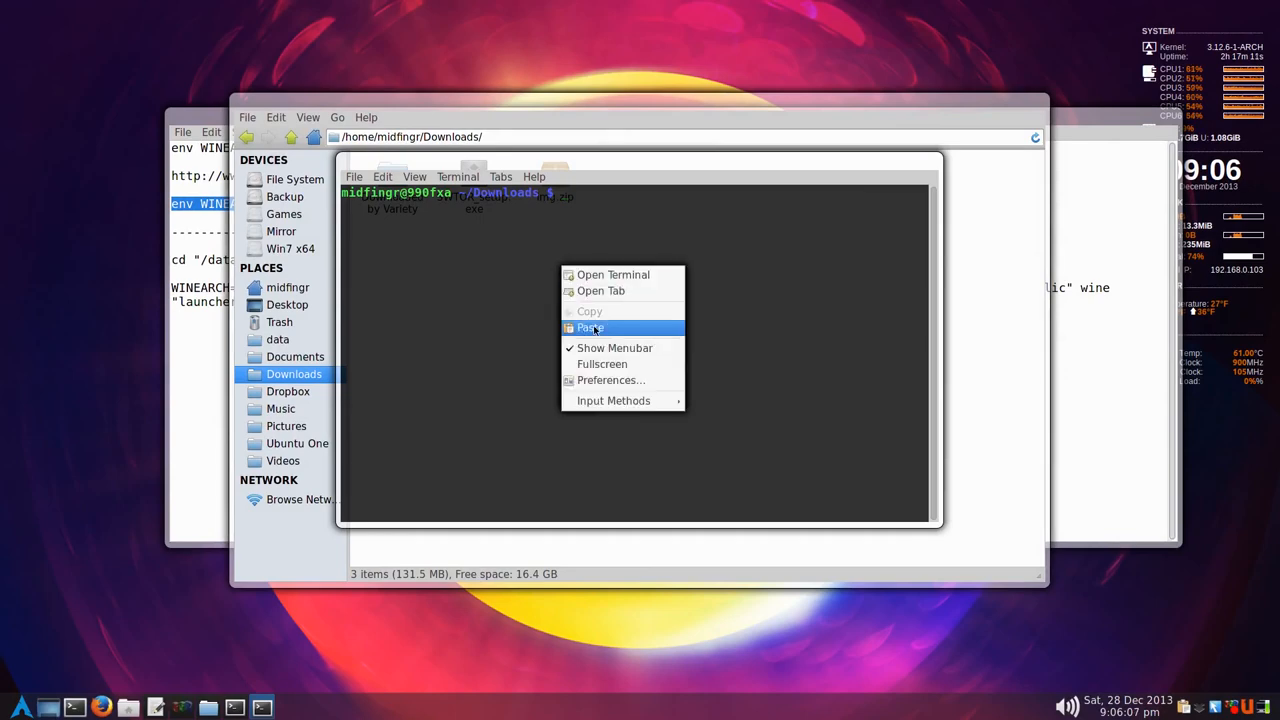
click(590, 327)
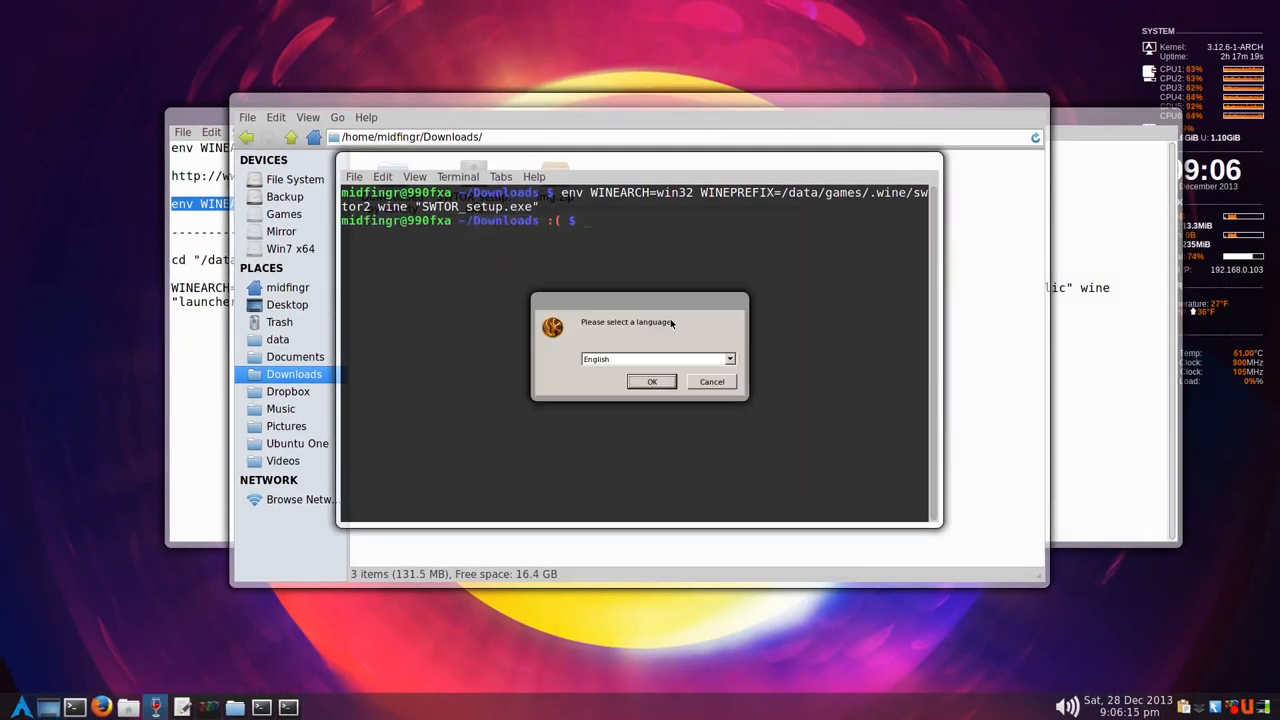
- Install SWTOR in English using Express Install after accepting the licence terms
click(651, 381)
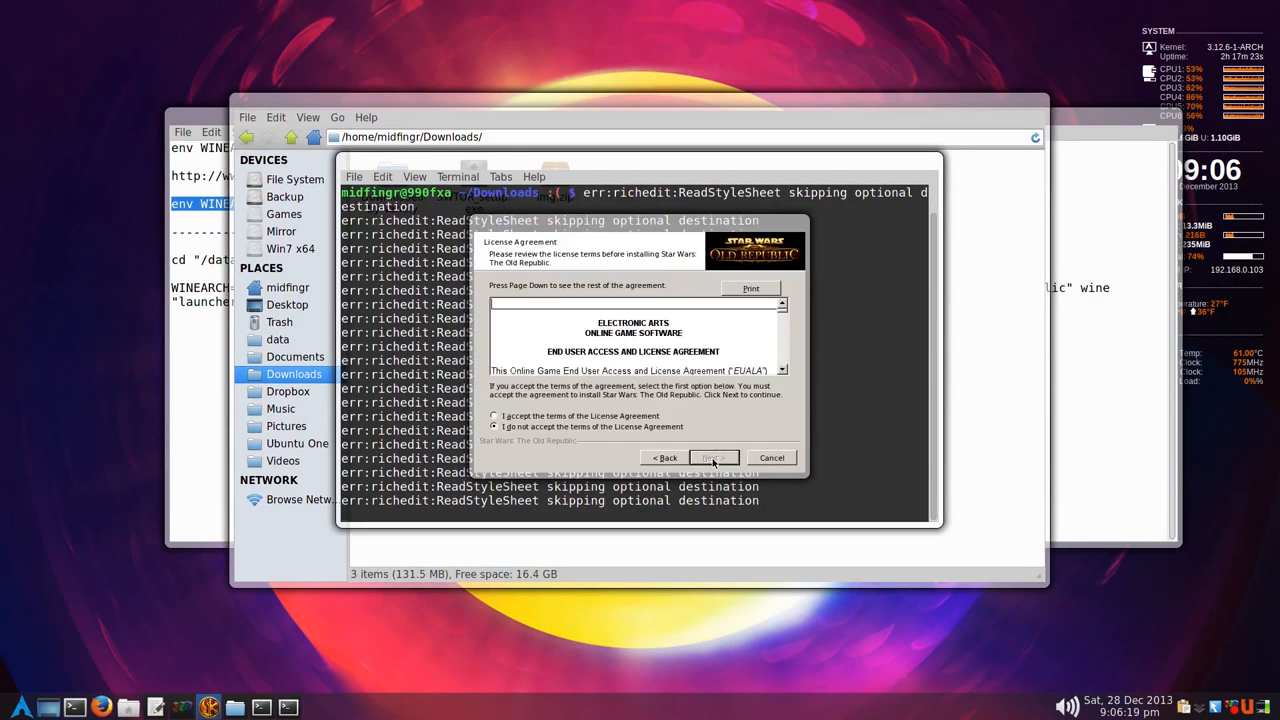
click(493, 415)
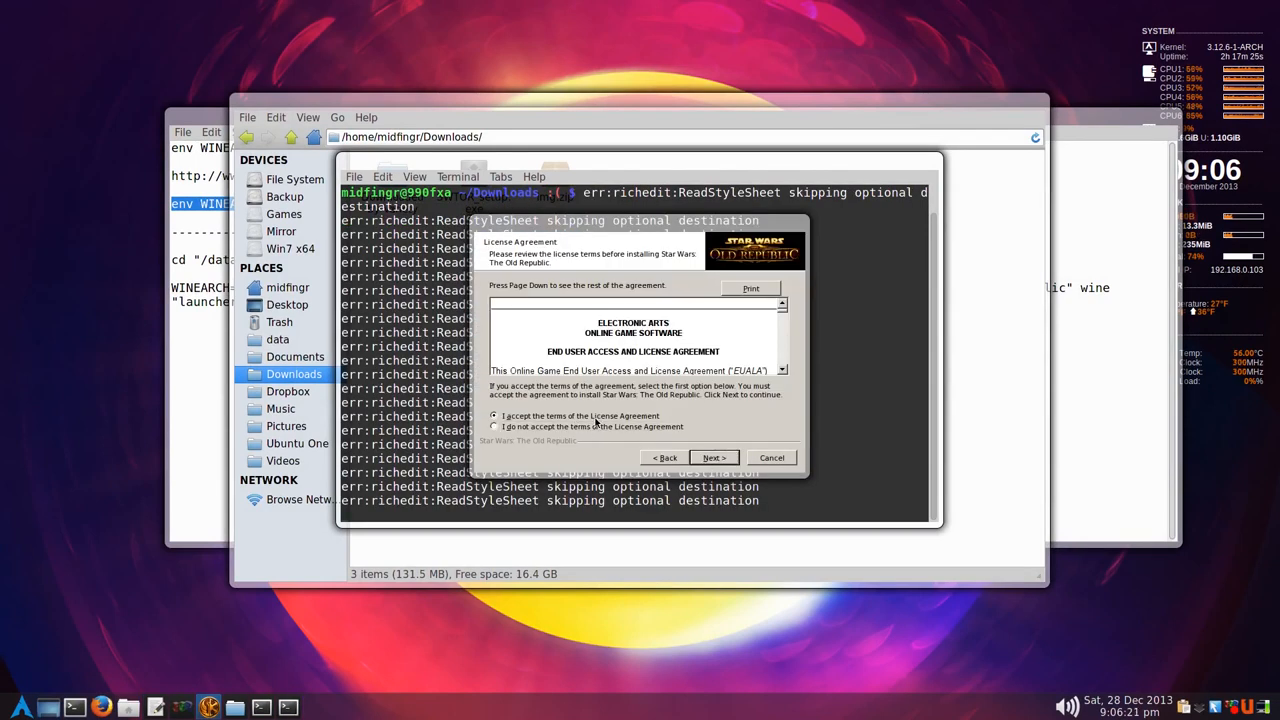
click(713, 457)
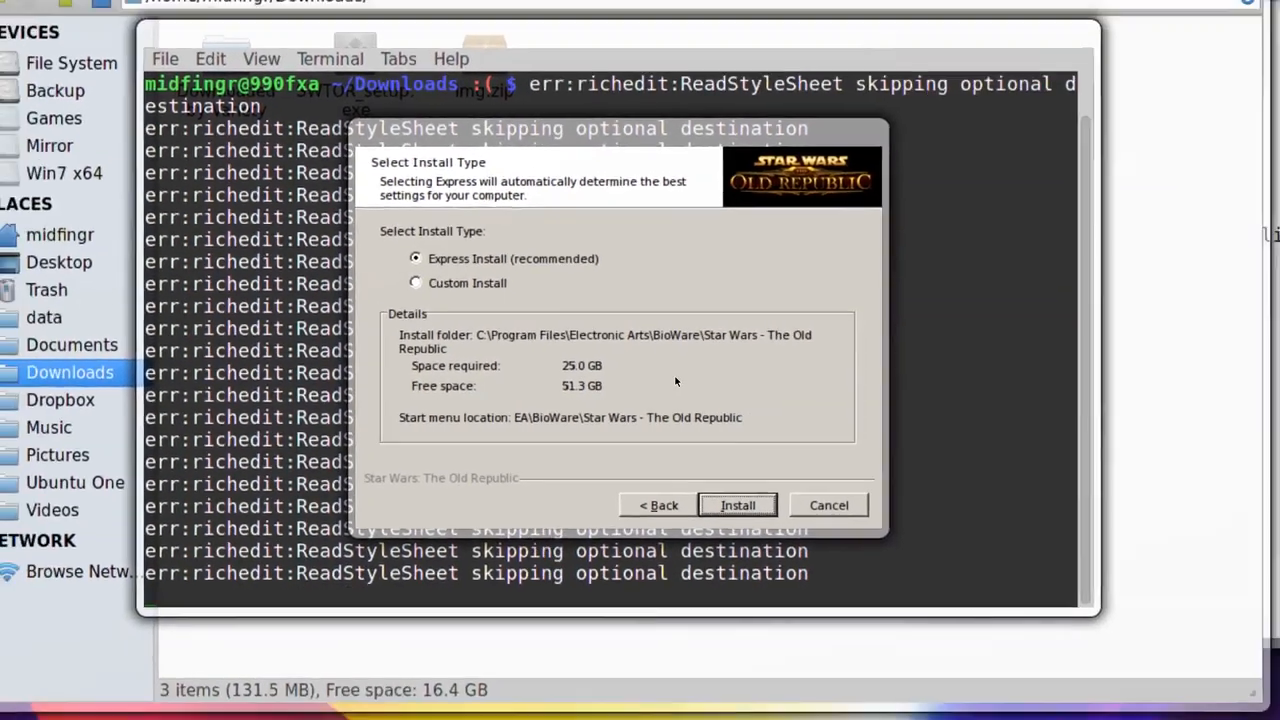
click(738, 505)
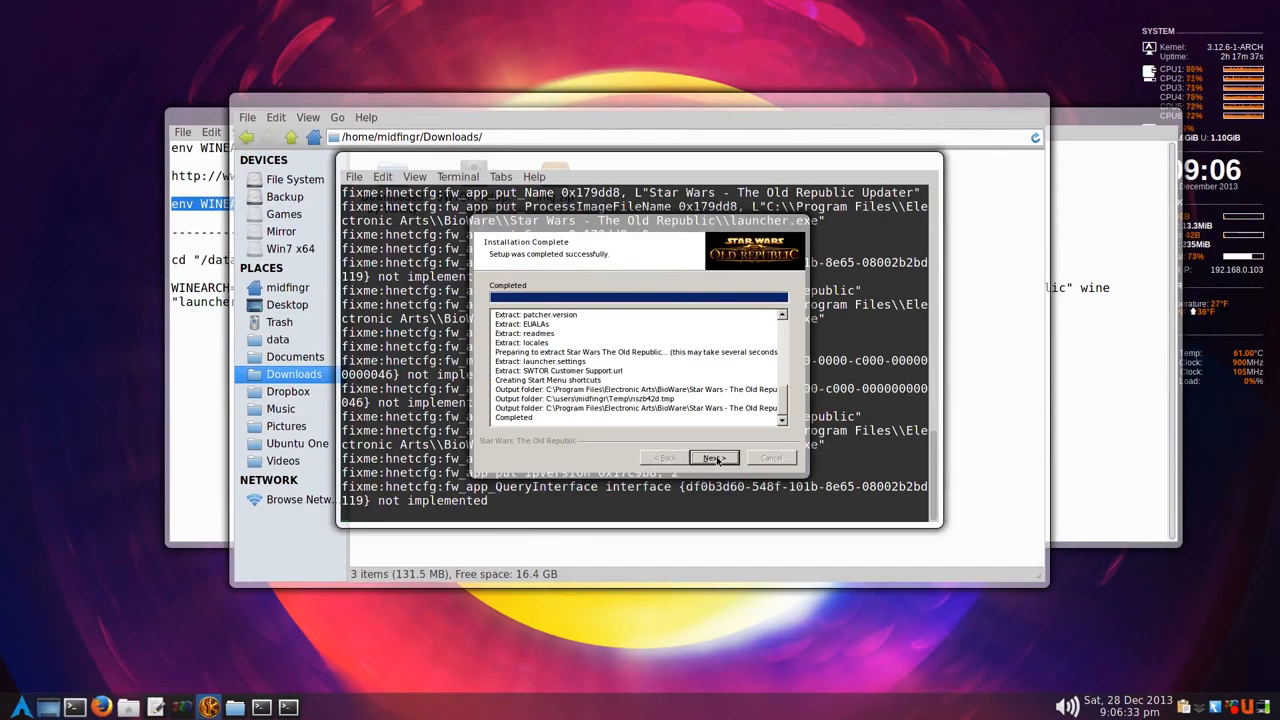
click(713, 457)
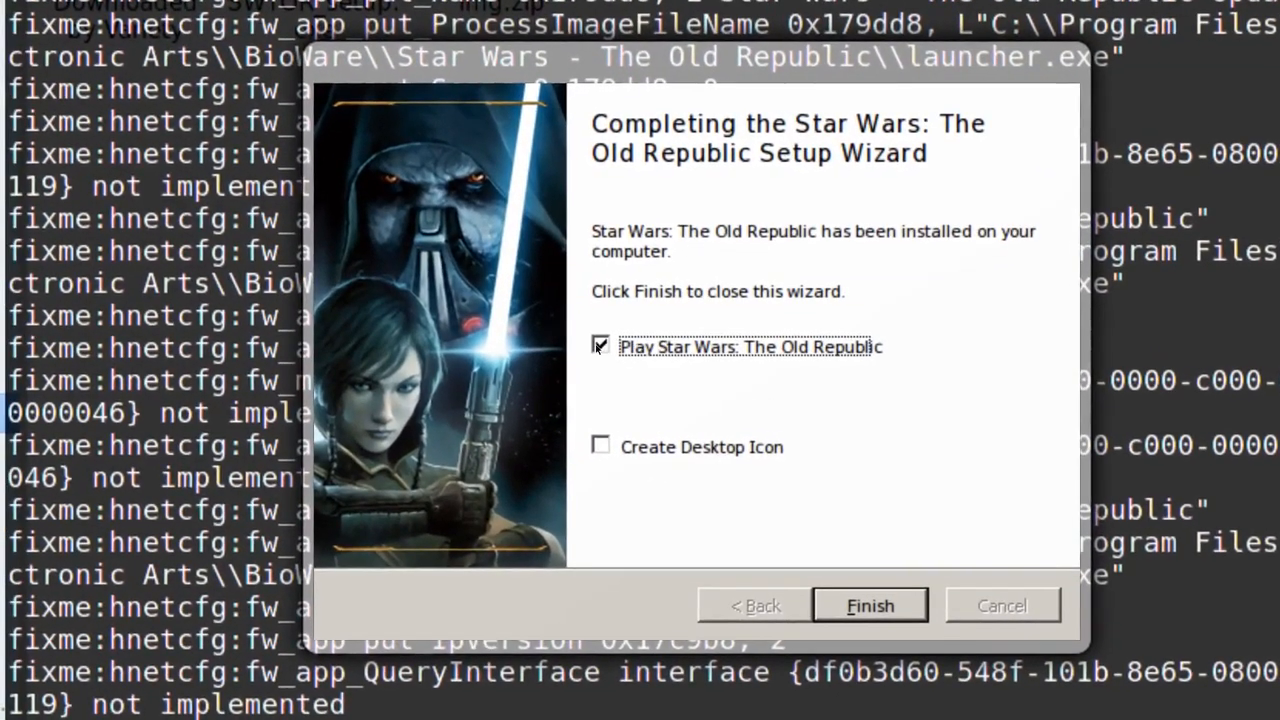
- Uncheck 'Play Star Wars: The Old Republic' and finish the setup wizard
click(601, 346)
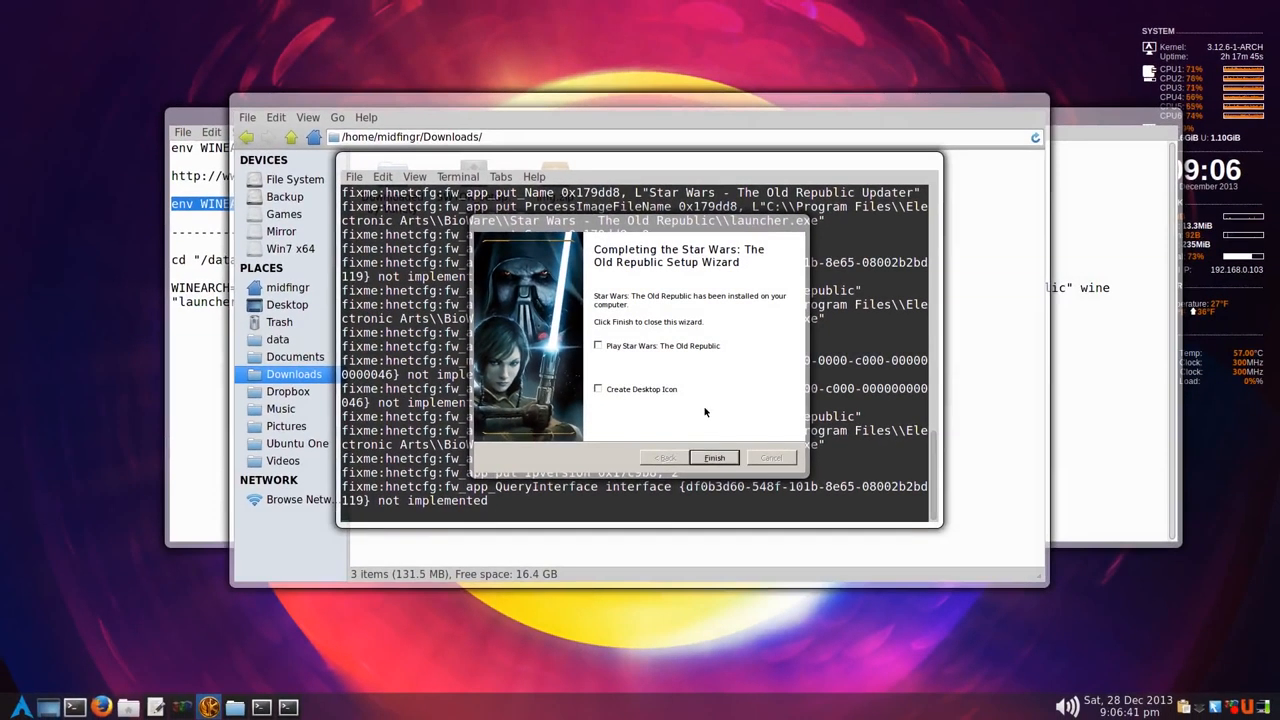
click(714, 457)
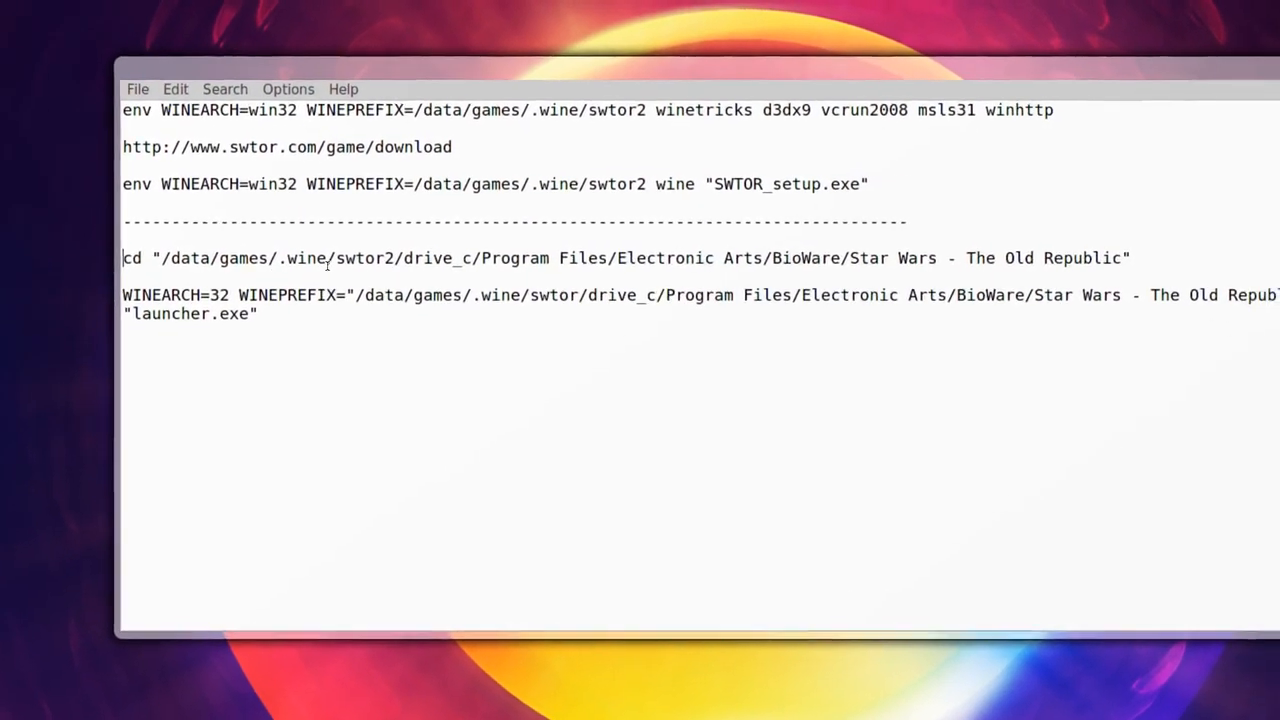
- Paste and run the cd command into the swtor2 Star Wars - The Old Republic folder
right_click(327, 258)
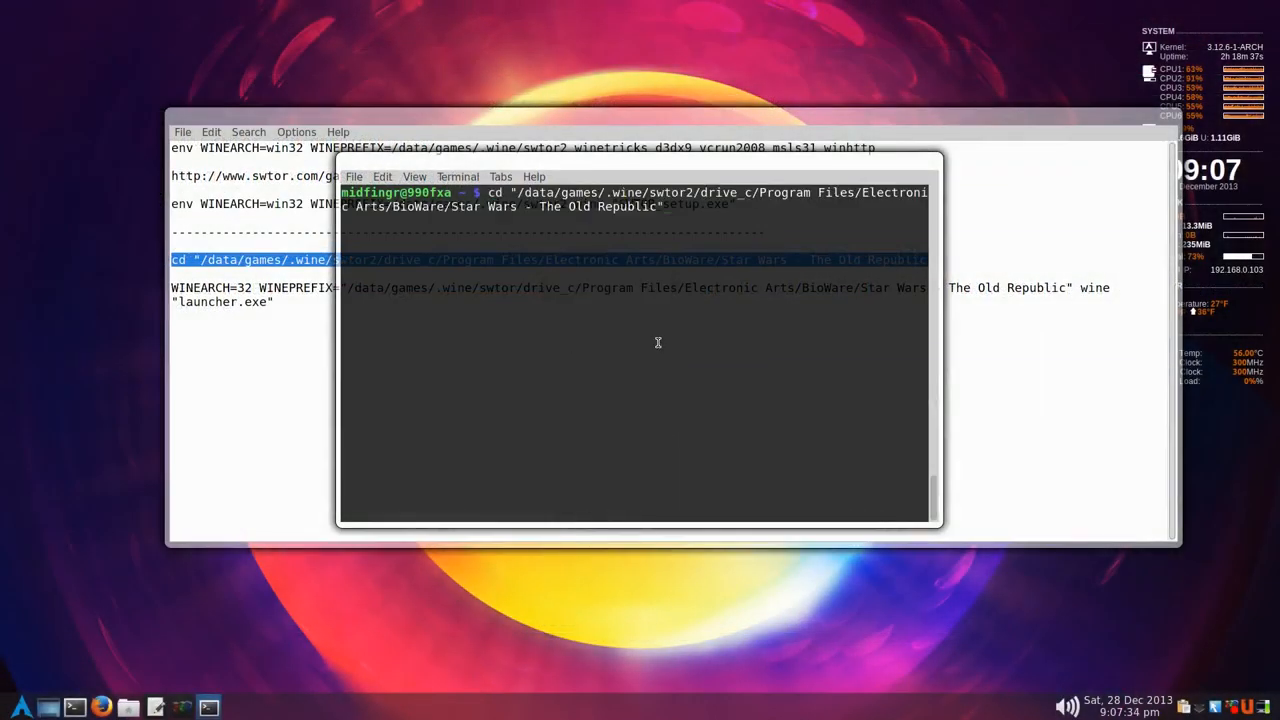
key(Return)
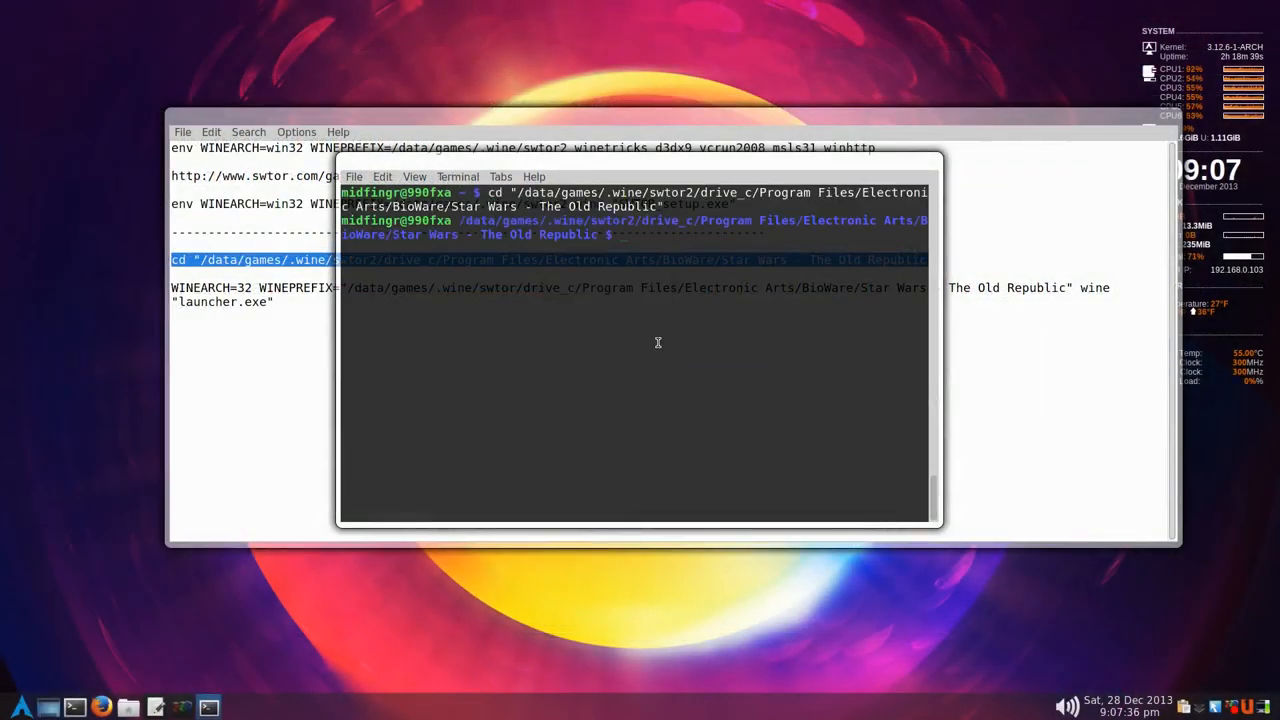
mouse_move(875, 247)
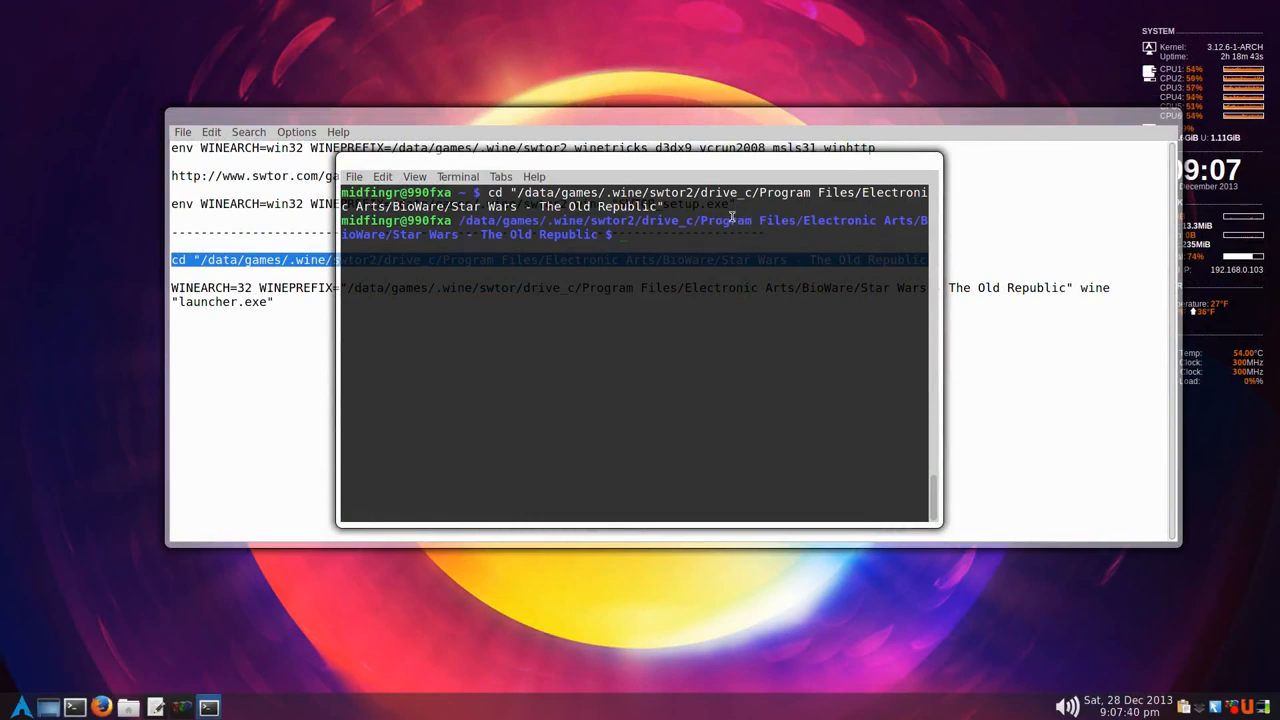
mouse_move(390, 278)
text(2)
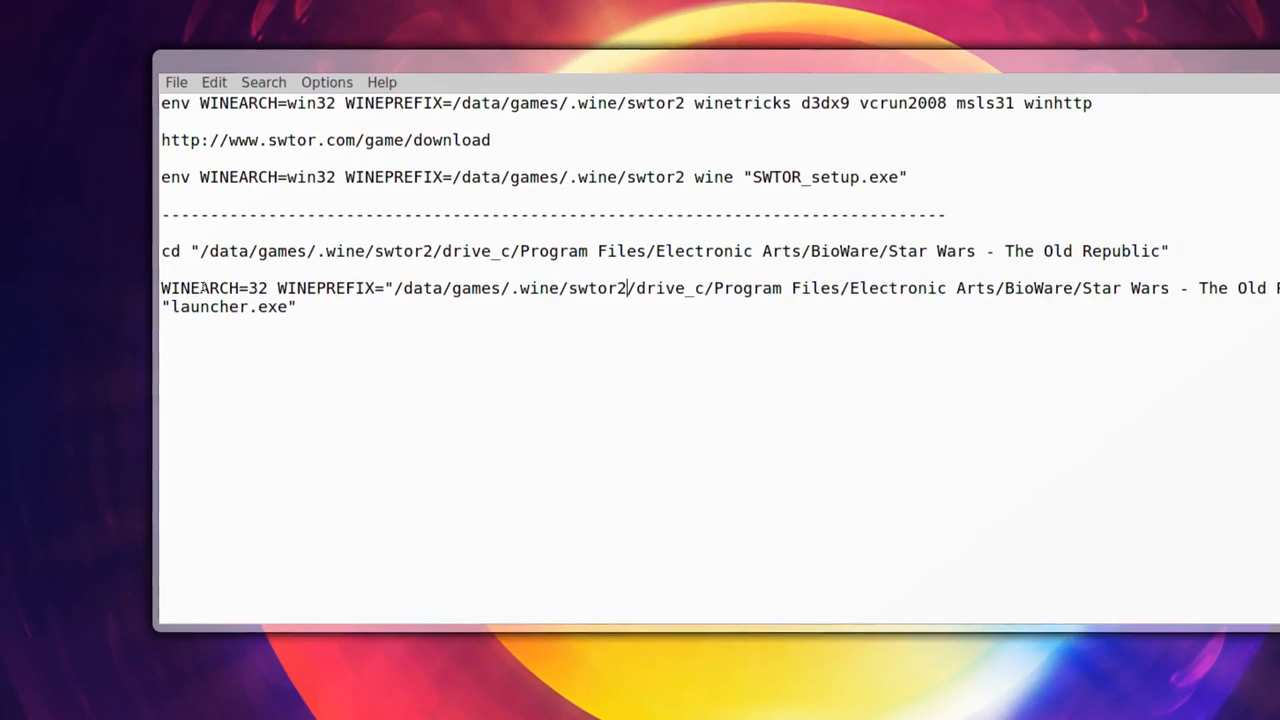
- Select the WINEARCH=32 wine "launcher.exe" command in the Leafpad notes and copy it
double_click(210, 288)
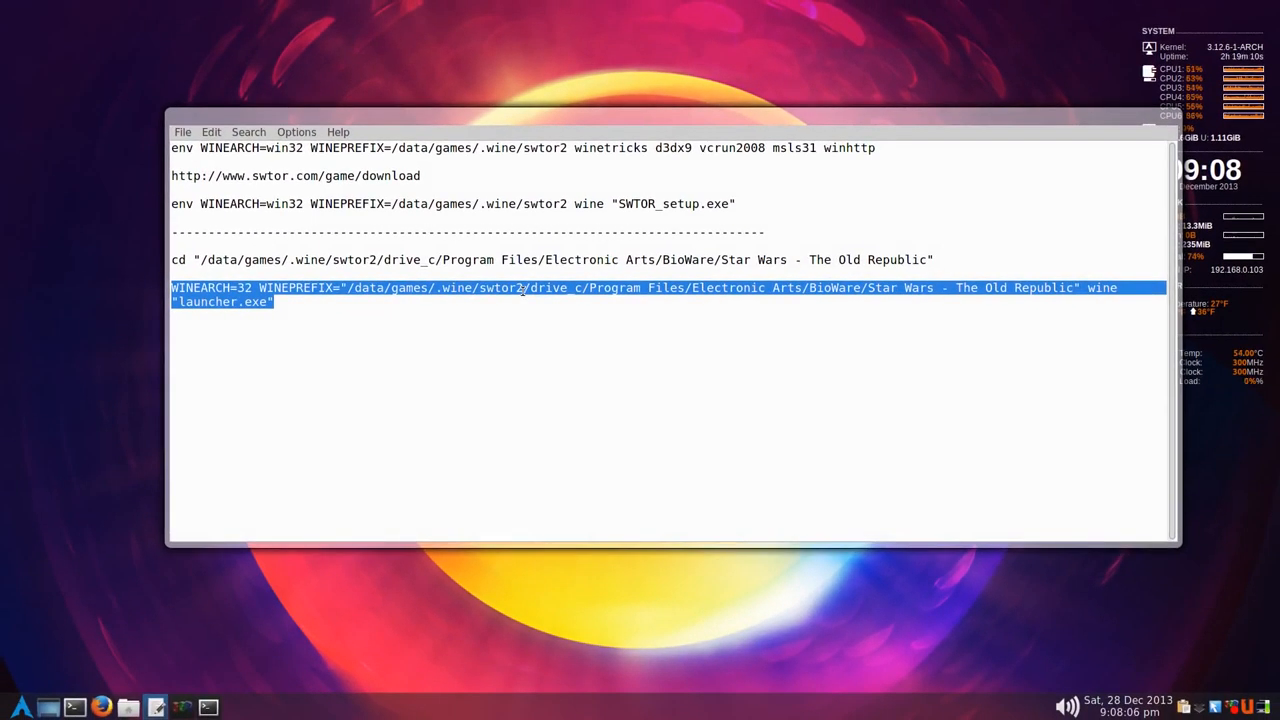
right_click(521, 290)
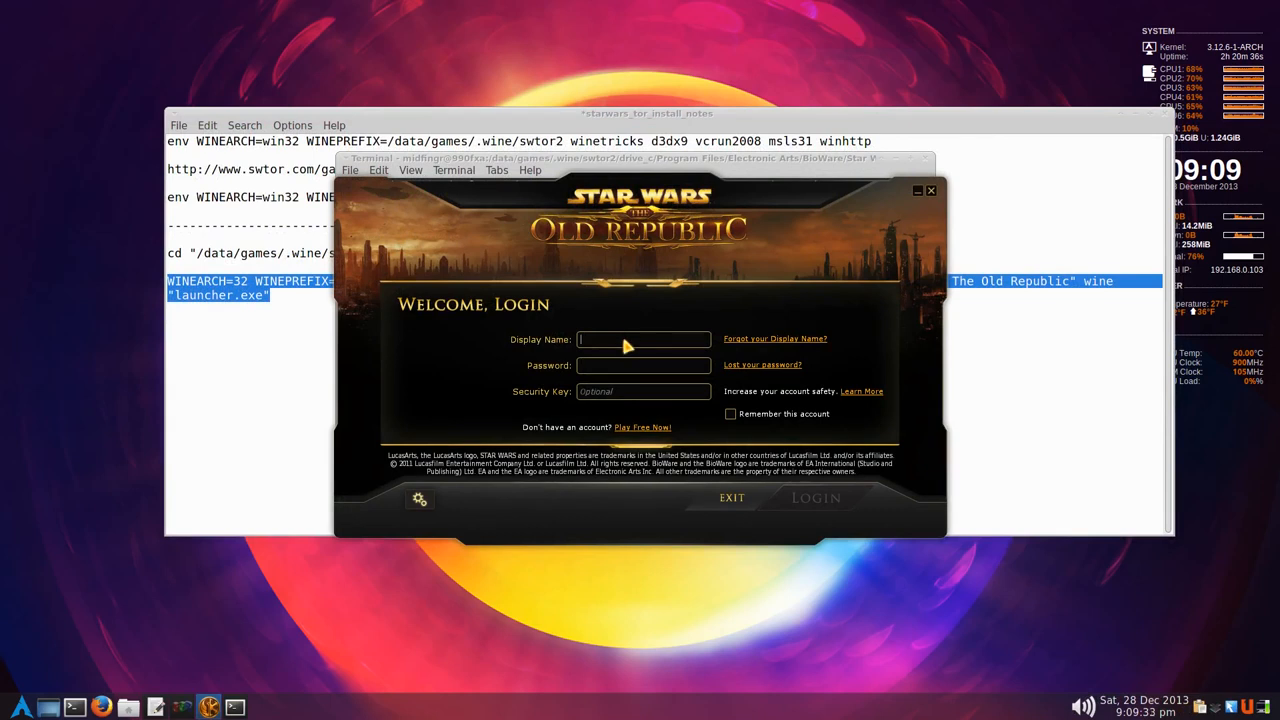
mouse_move(612, 267)
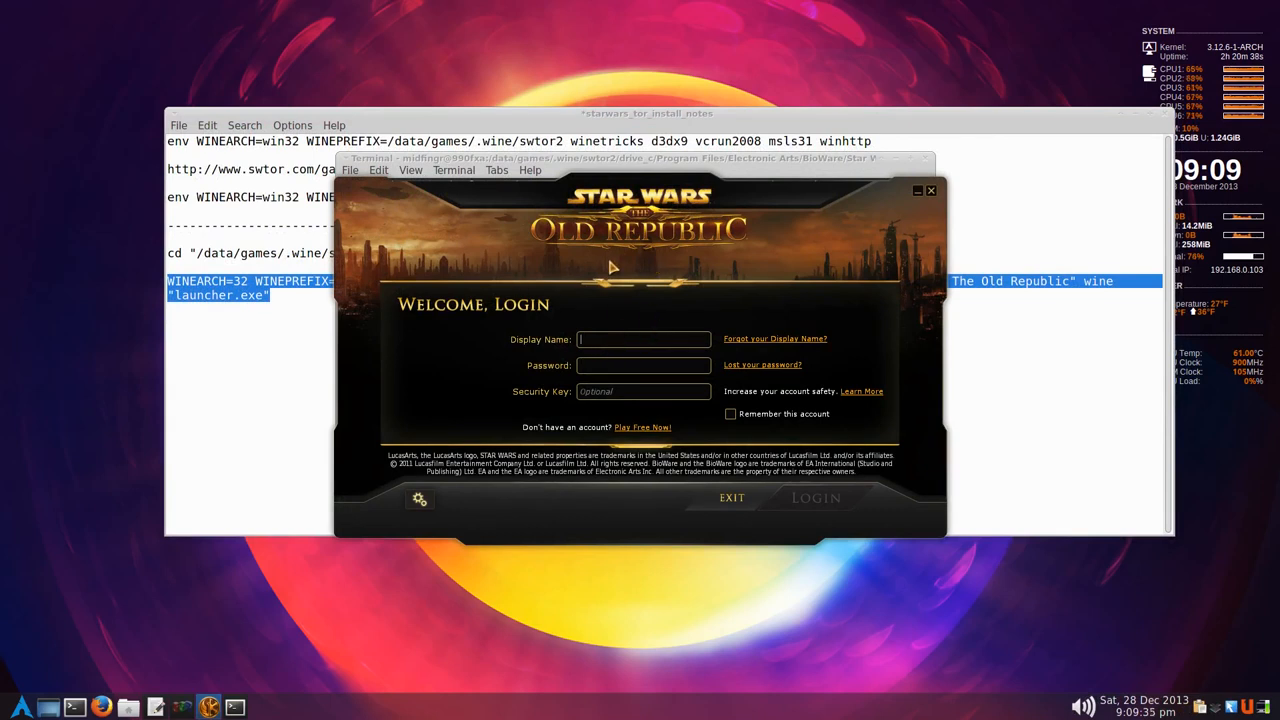
mouse_move(640, 306)
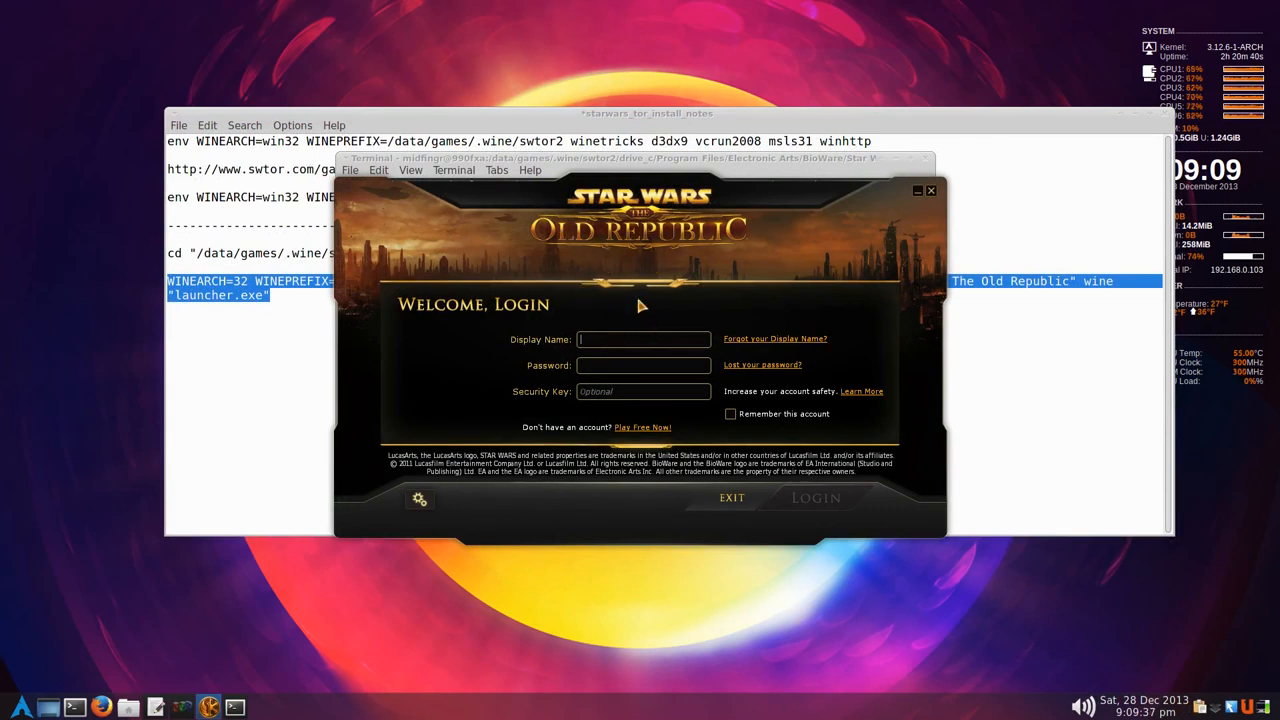
mouse_move(610, 352)
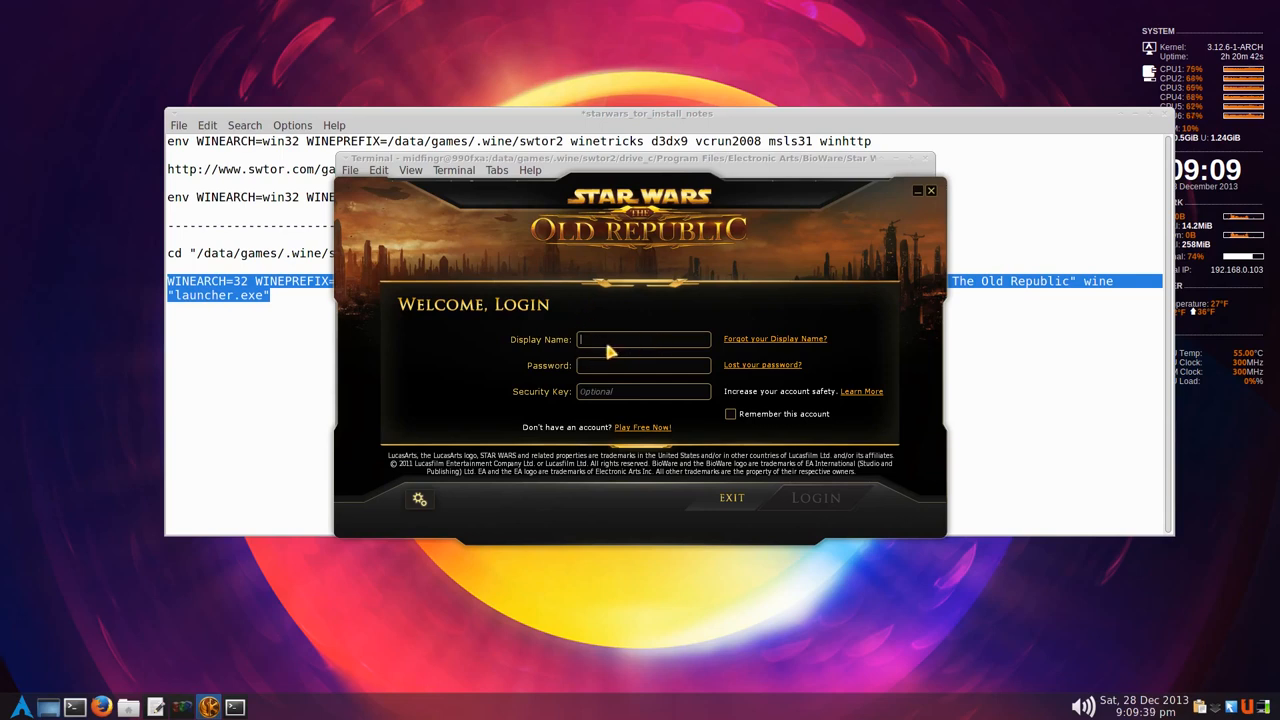
mouse_move(651, 344)
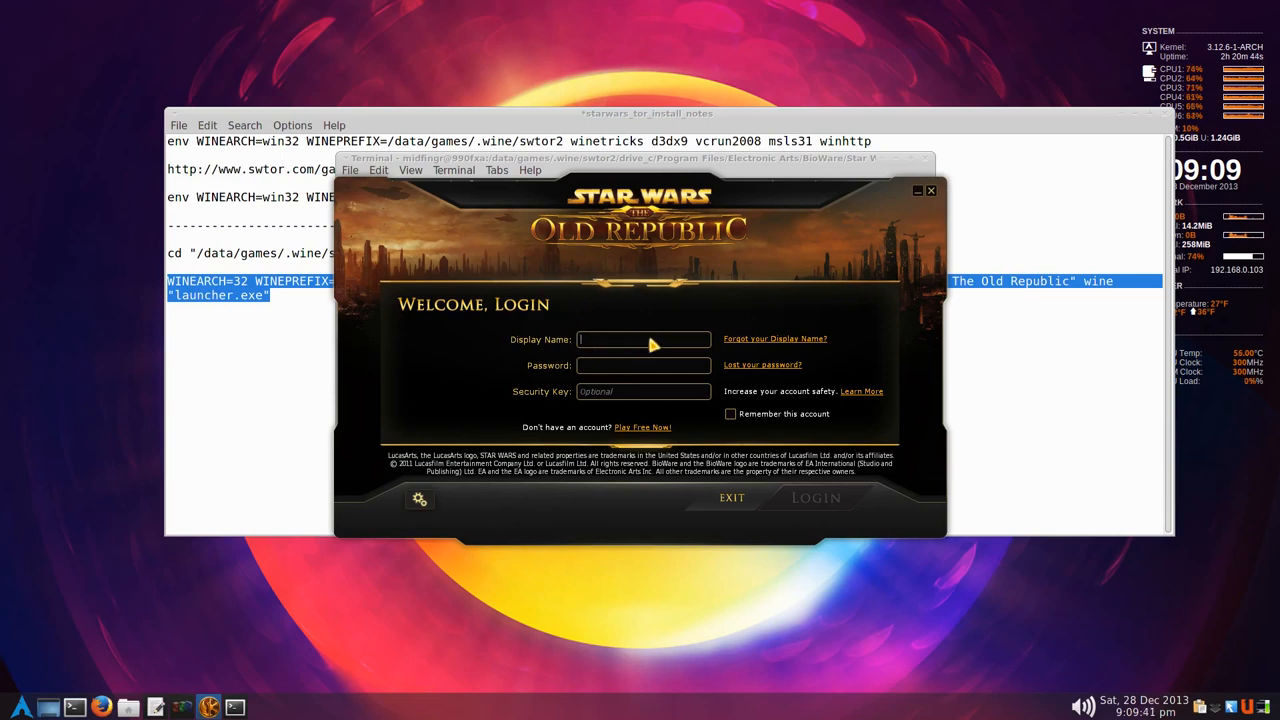
mouse_move(751, 420)
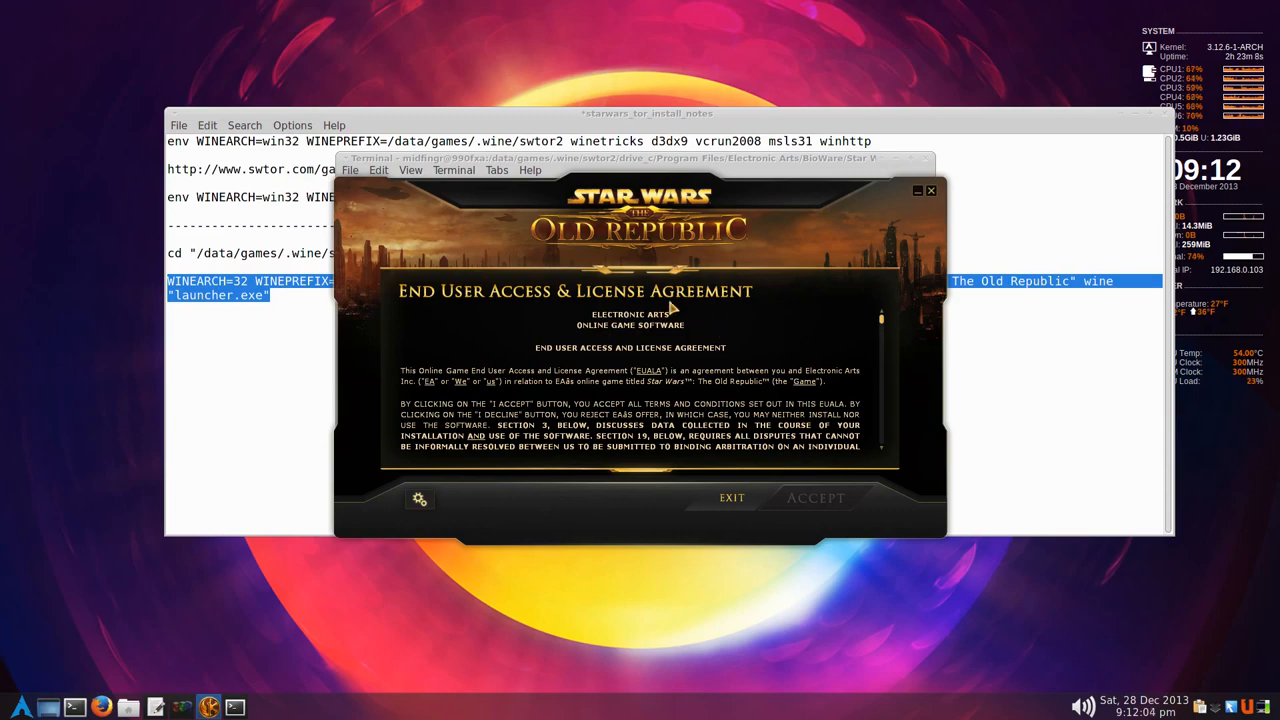
- Accept the EULA, rules of conduct and privacy terms, then dismiss the fatal driver-installation error
scroll(down, 3)
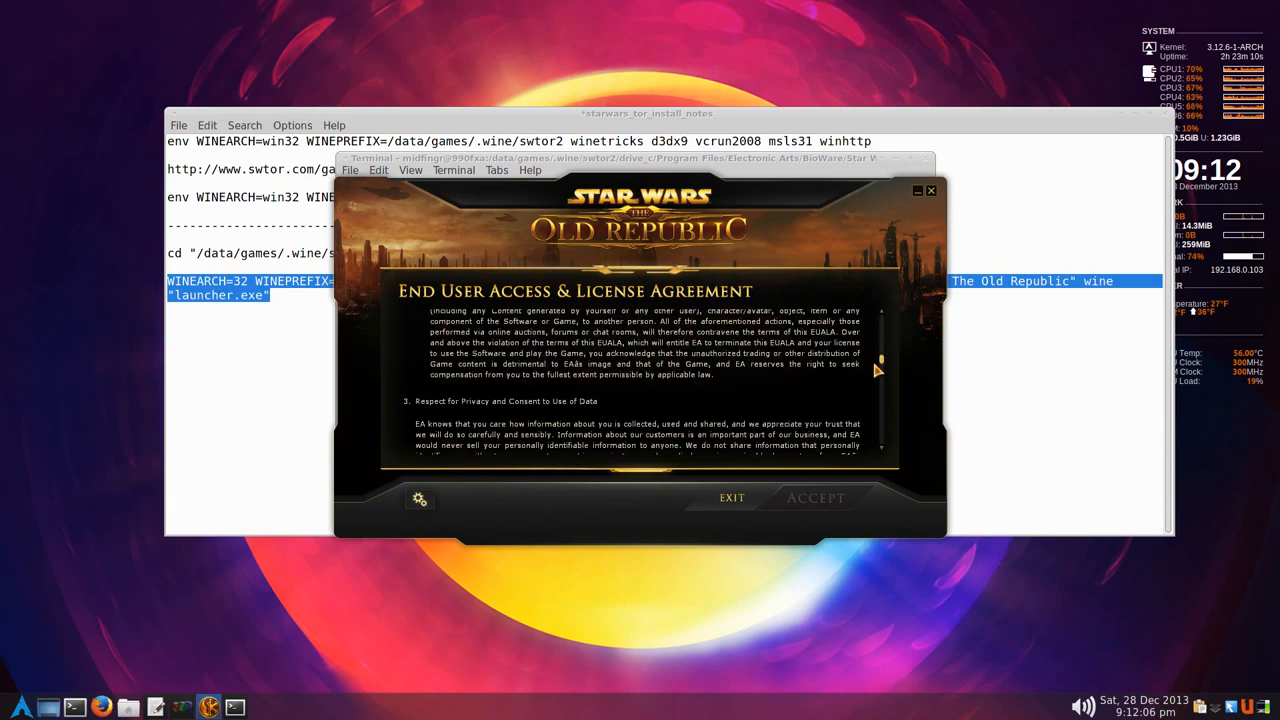
click(815, 497)
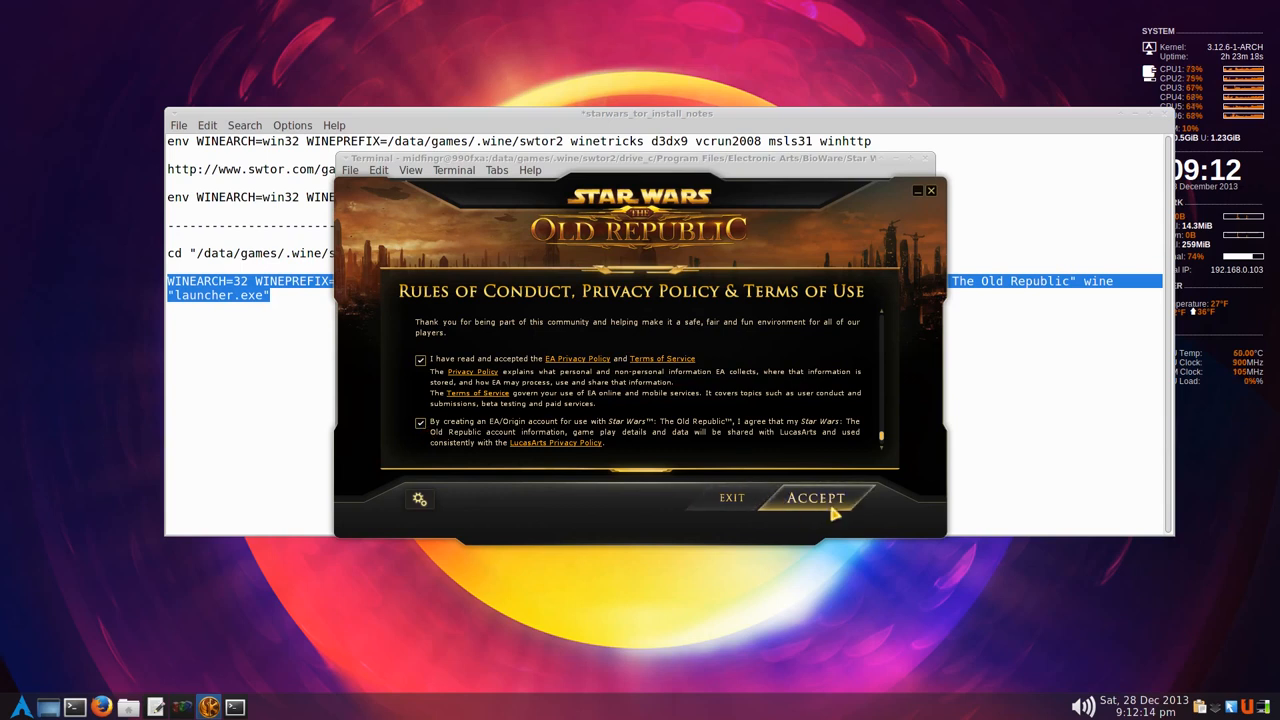
click(816, 498)
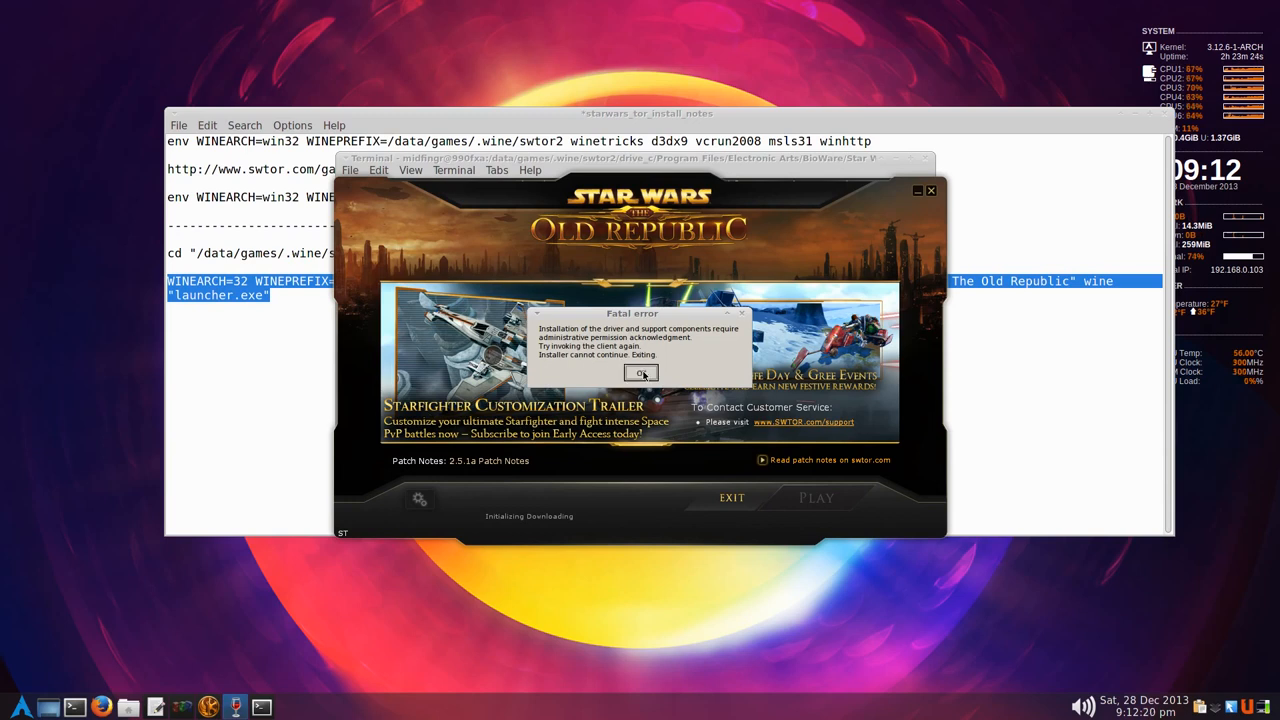
click(640, 373)
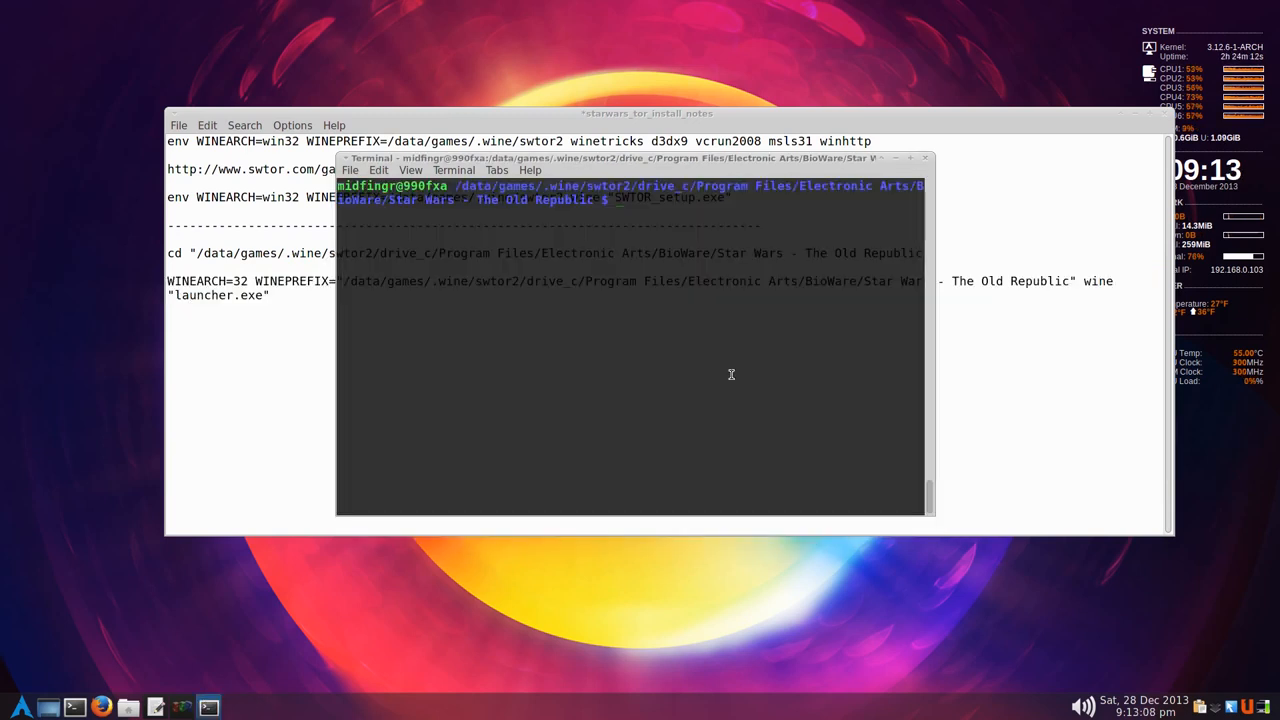
- List the game folder with ls and enter leafpad to open launcher.settings
text(ls)
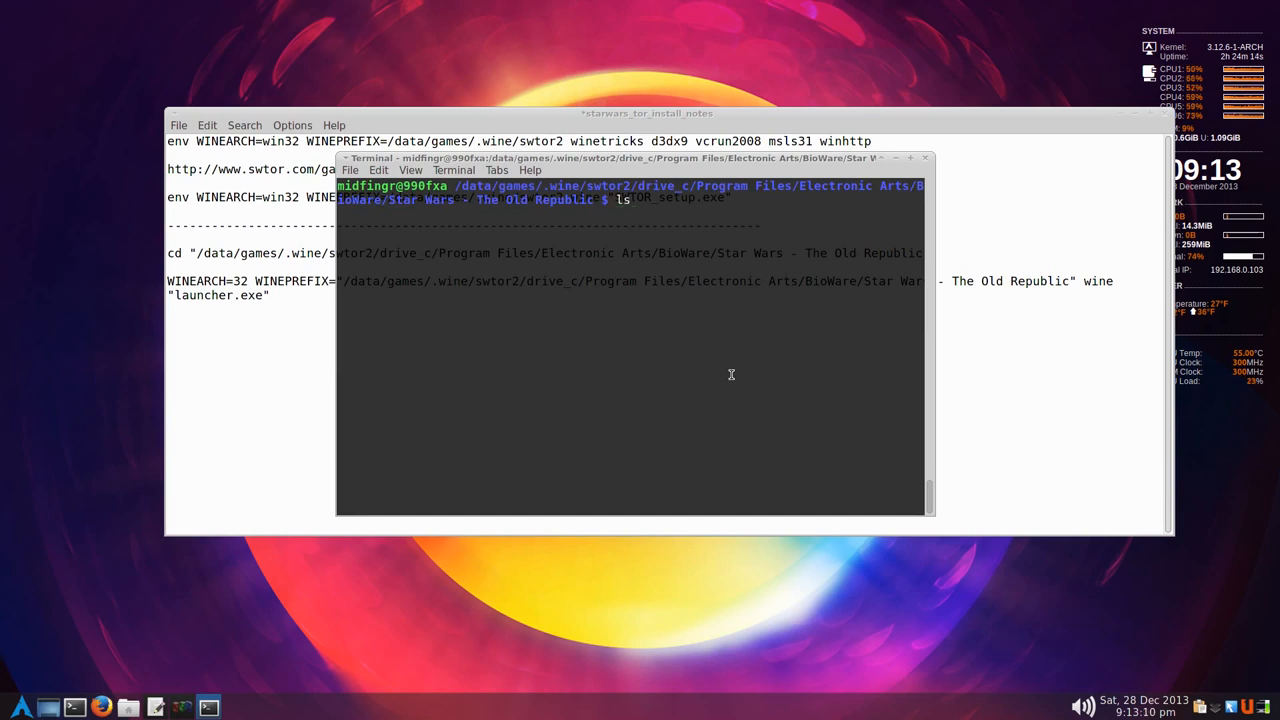
key(Return)
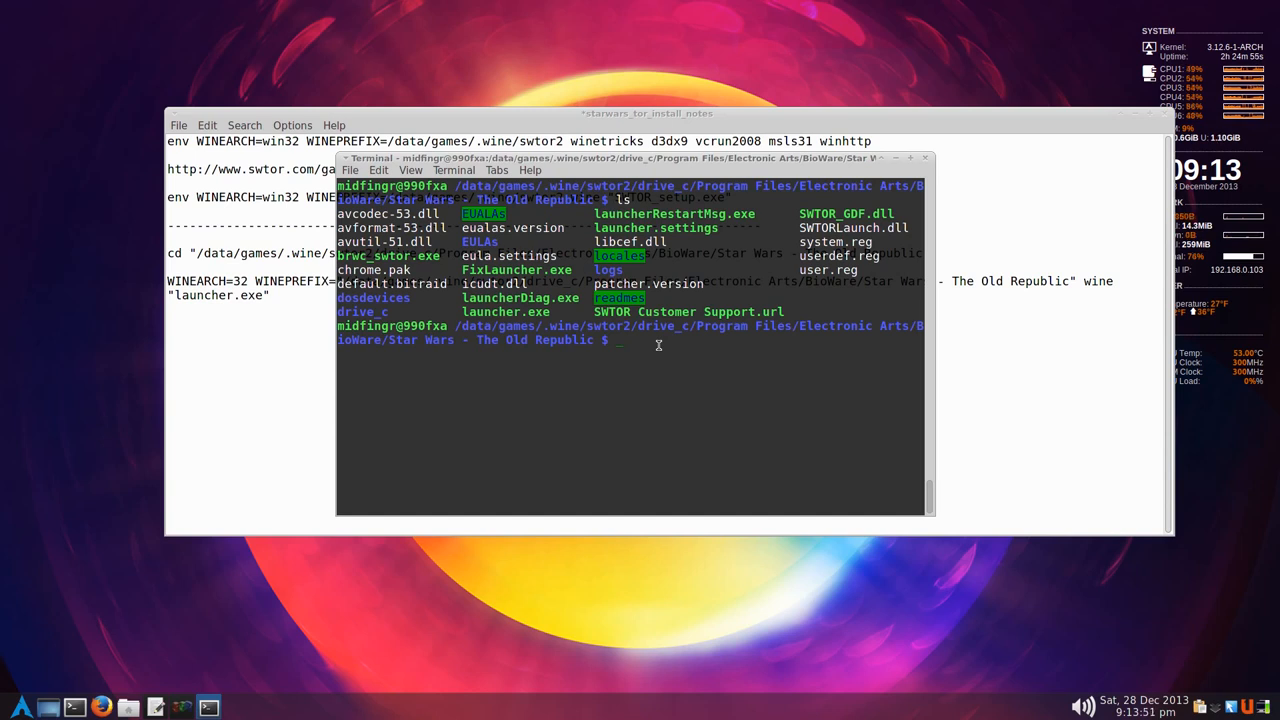
text(leap)
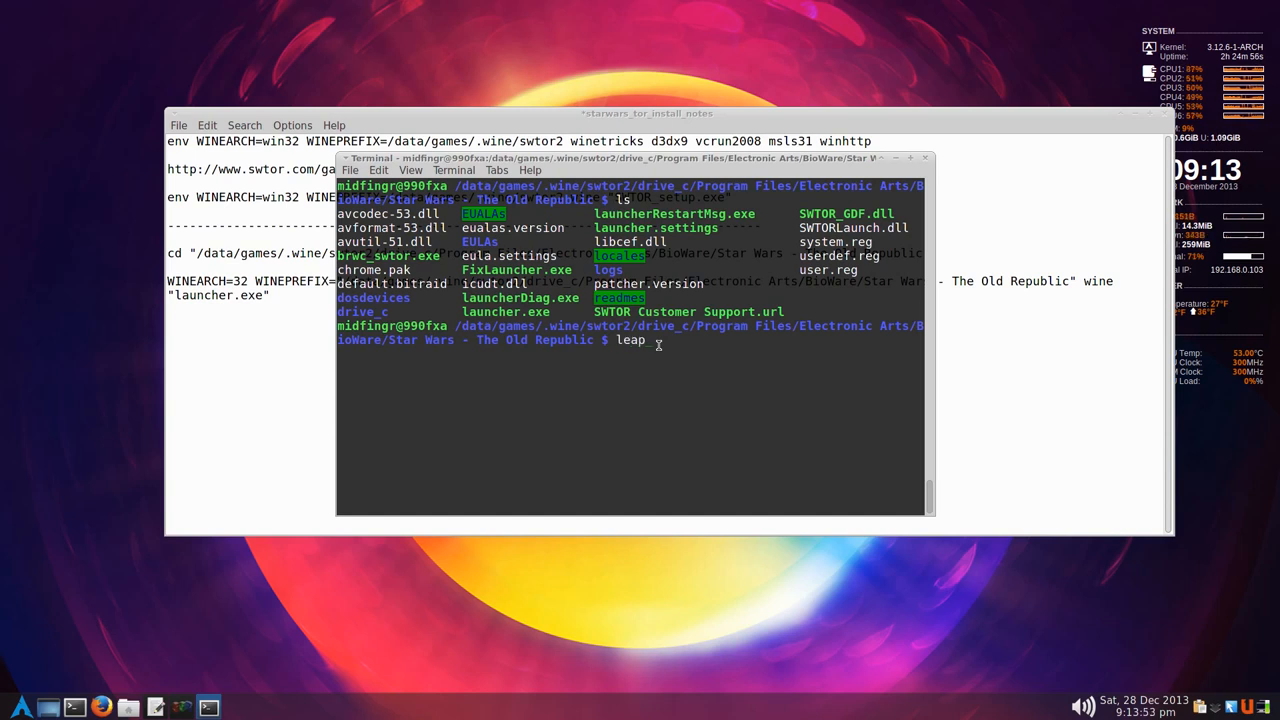
text(ad)
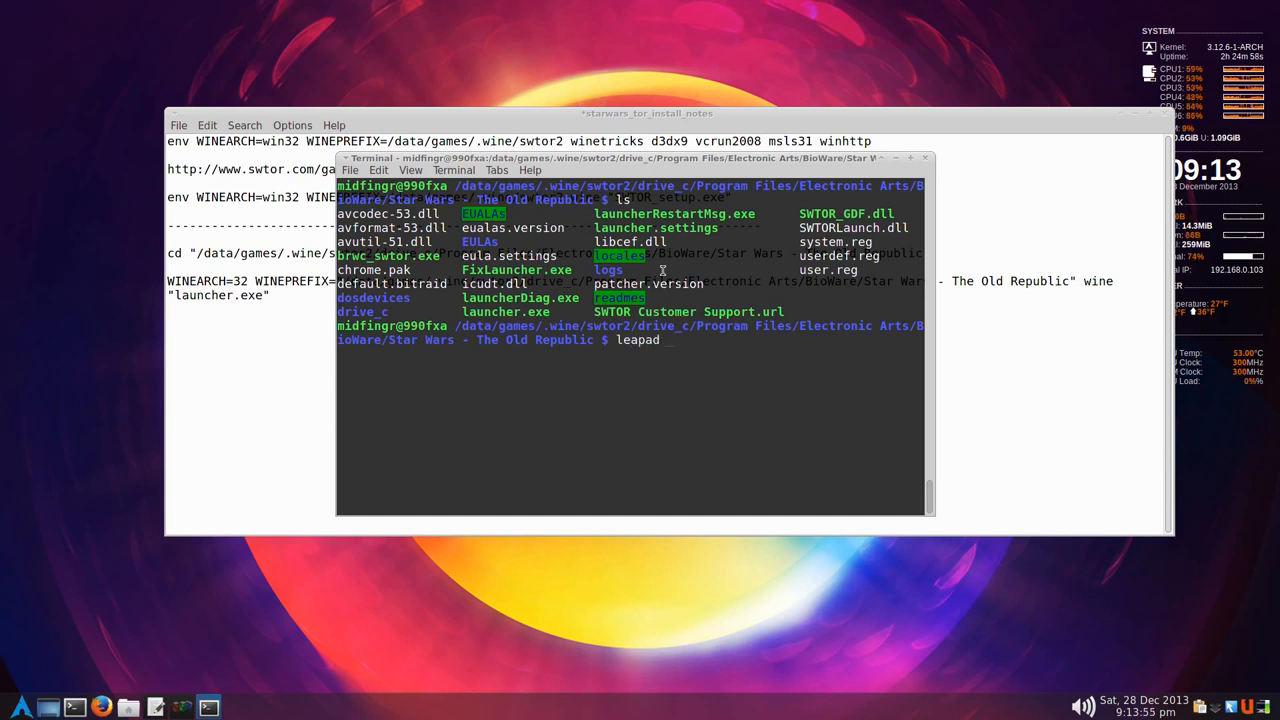
right_click(660, 270)
text(f)
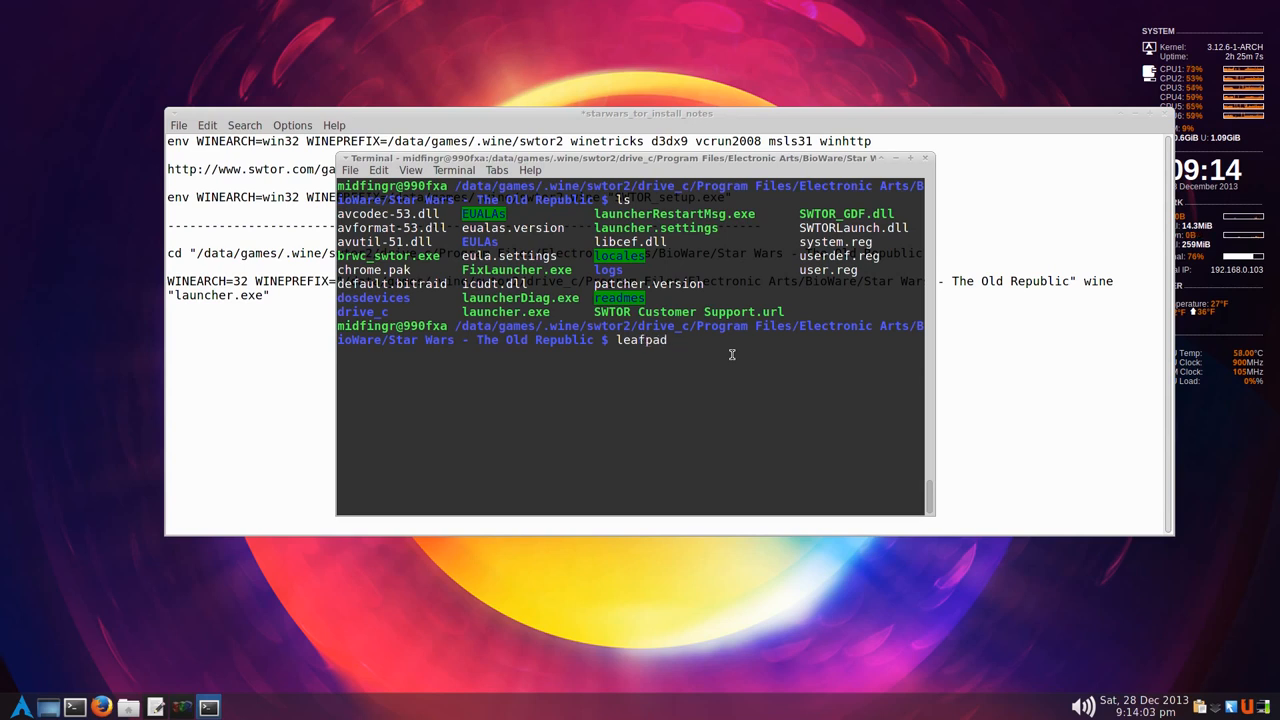
right_click(732, 355)
text( launcher.settings)
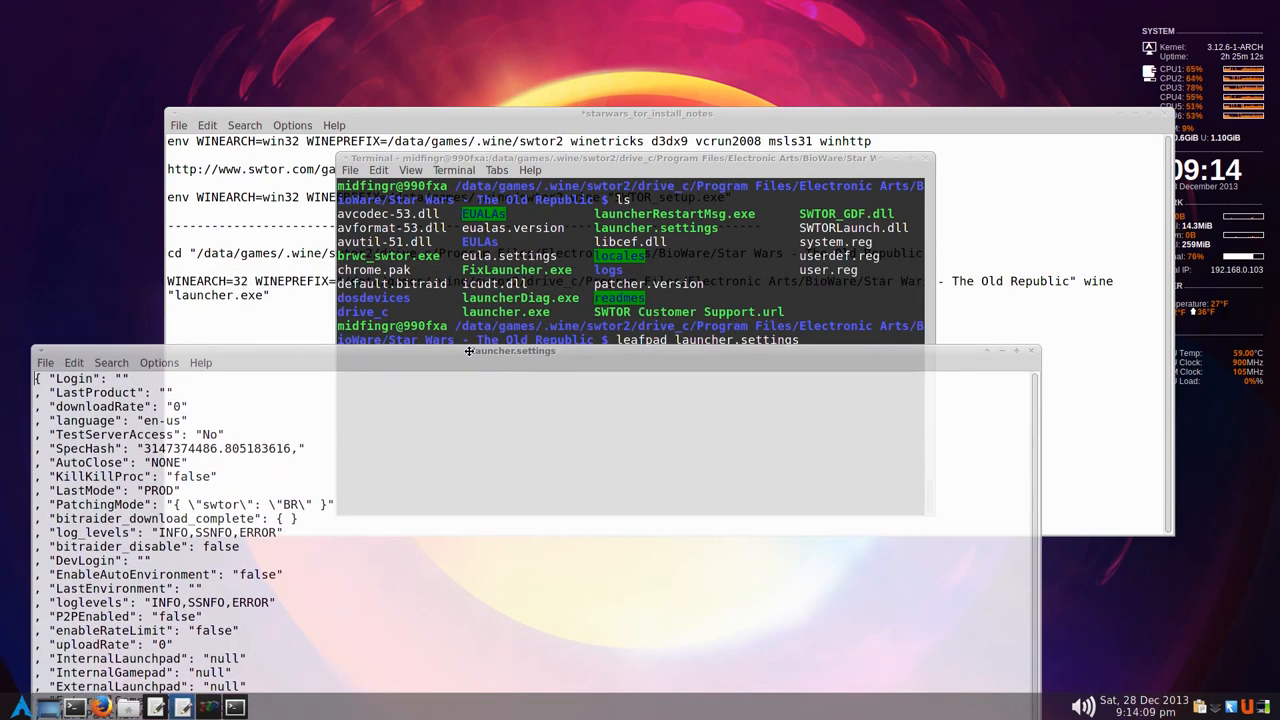
- Change the PatchingMode value in launcher.settings from BR to SN
drag(512, 351, 522, 377)
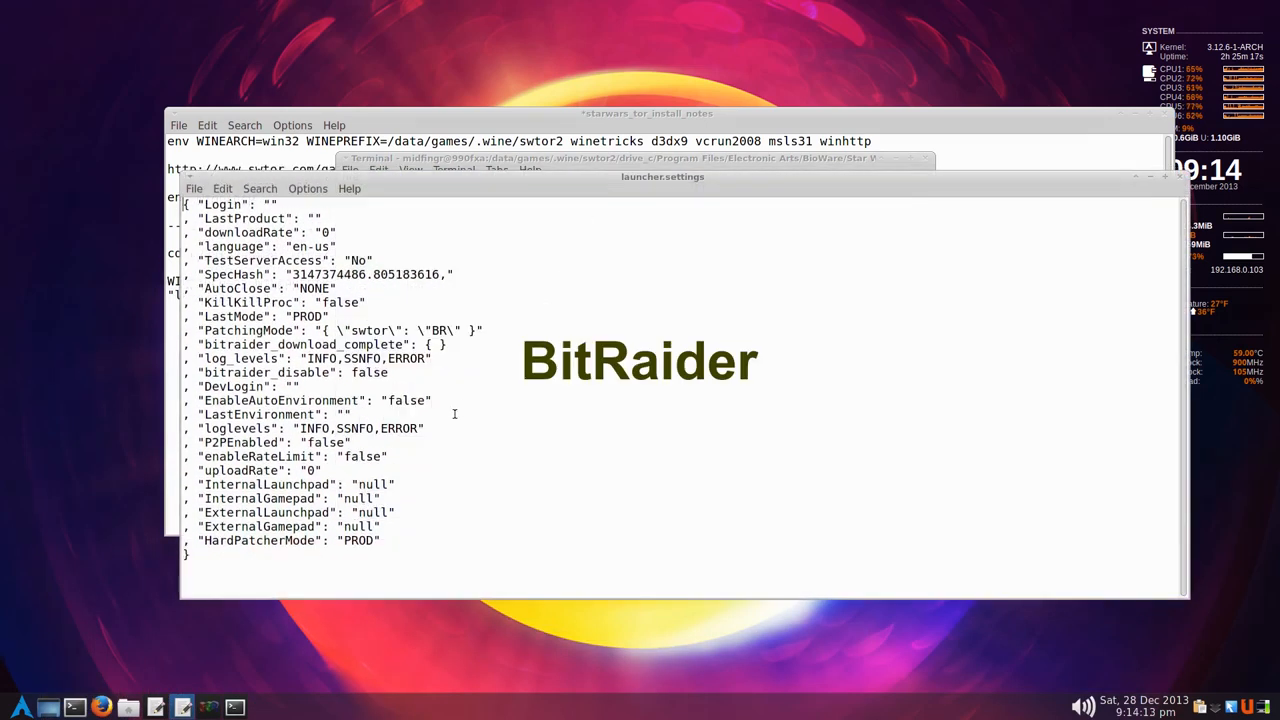
double_click(249, 330)
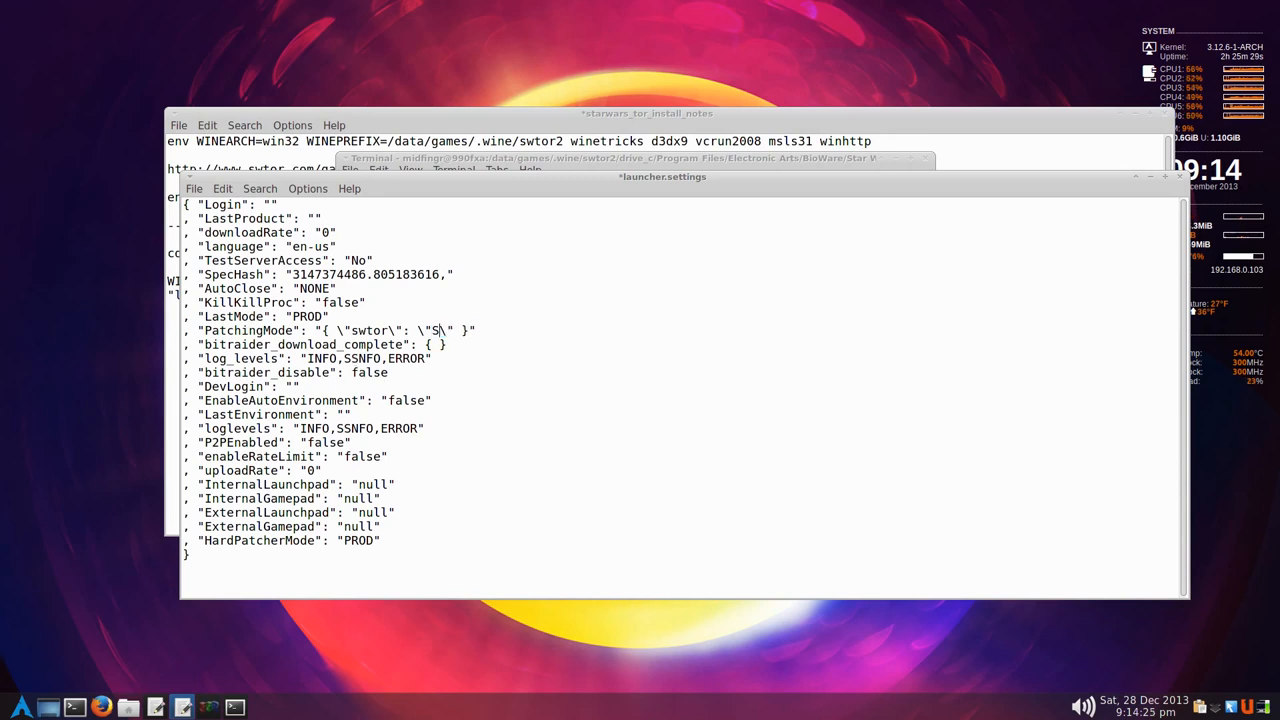
text(SN)
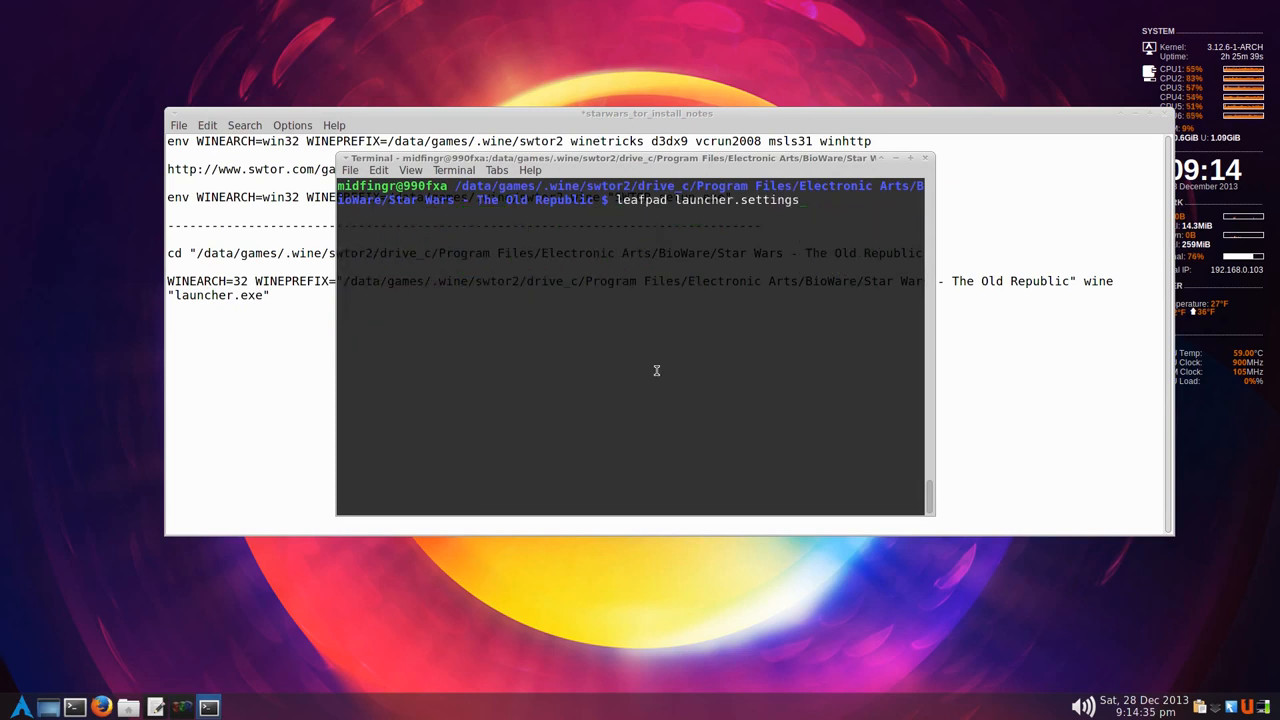
- Wipe the terminal screen with the clear command
text(clear)
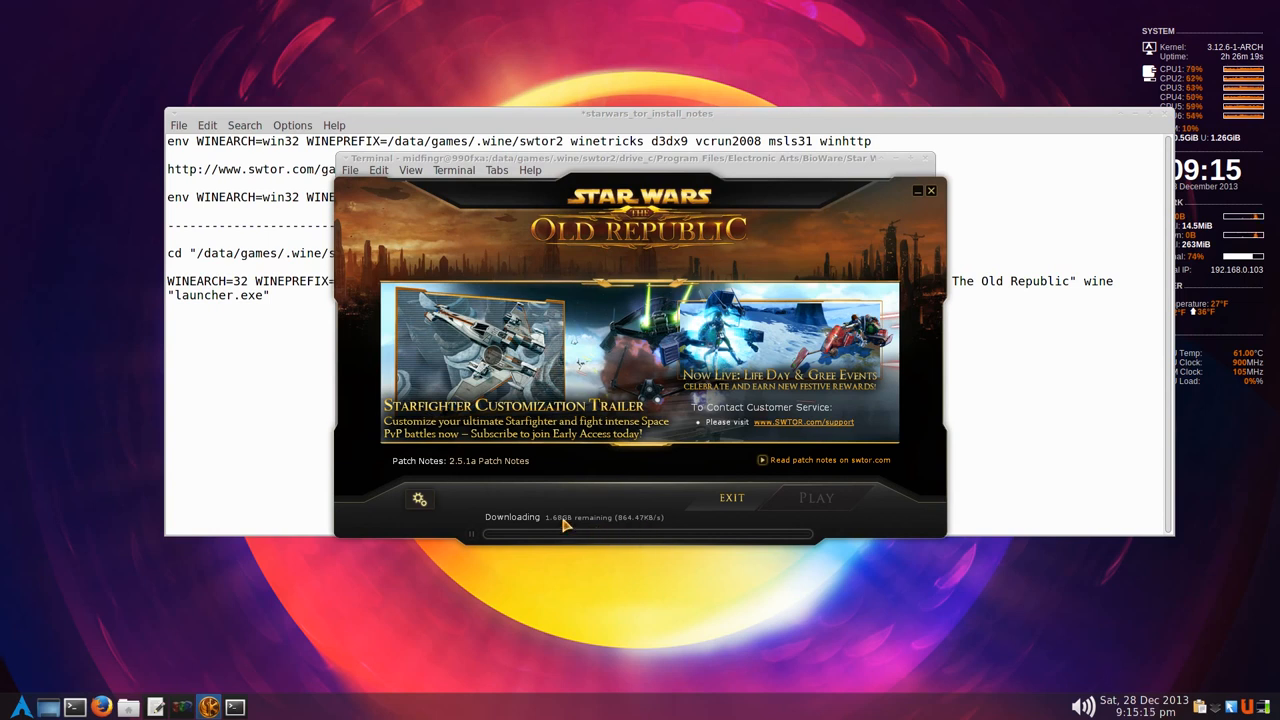
mouse_move(620, 528)
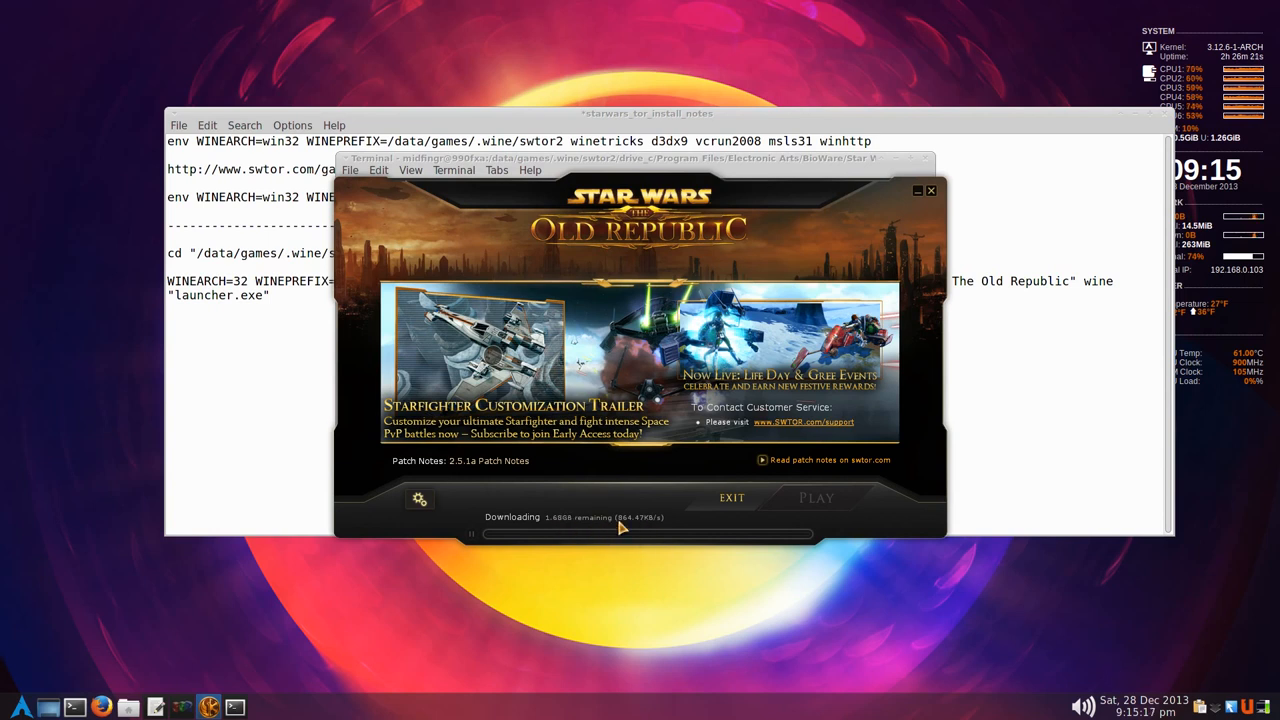
mouse_move(657, 546)
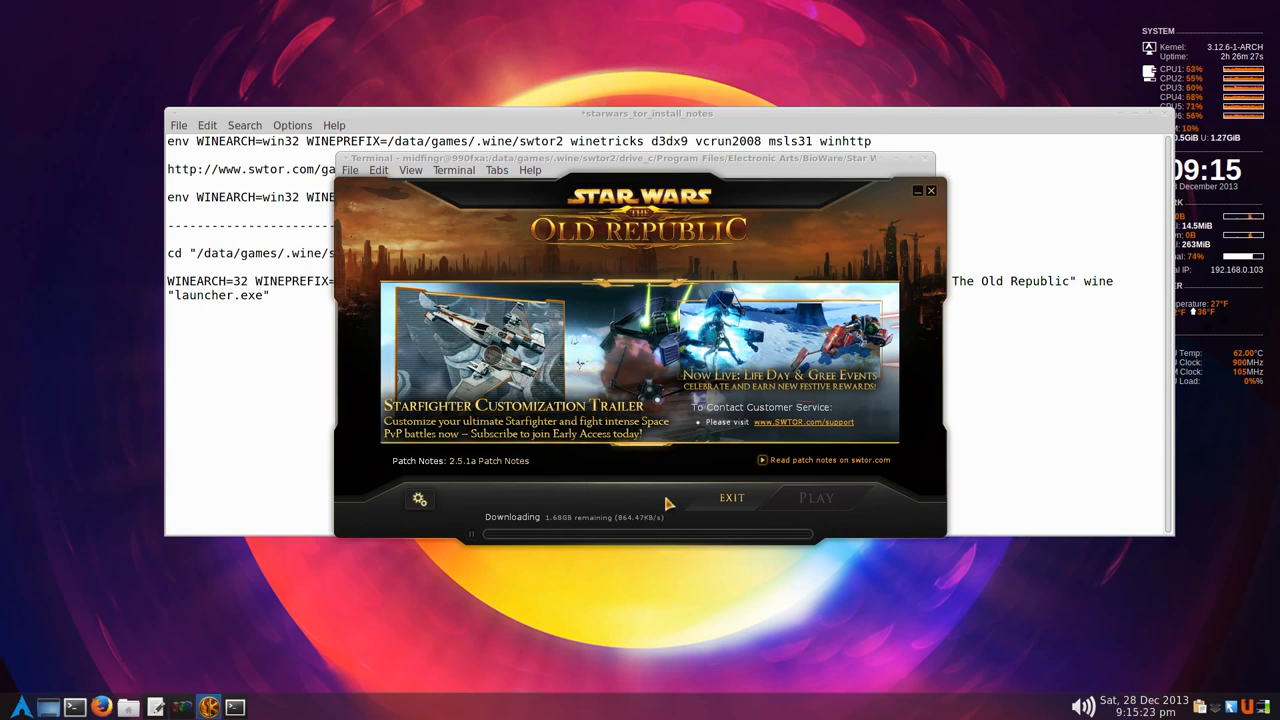
mouse_move(675, 510)
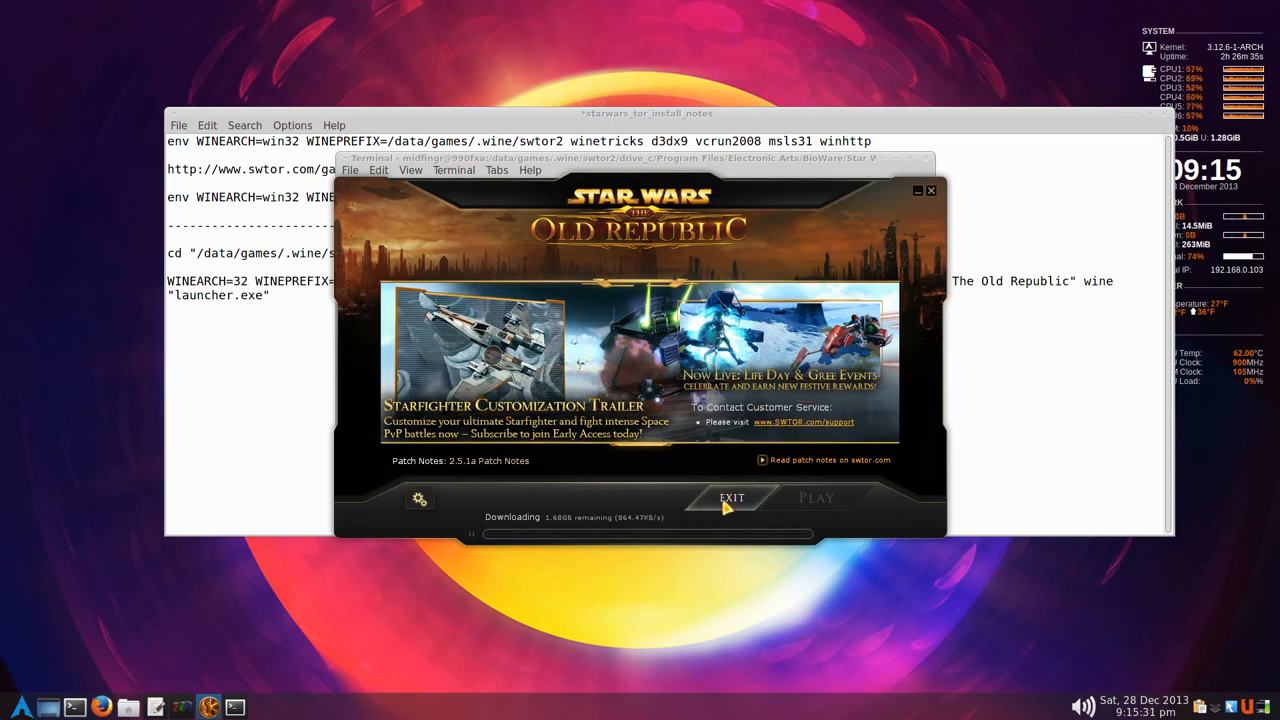
- Exit the SWTOR launcher mid-download and confirm abandoning the patch
click(732, 497)
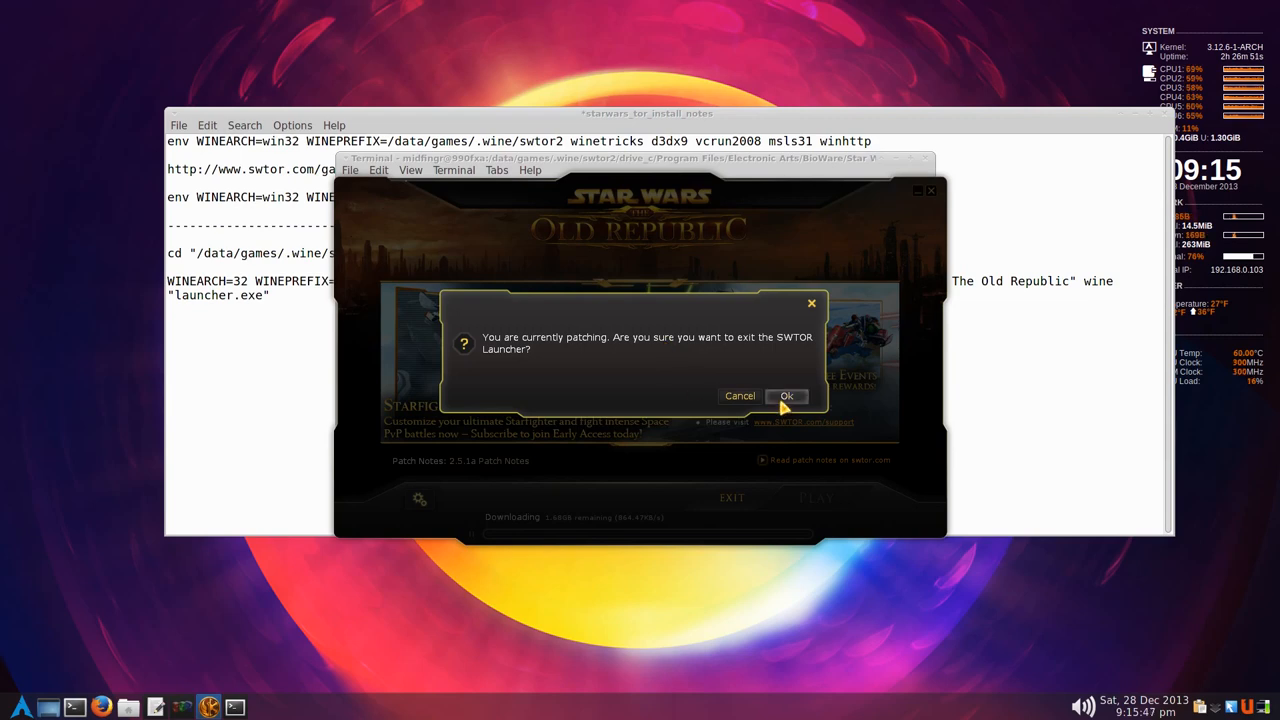
click(786, 396)
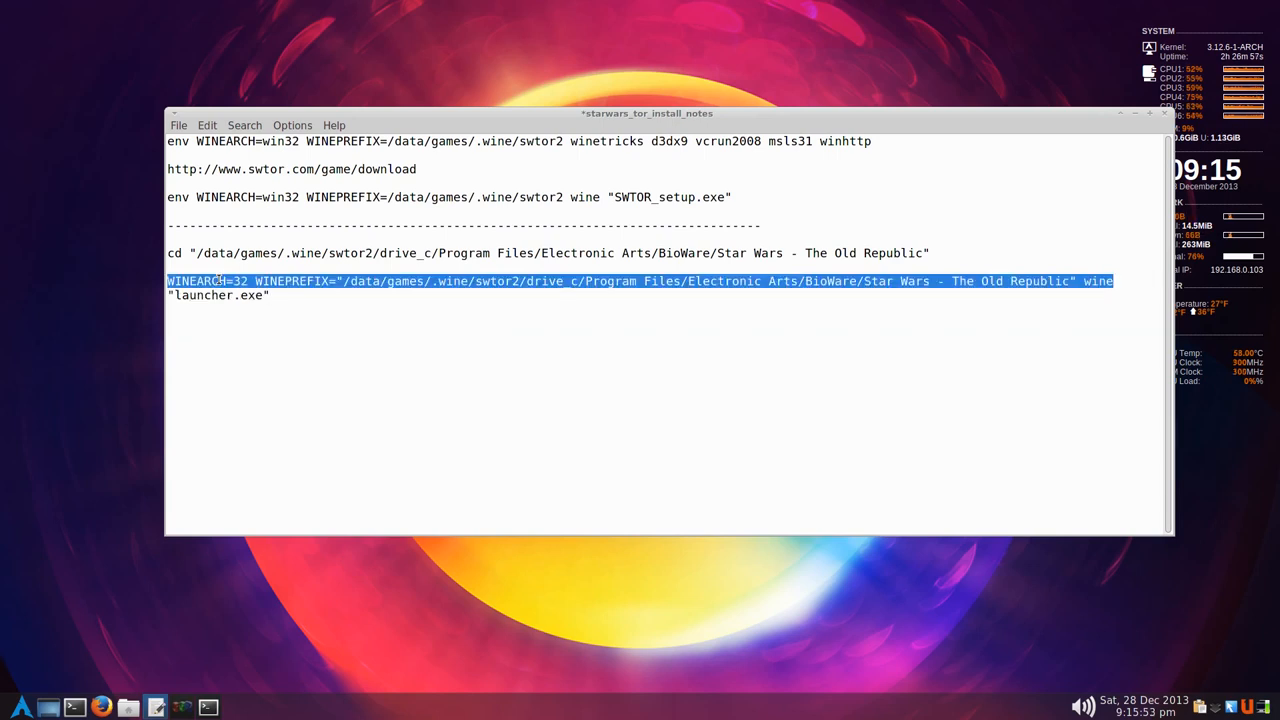
click(275, 295)
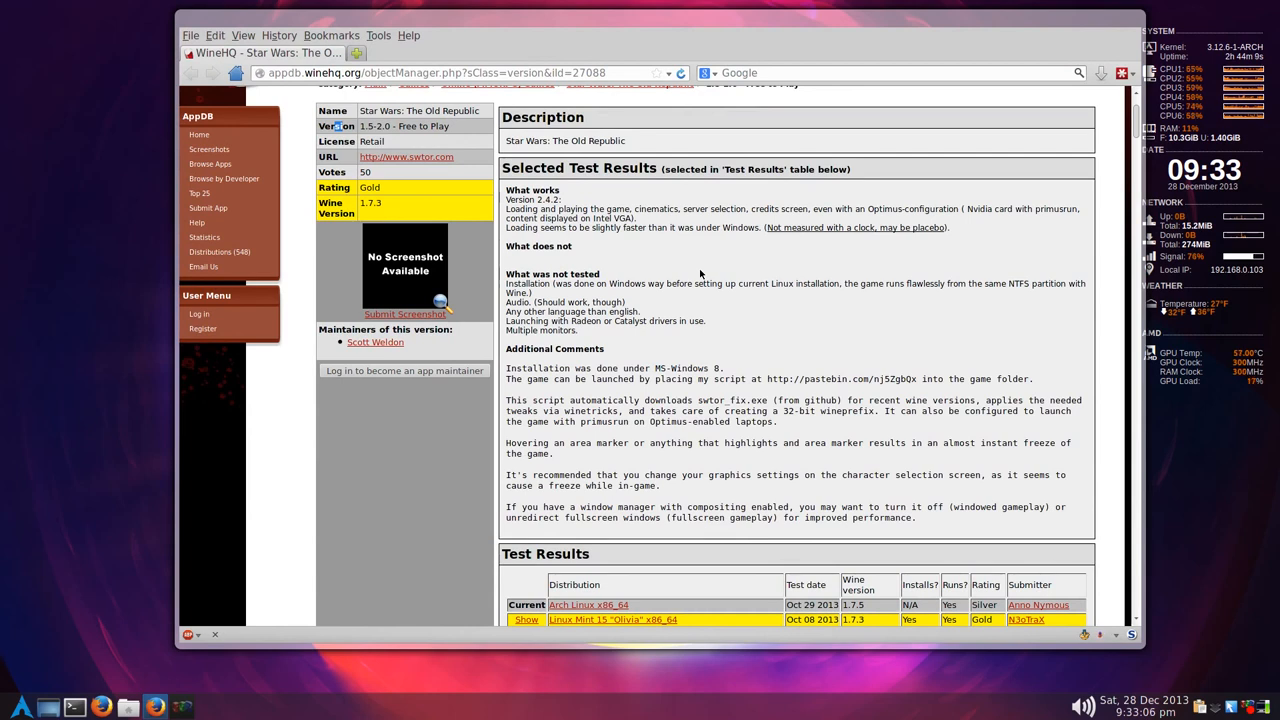
mouse_move(702, 289)
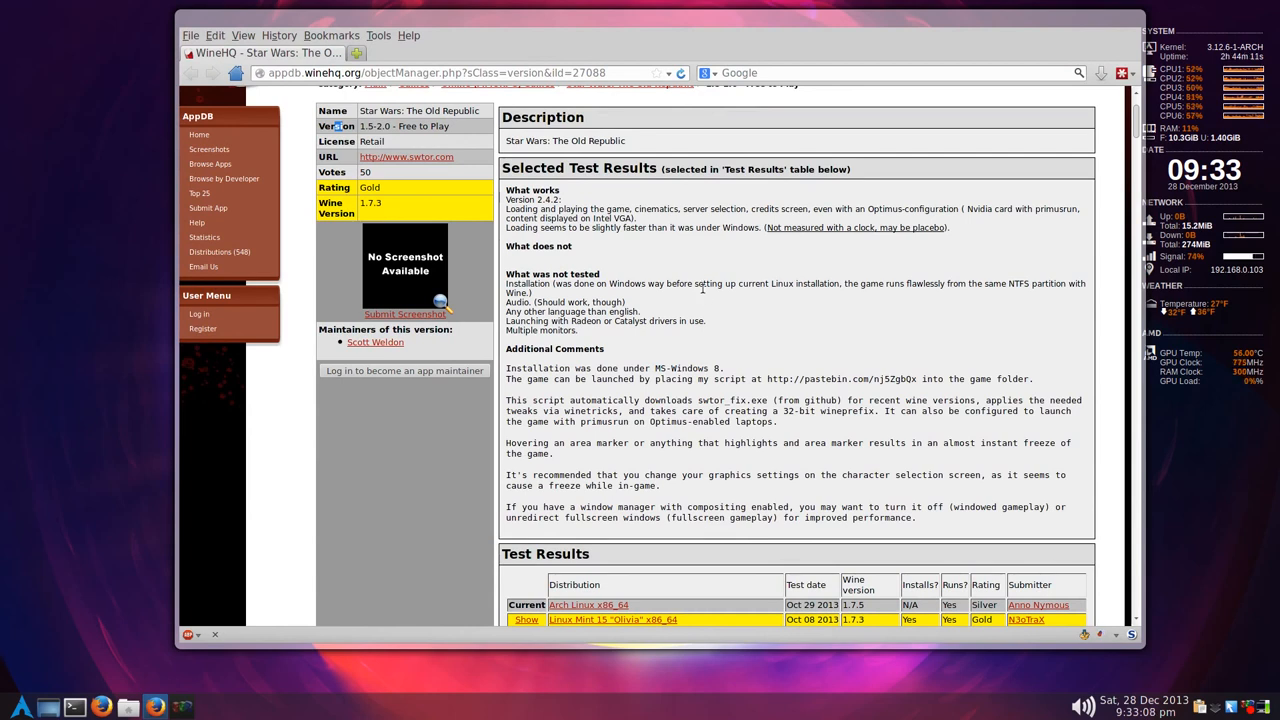
mouse_move(726, 314)
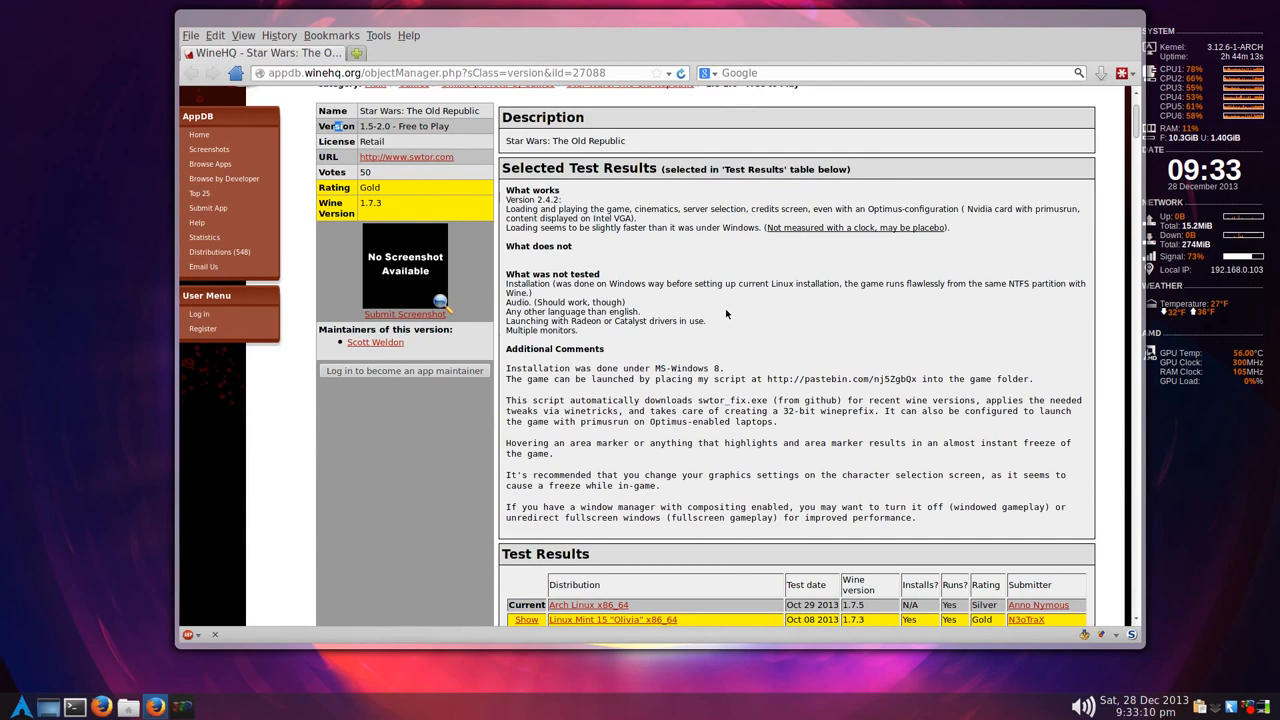
mouse_move(572, 241)
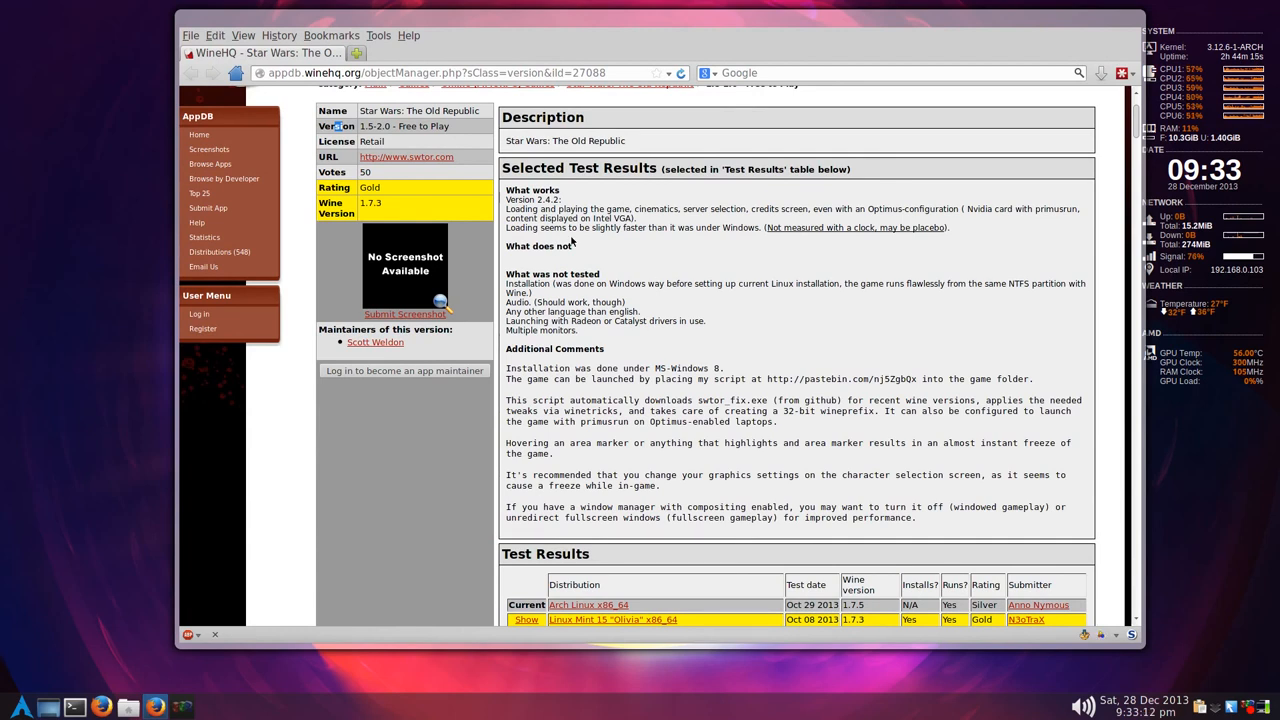
mouse_move(420, 85)
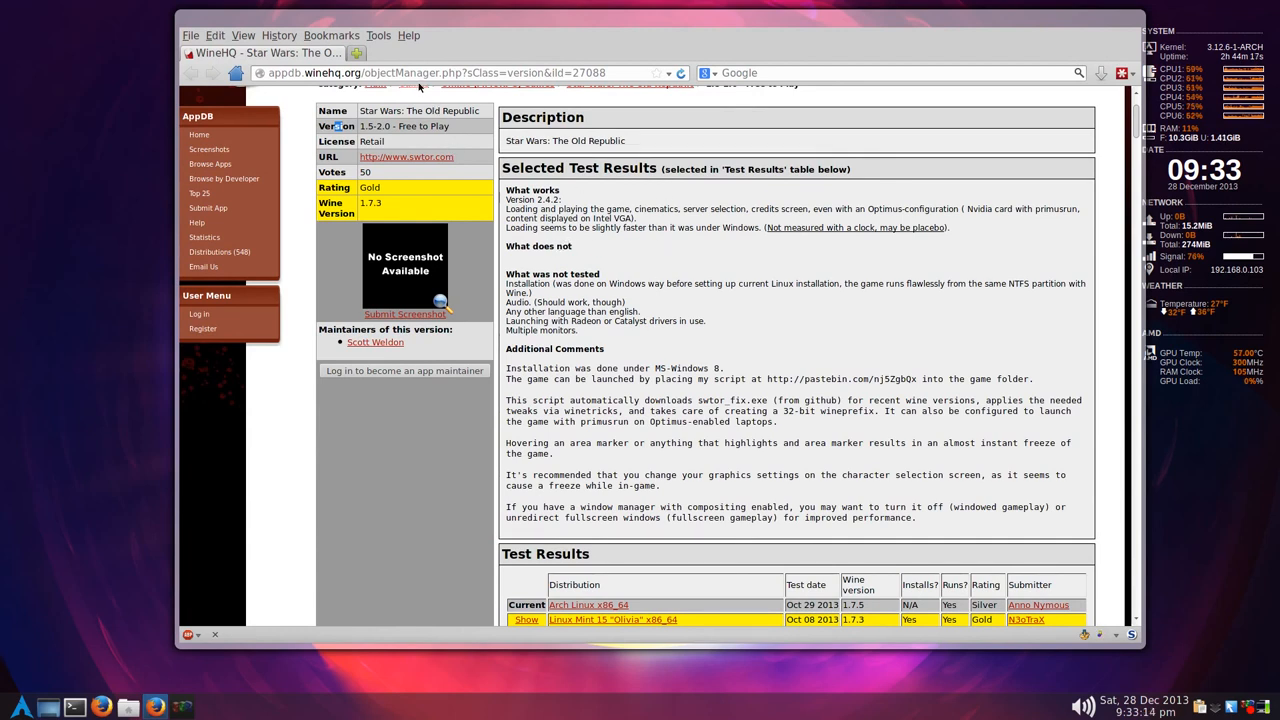
click(460, 72)
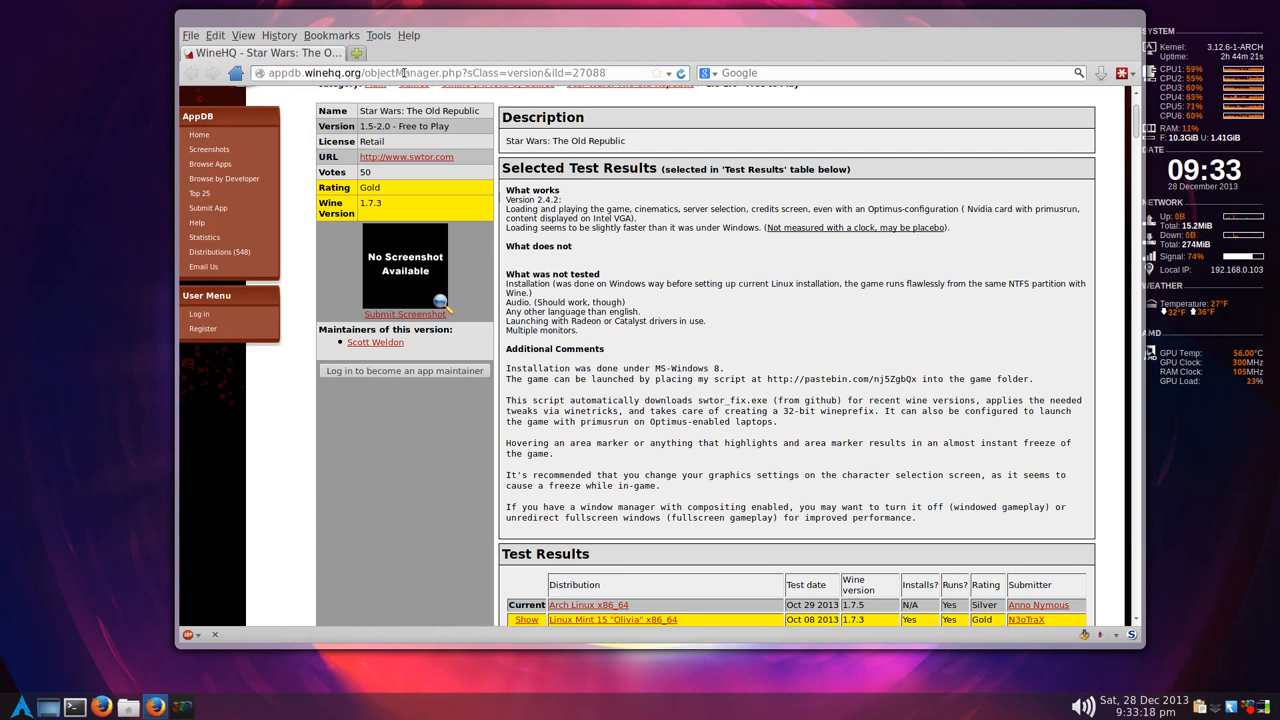
click(450, 72)
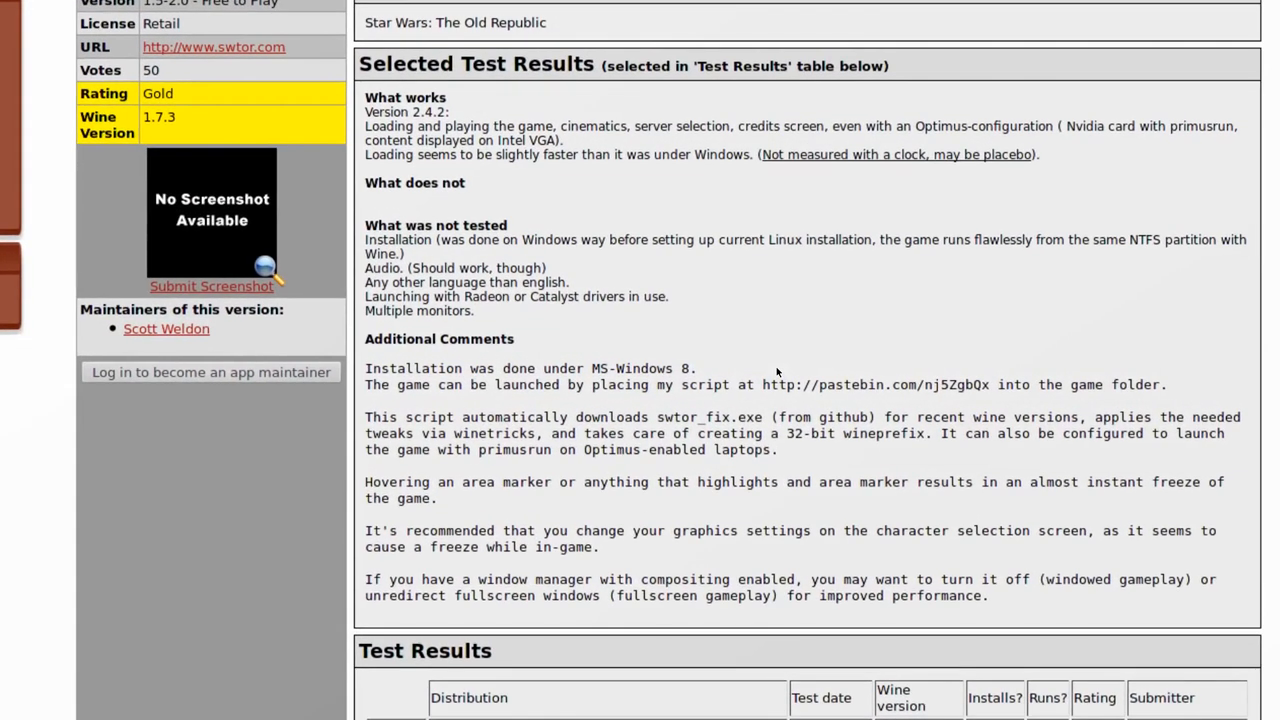
scroll(down, 3)
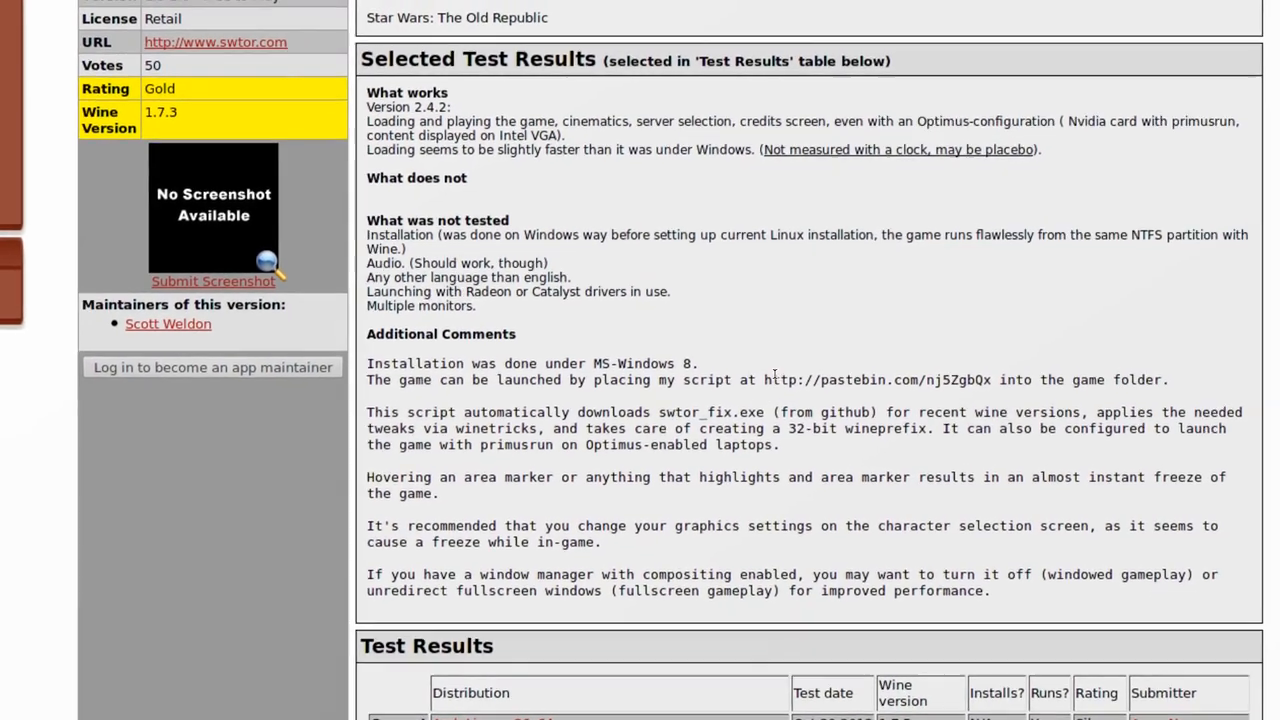
scroll(down, 3)
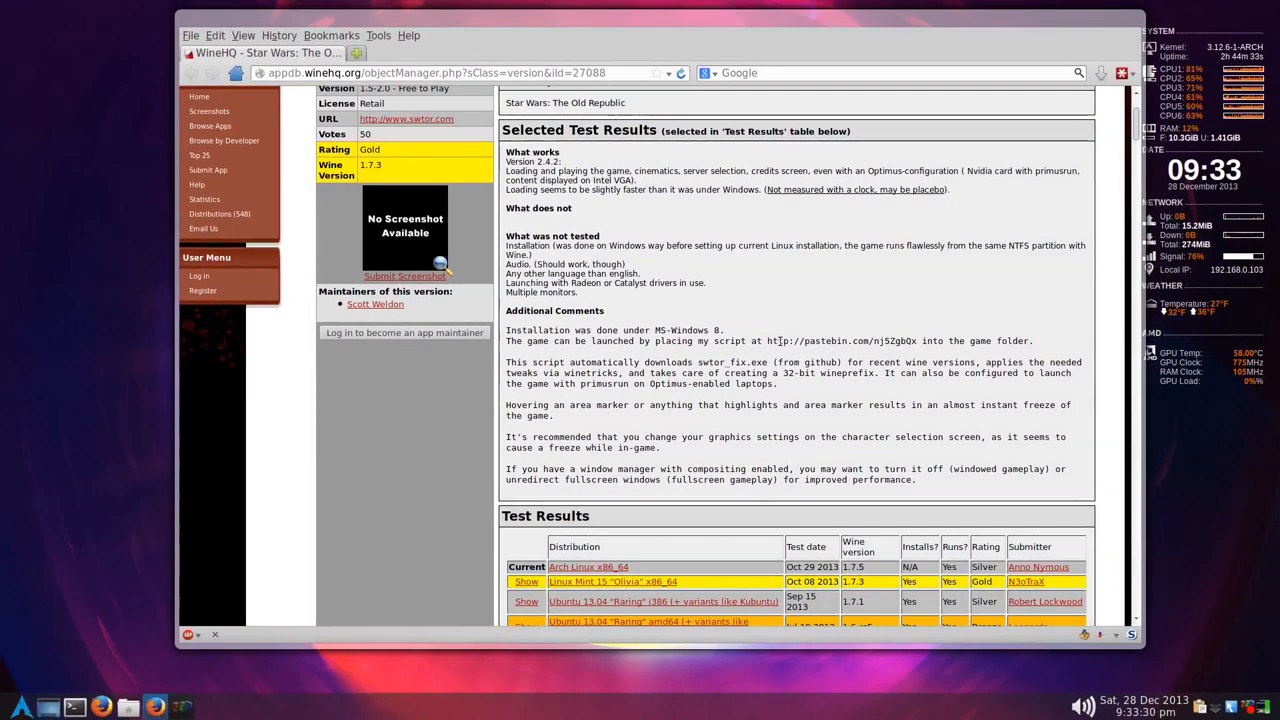
right_click(840, 341)
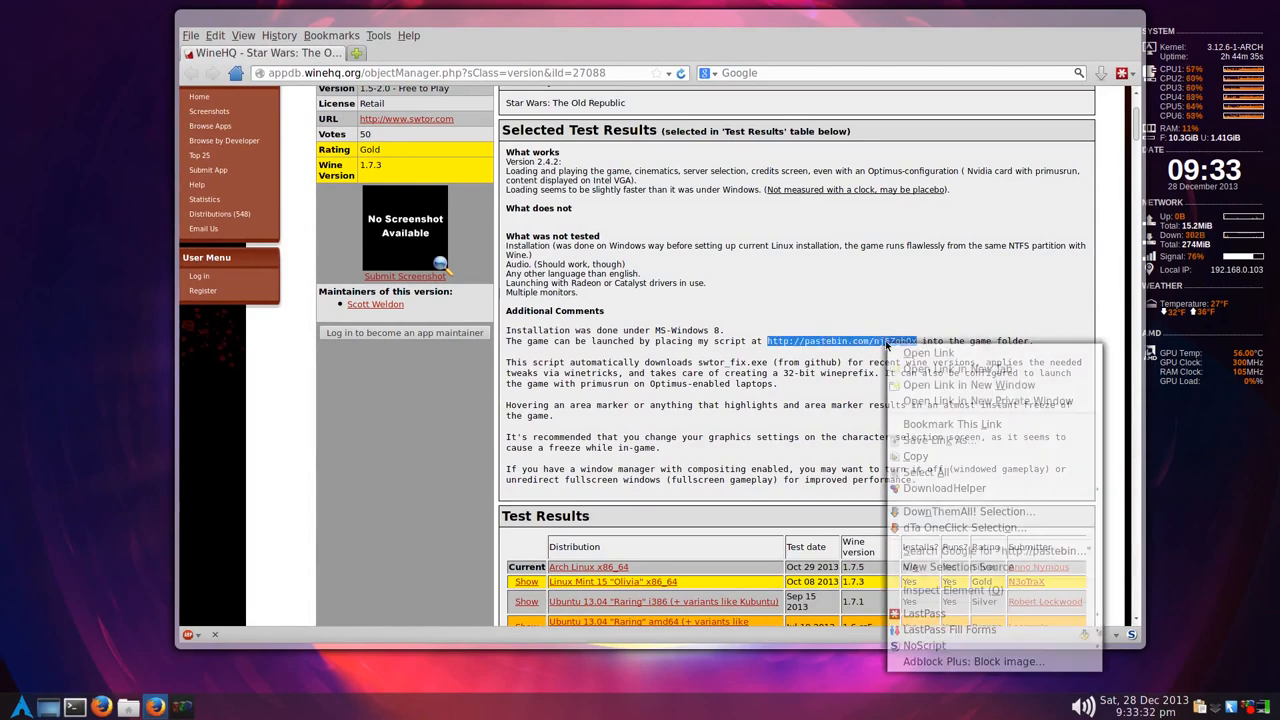
- Open the 'SWTOR launch script for upstream (1.7.5) wine.' Pastebin paste and skim its opening
click(969, 384)
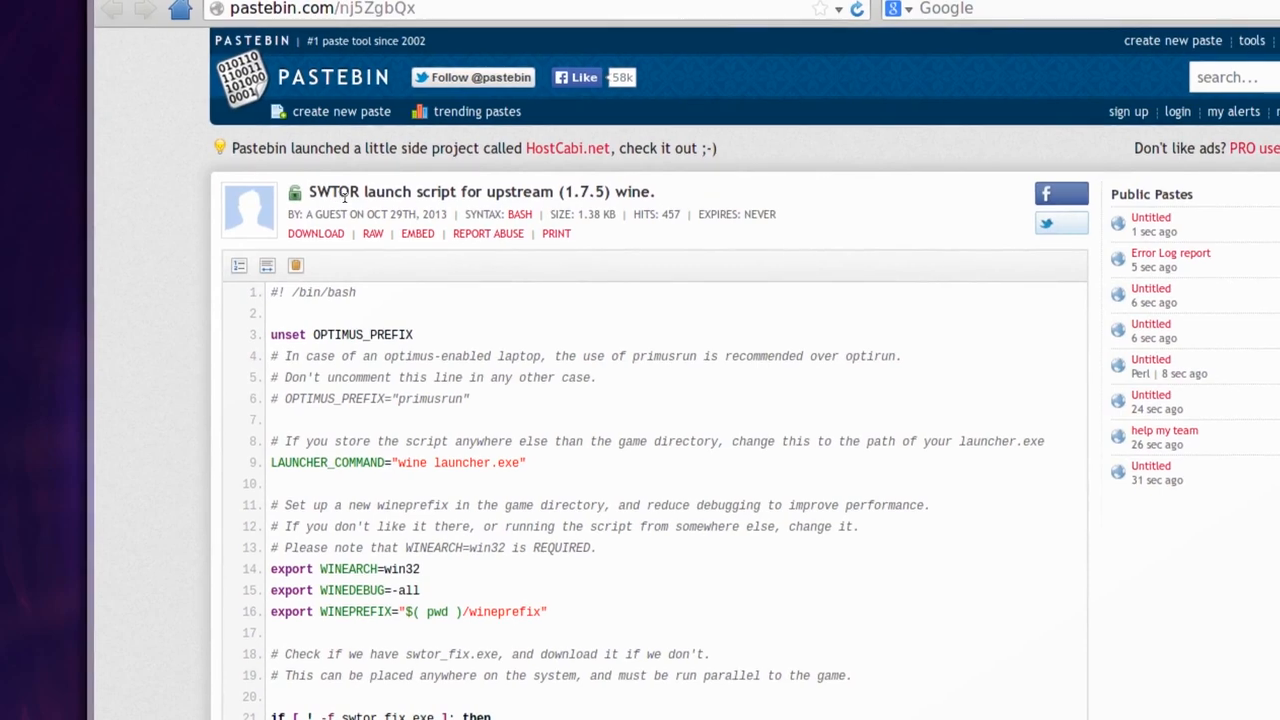
scroll(down, 3)
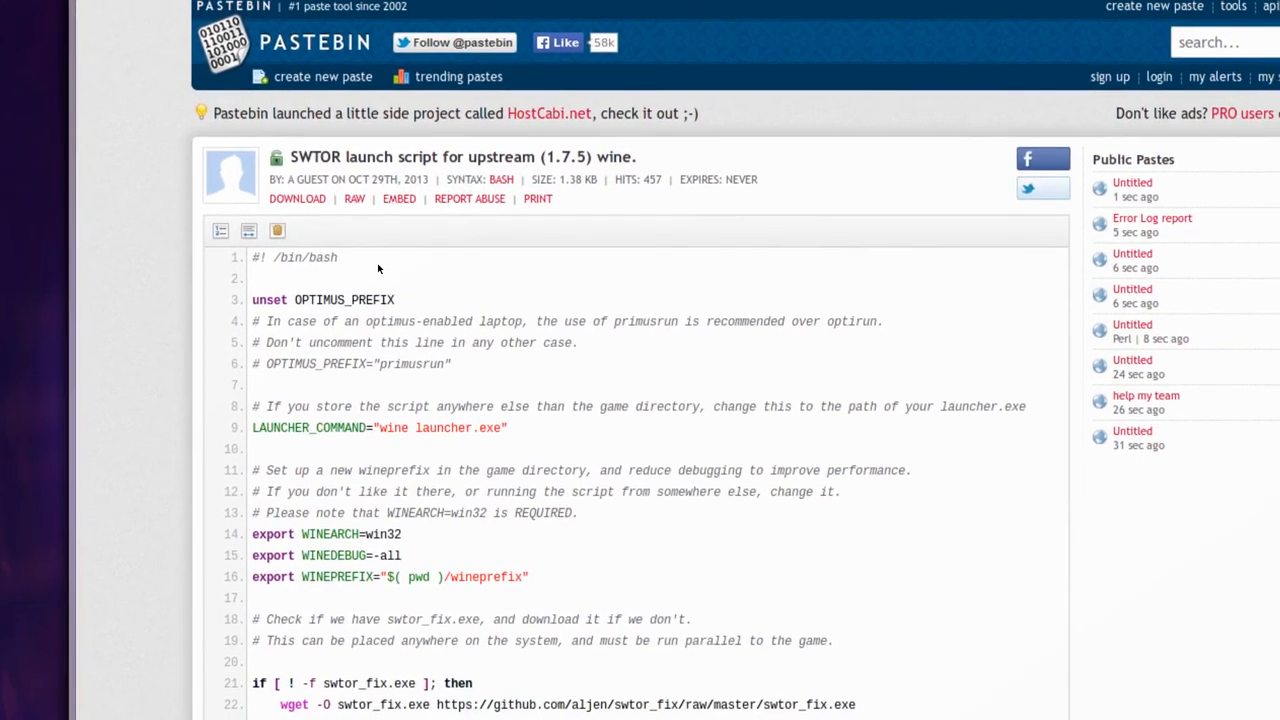
scroll(down, 3)
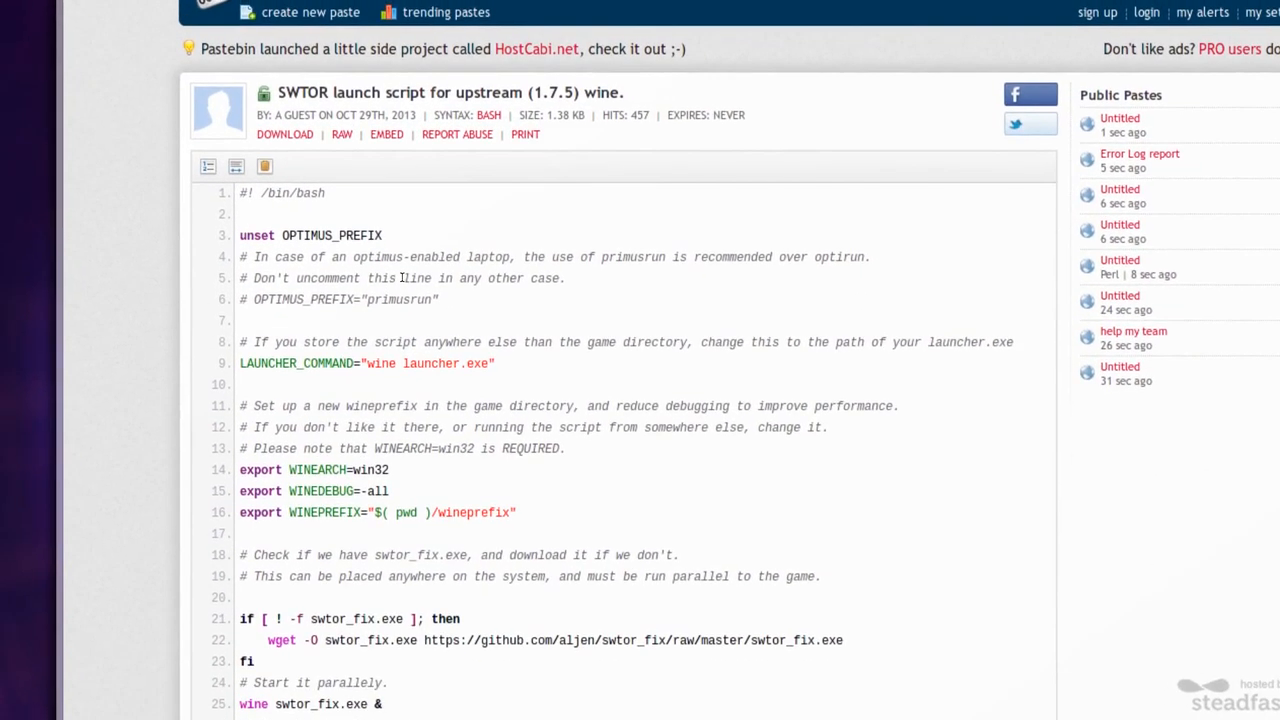
scroll(down, 3)
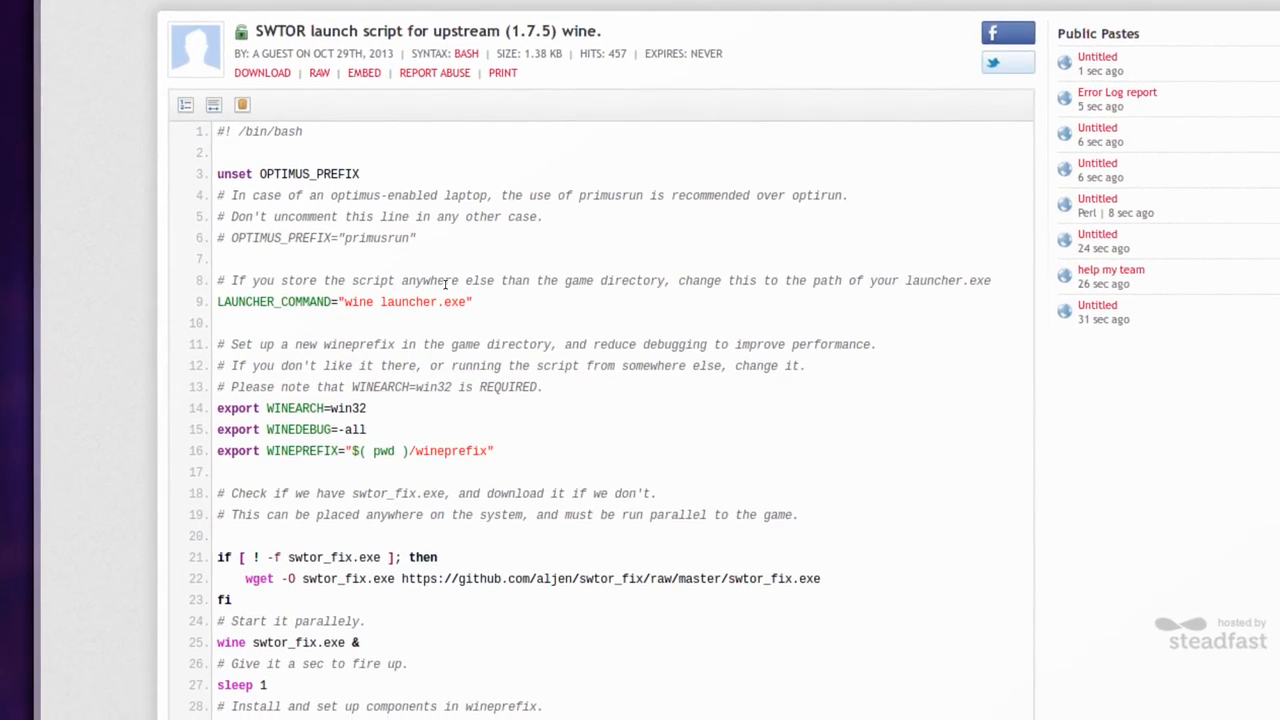
scroll(down, 3)
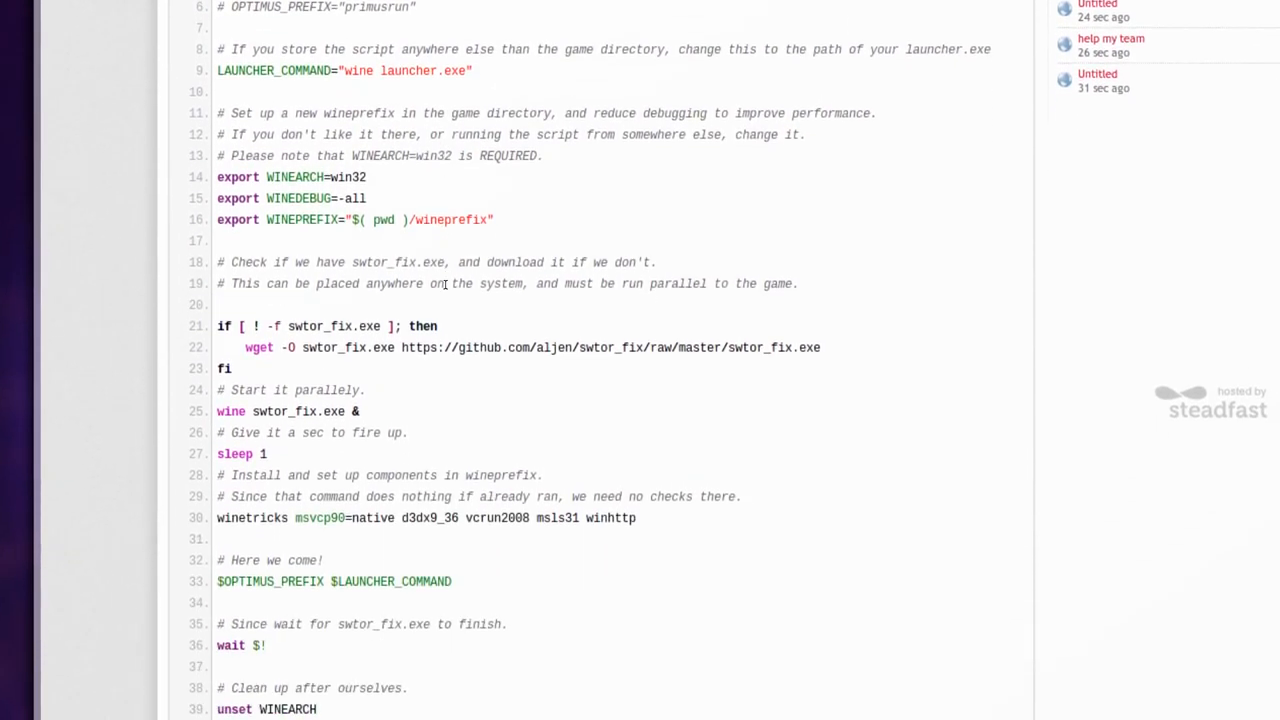
scroll(up, 3)
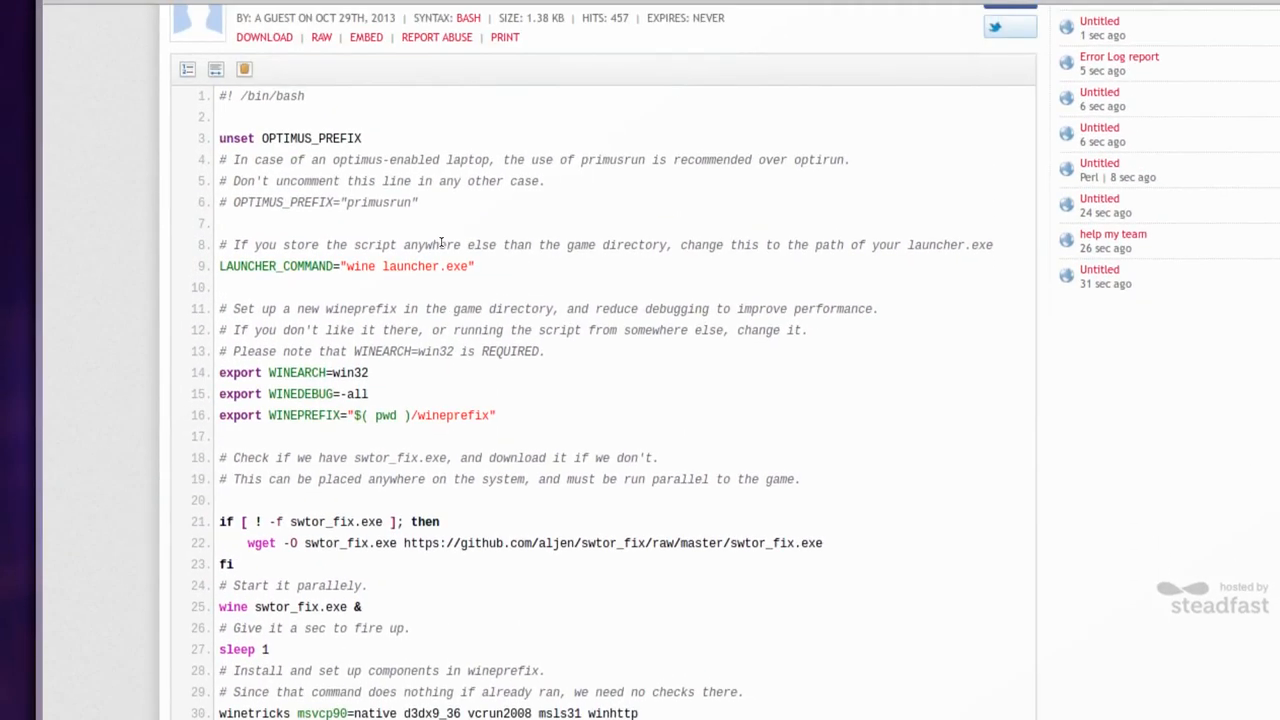
scroll(up, 3)
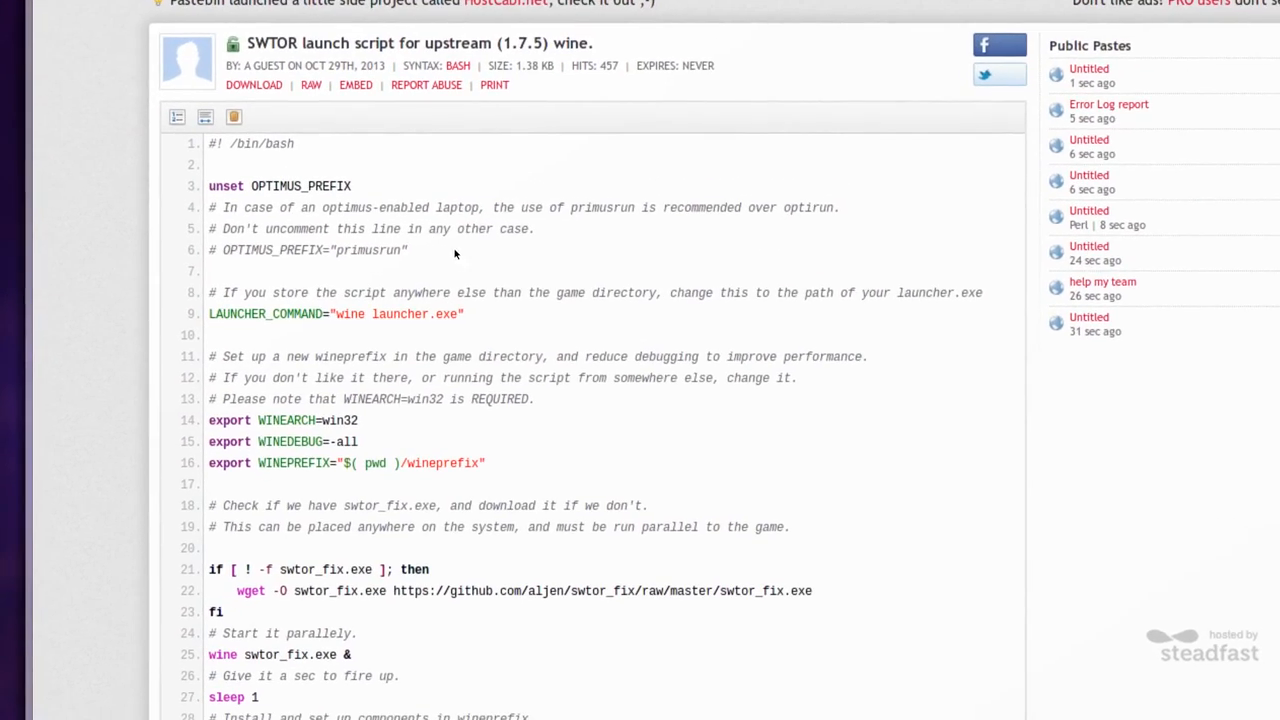
scroll(up, 3)
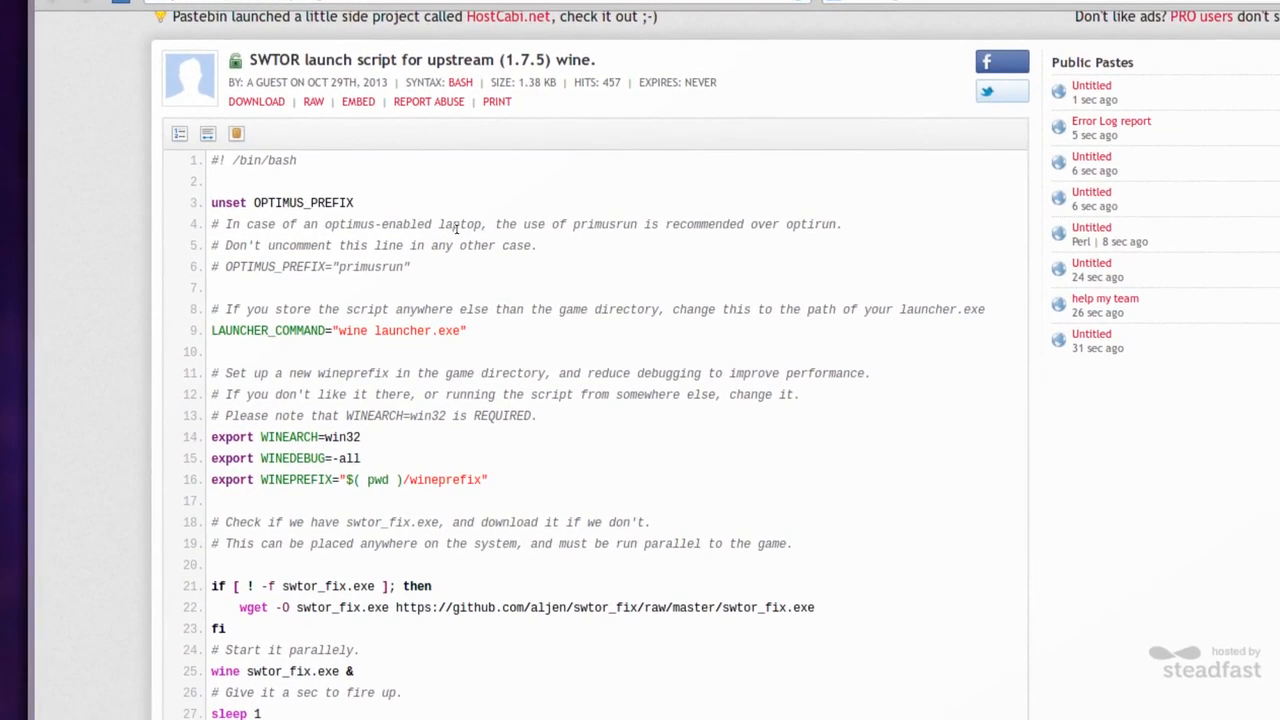
- Read down through the rest of the script and RAW Paste Data, then back up
scroll(down, 3)
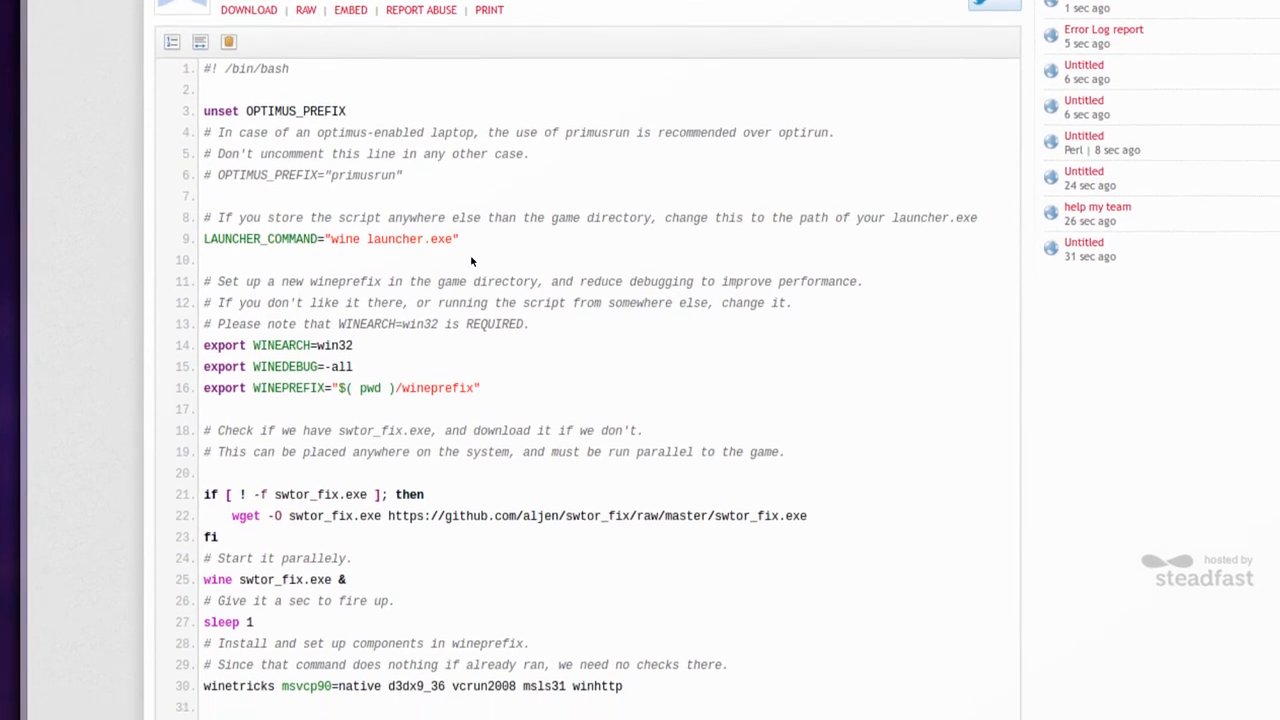
scroll(down, 3)
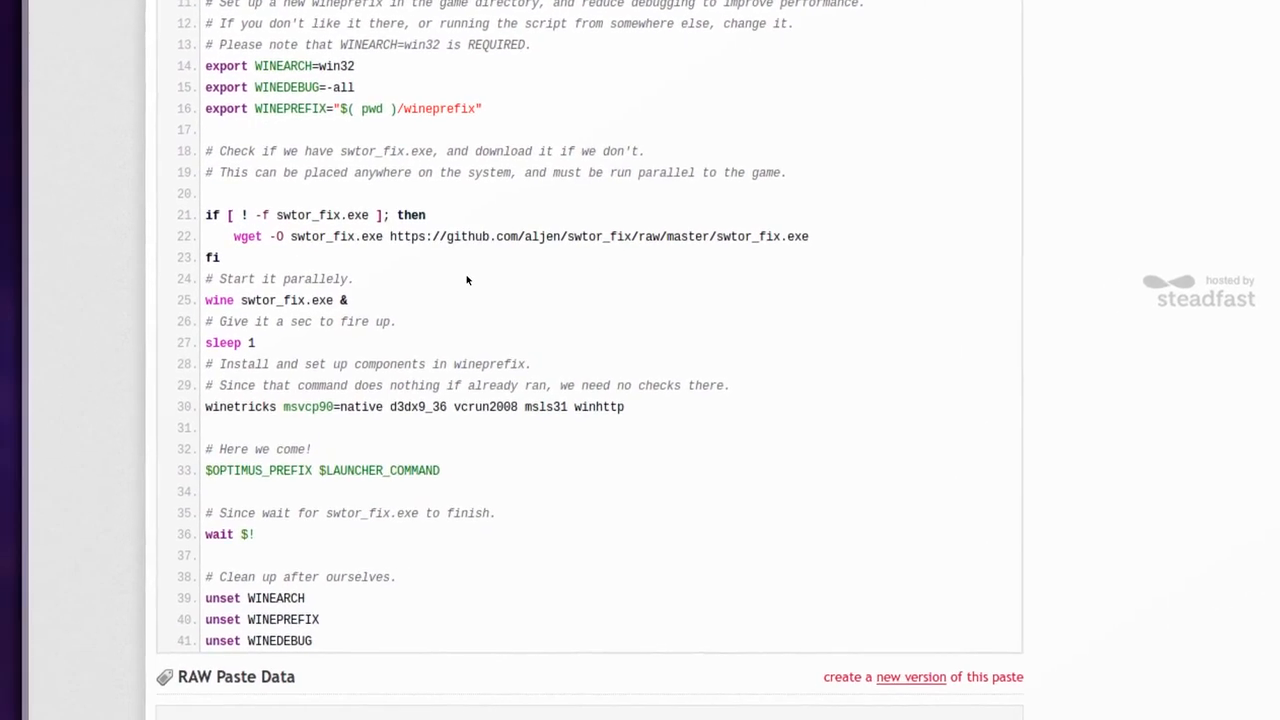
scroll(down, 3)
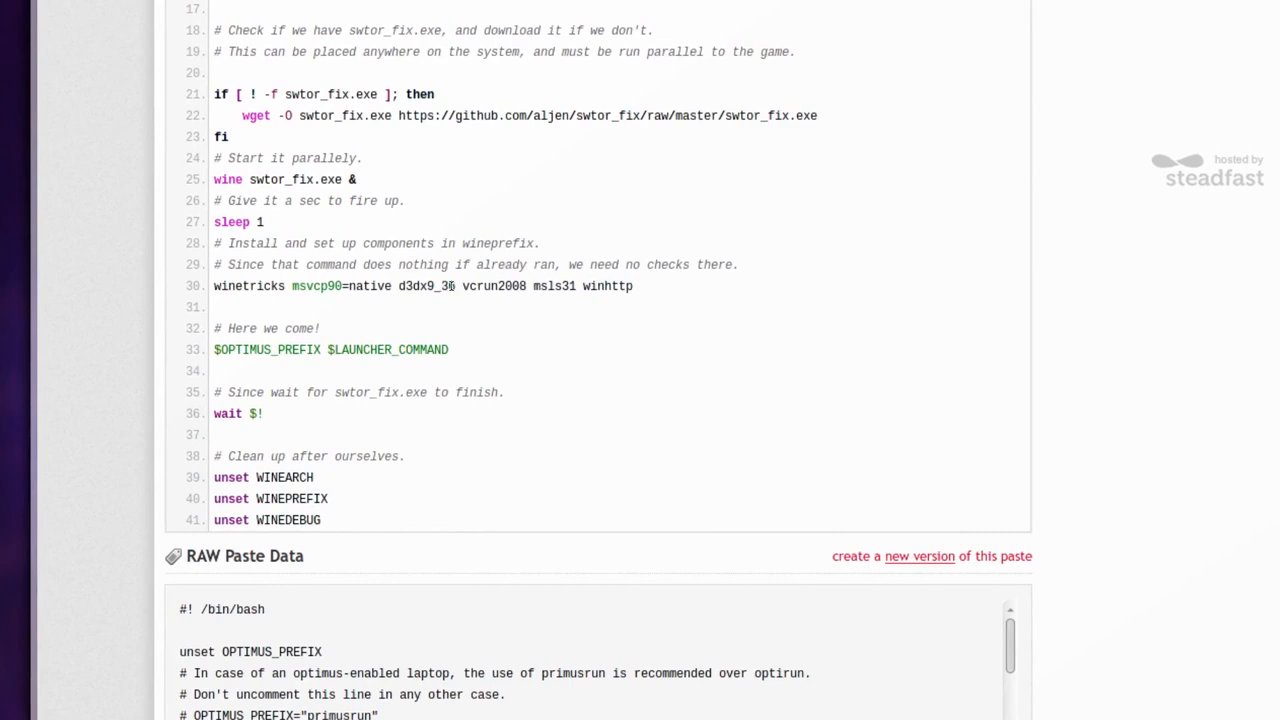
scroll(down, 3)
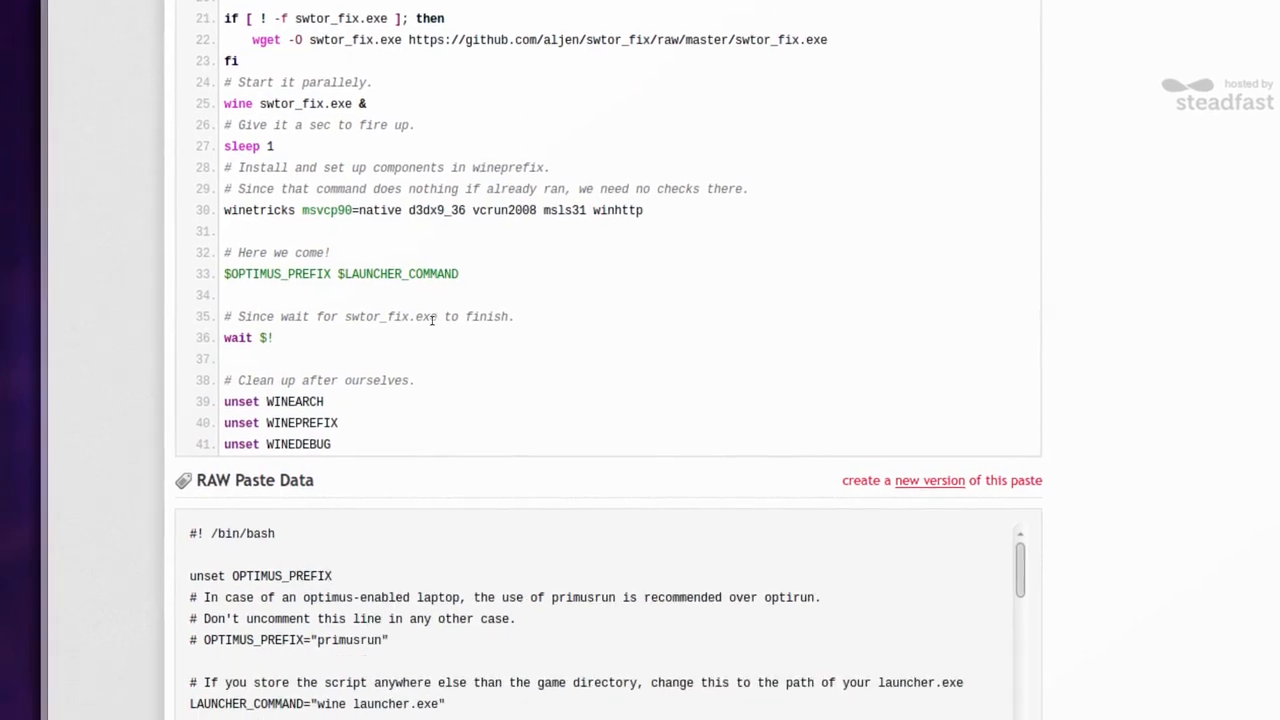
scroll(down, 3)
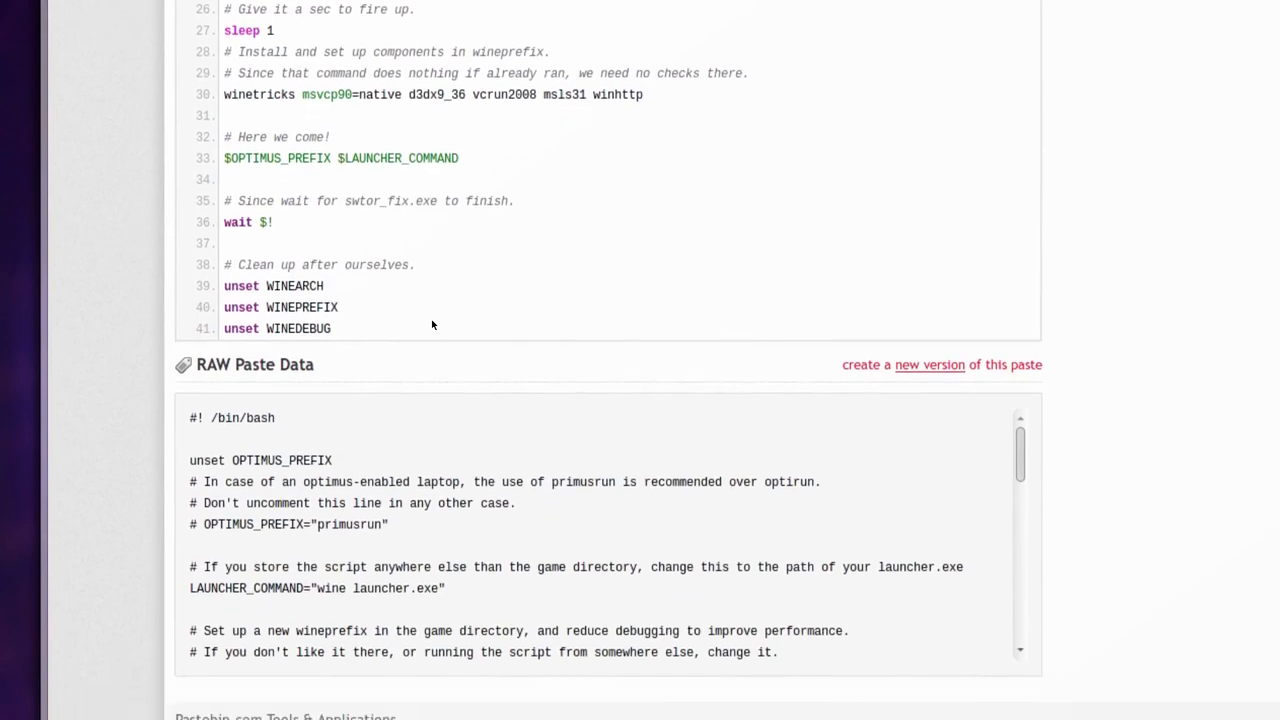
scroll(down, 3)
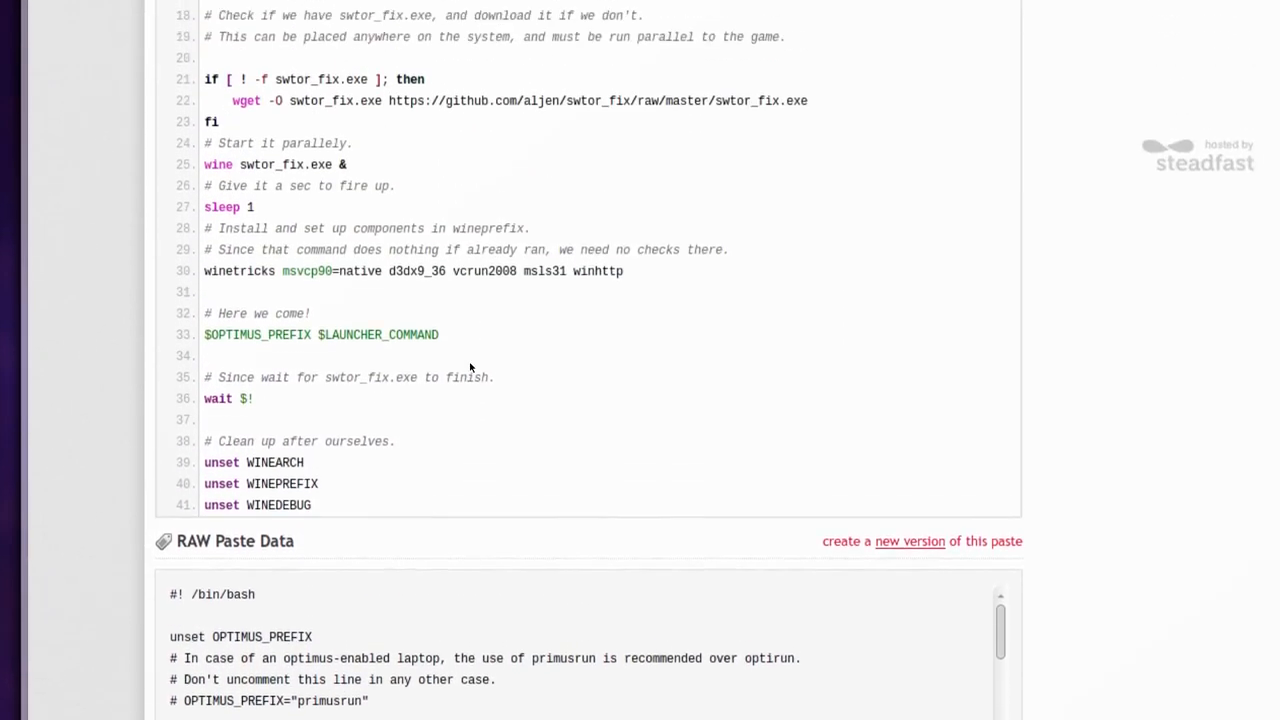
scroll(up, 3)
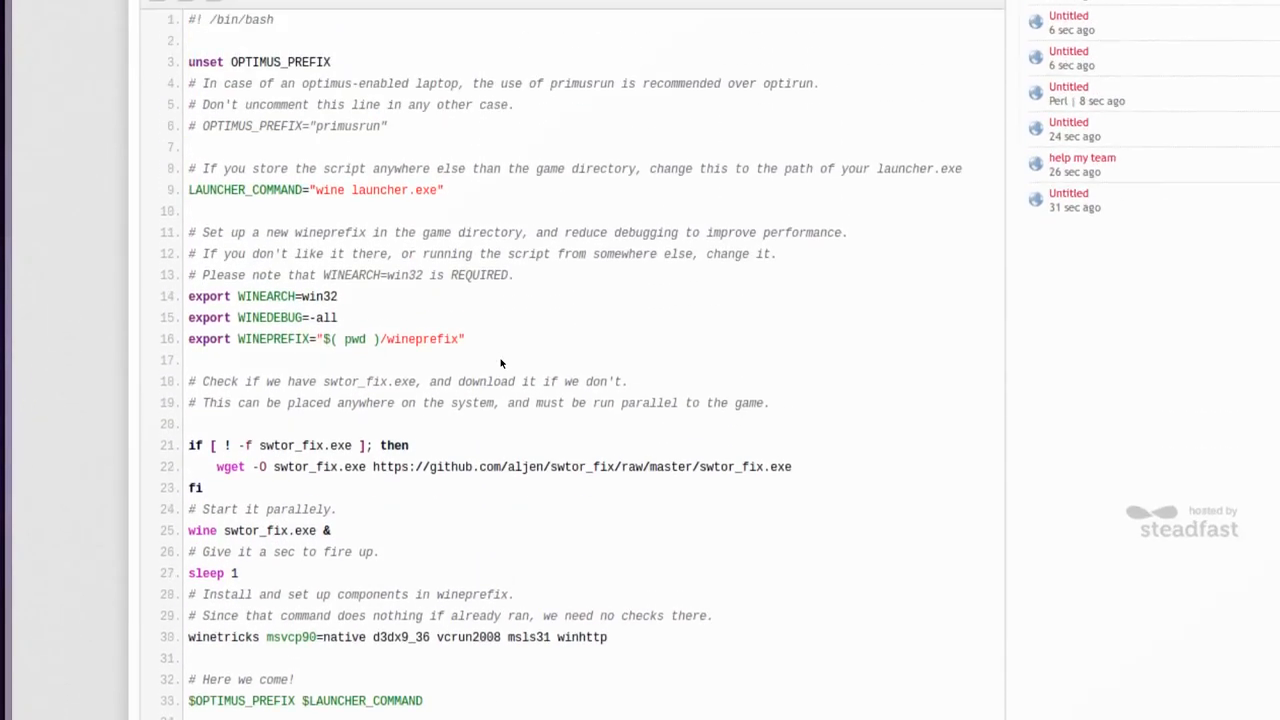
scroll(up, 3)
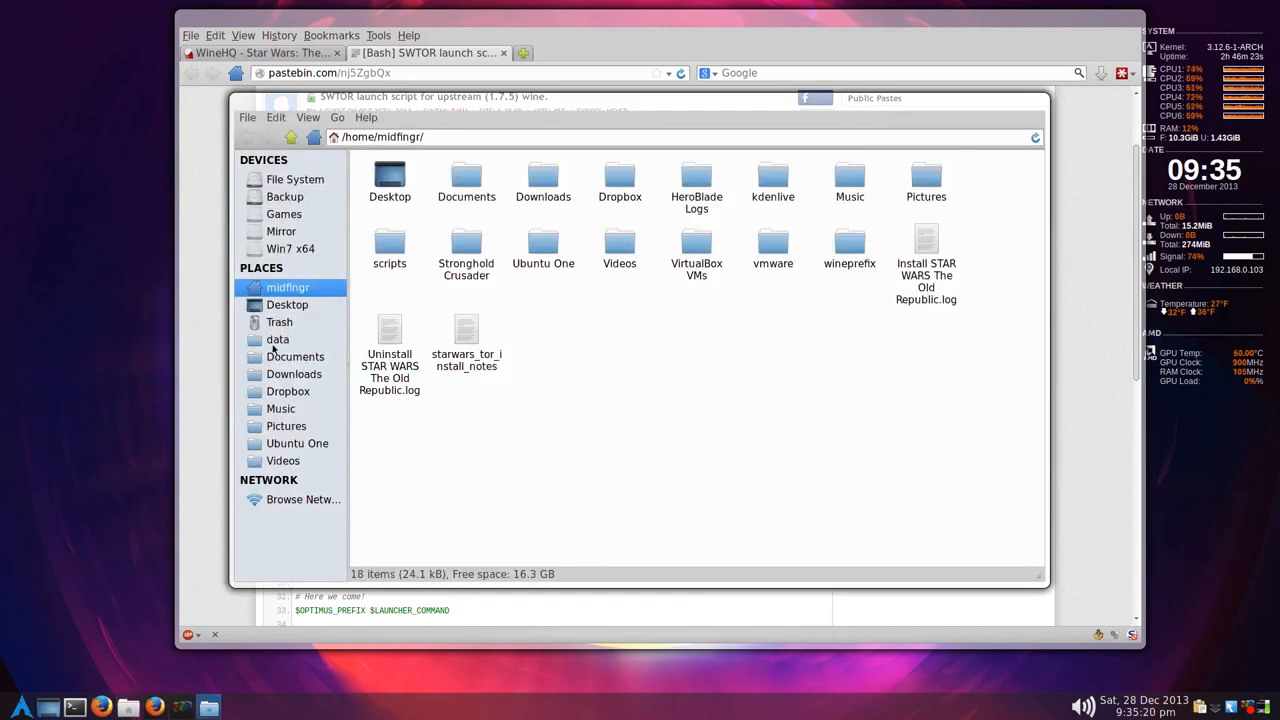
- Browse data > games > drive_c > Electronic Arts > BioWare and select swtor_launch
click(277, 339)
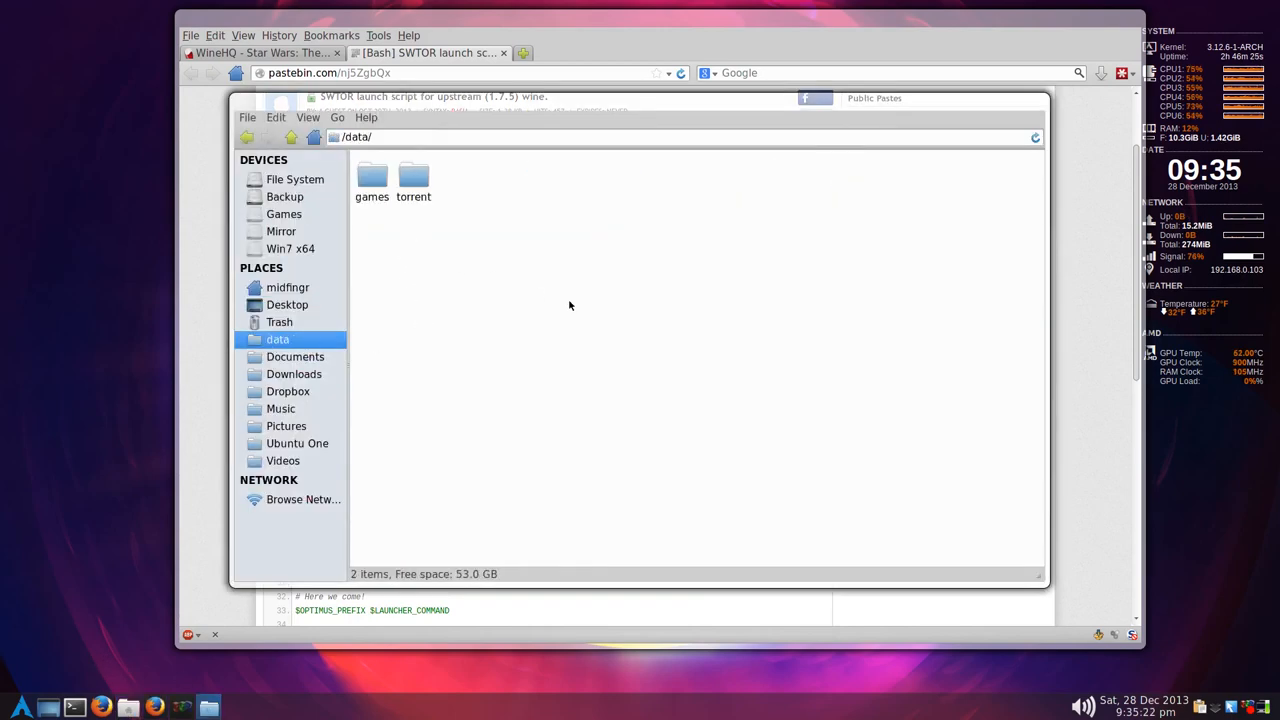
double_click(371, 175)
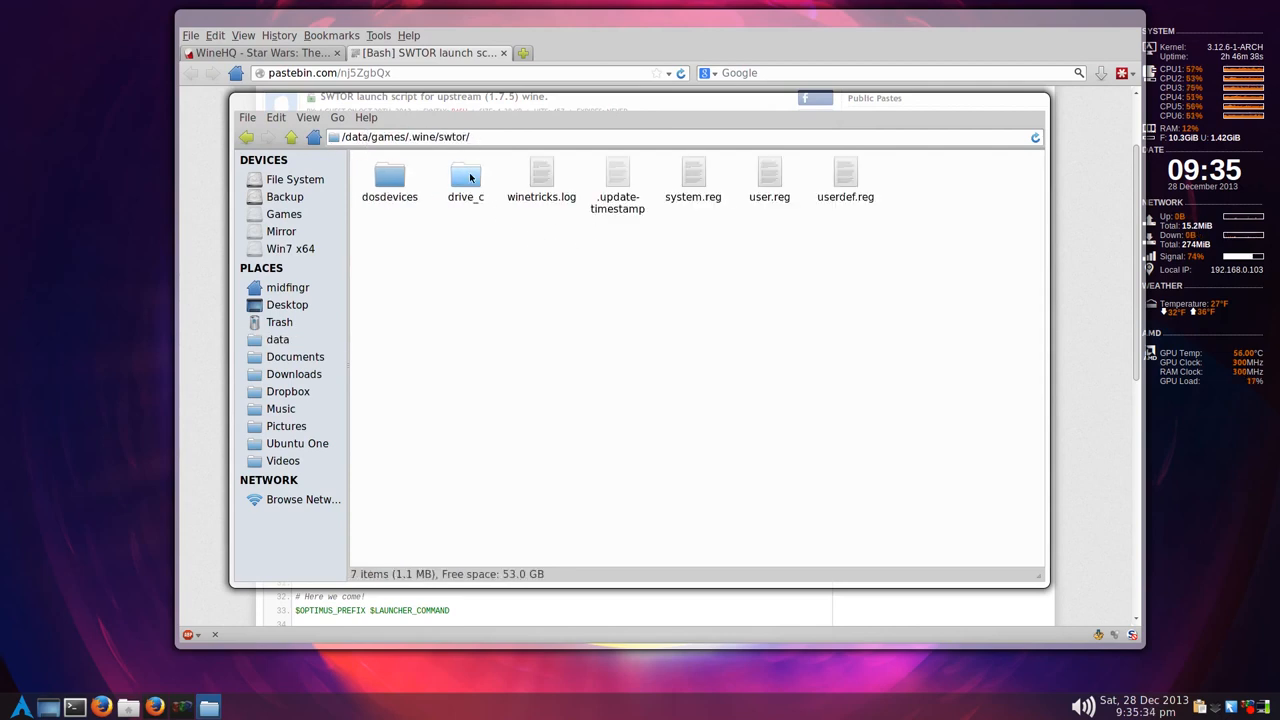
double_click(465, 175)
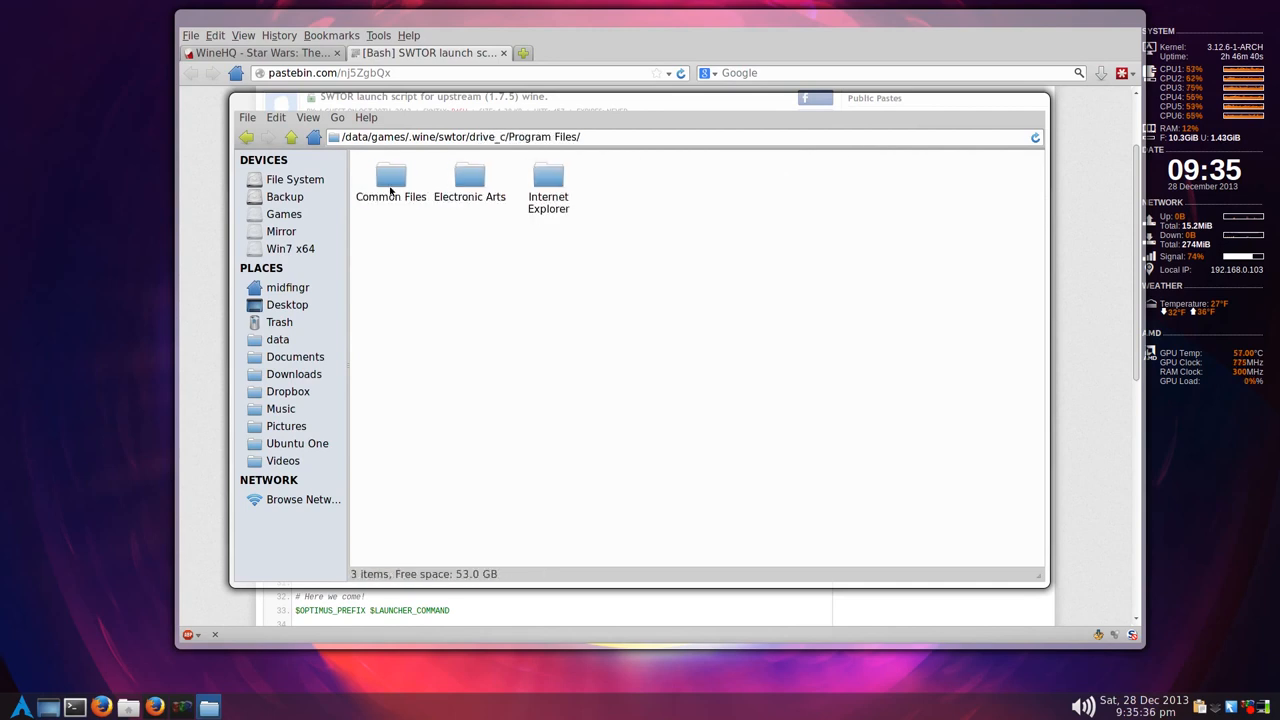
double_click(469, 177)
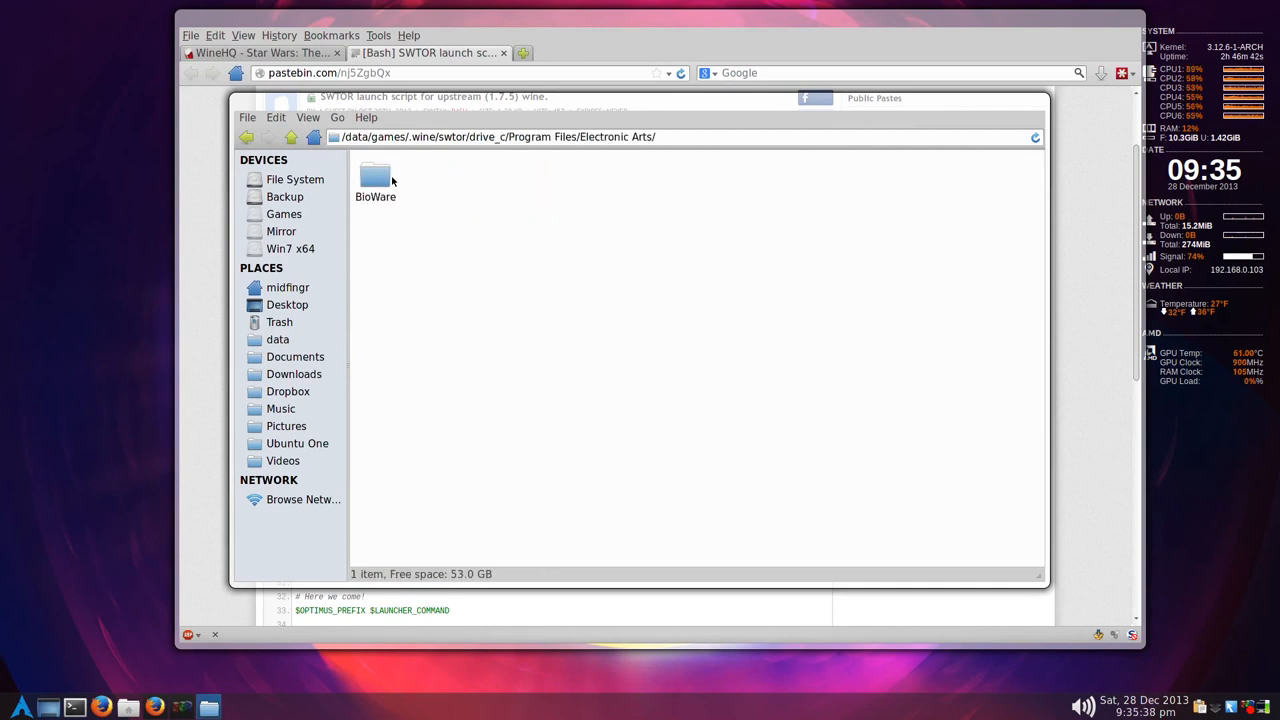
double_click(375, 175)
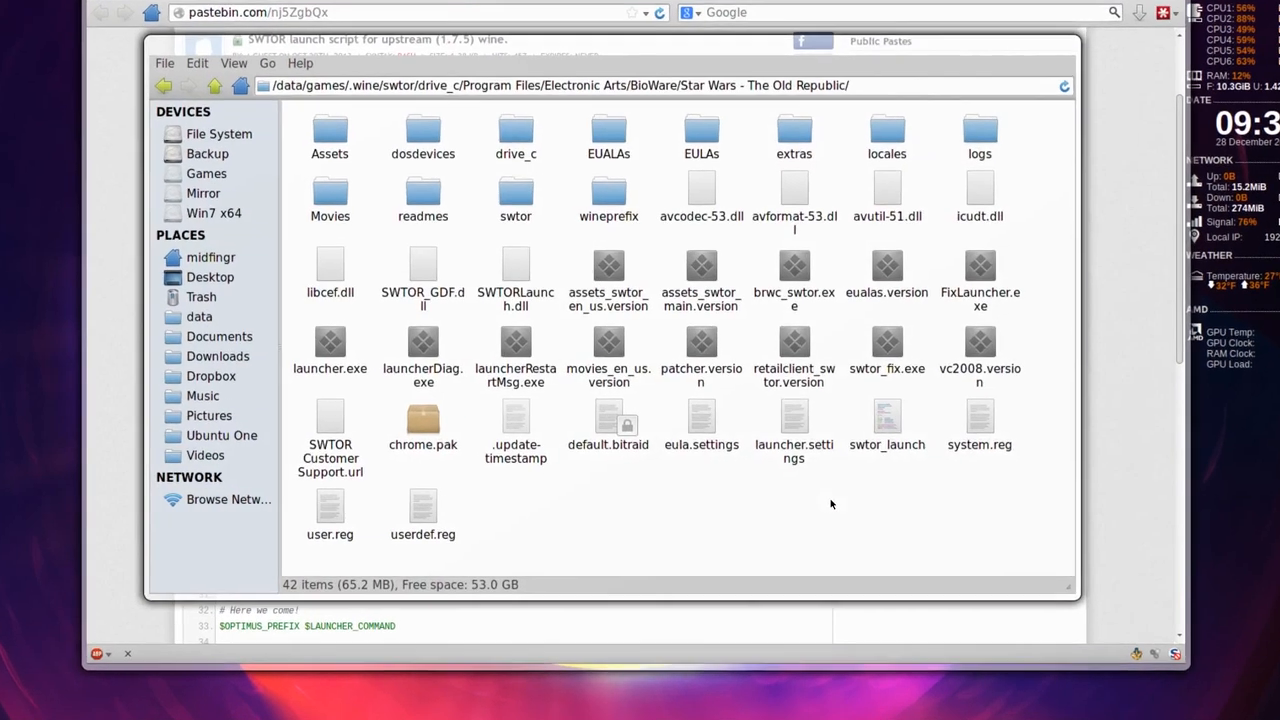
click(887, 415)
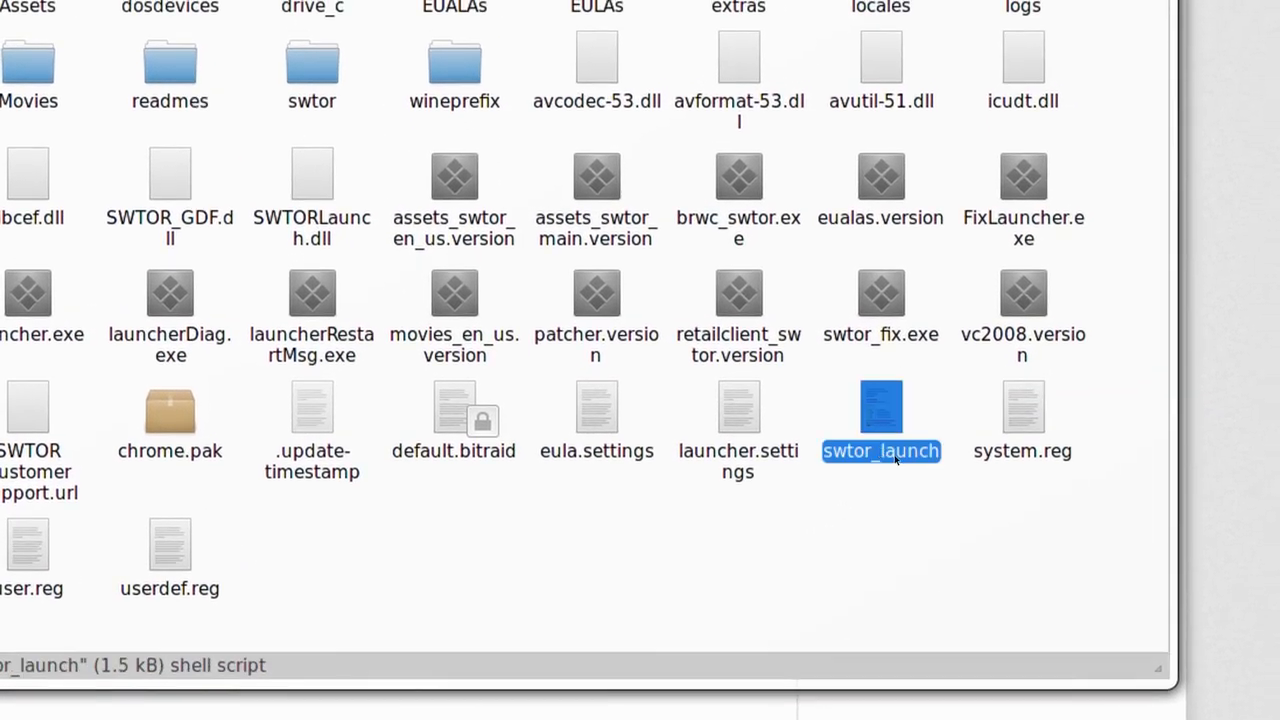
- Tick 'Allow this file to run as a program' in swtor_launch's Permissions properties
right_click(880, 420)
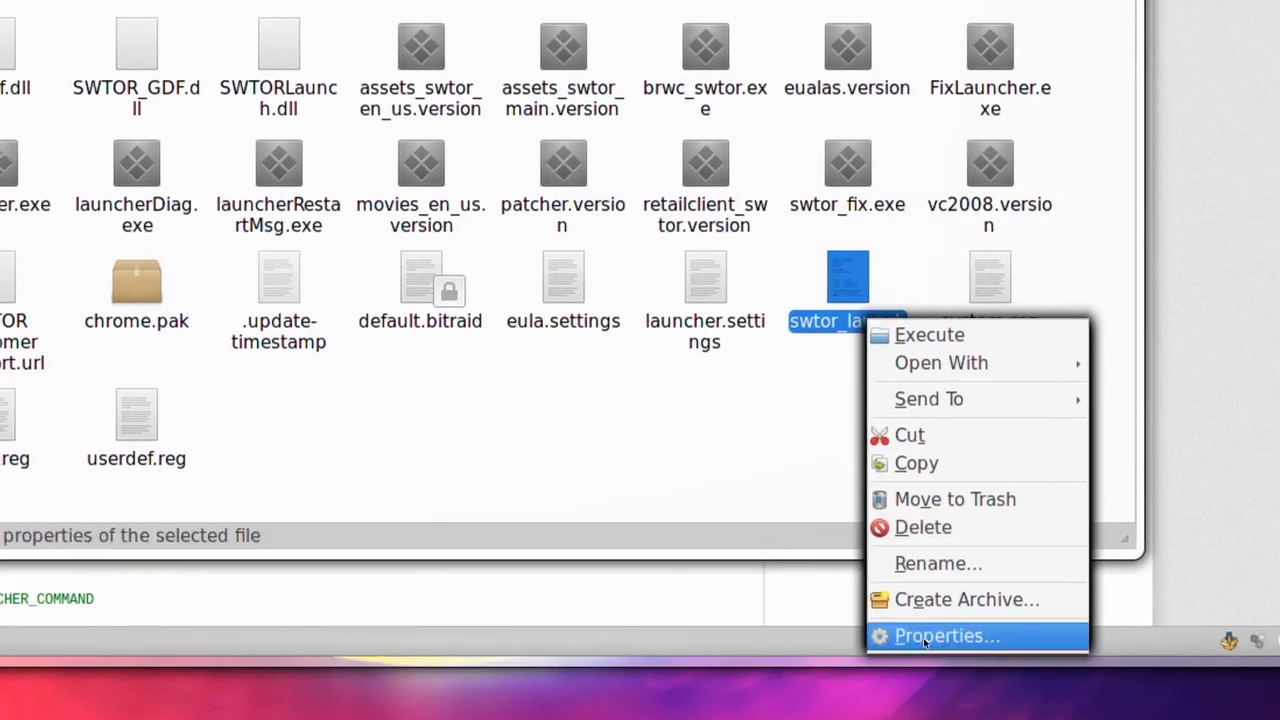
click(946, 635)
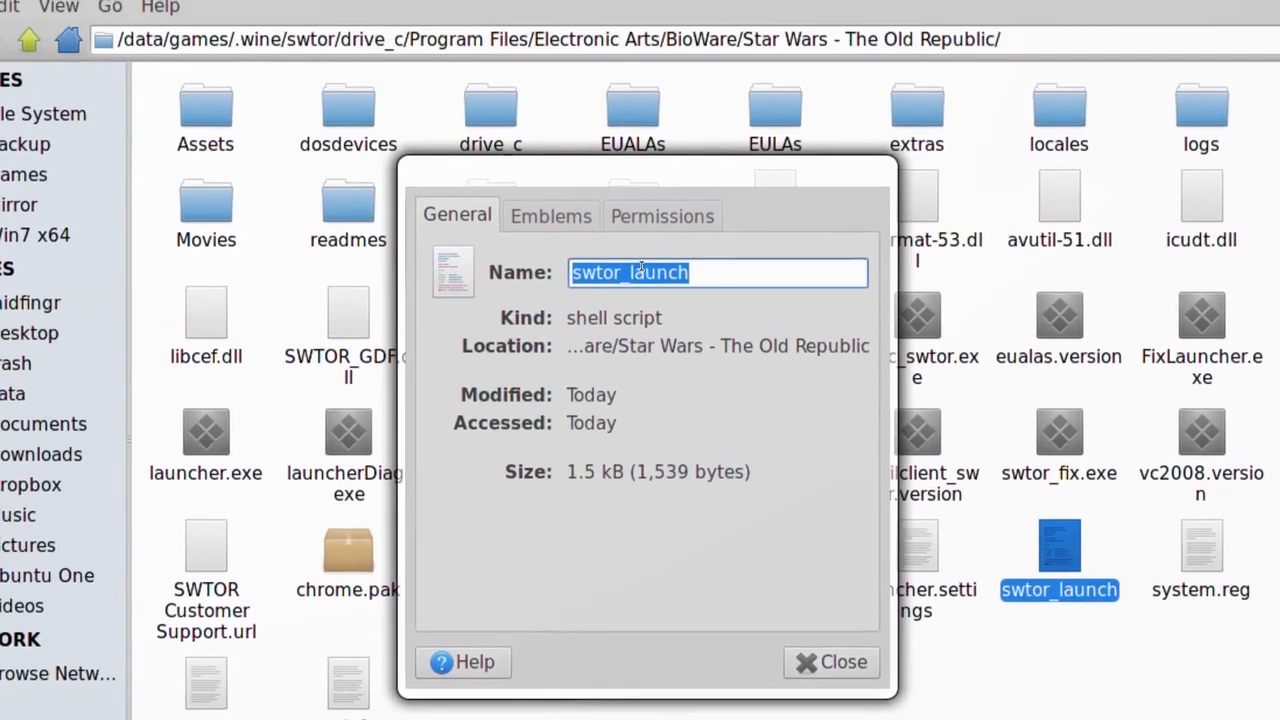
click(662, 215)
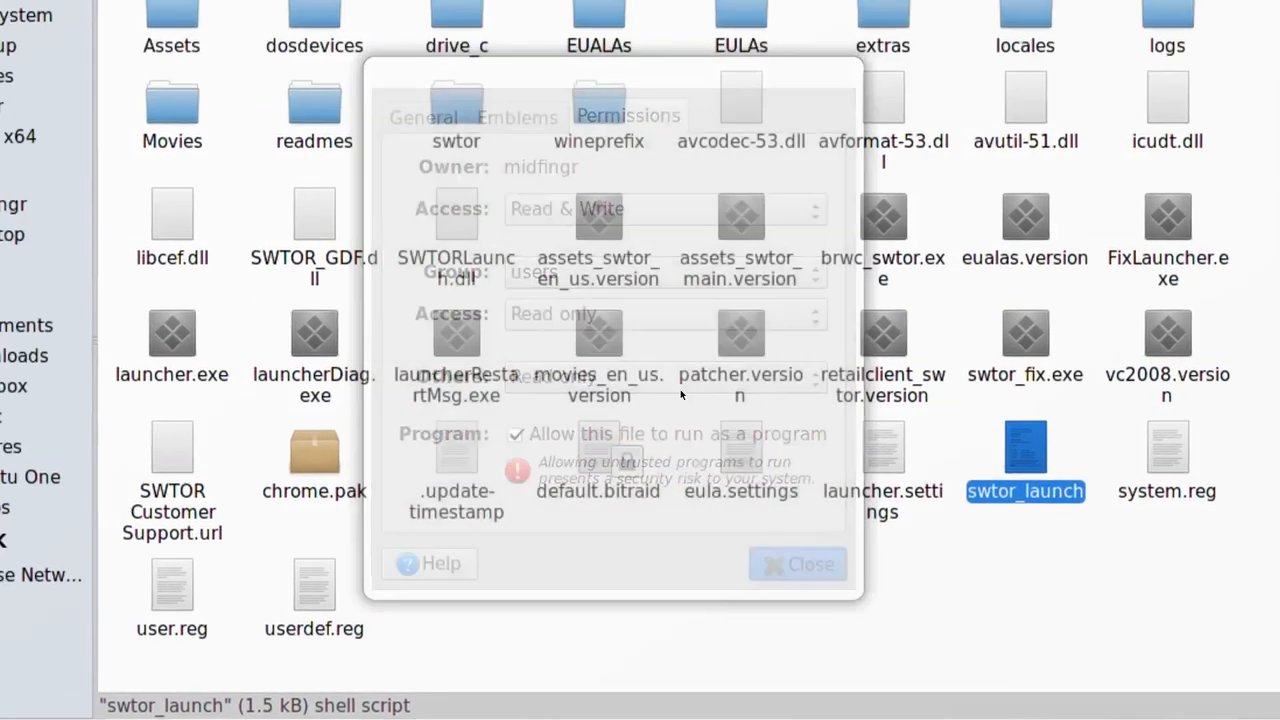
click(810, 563)
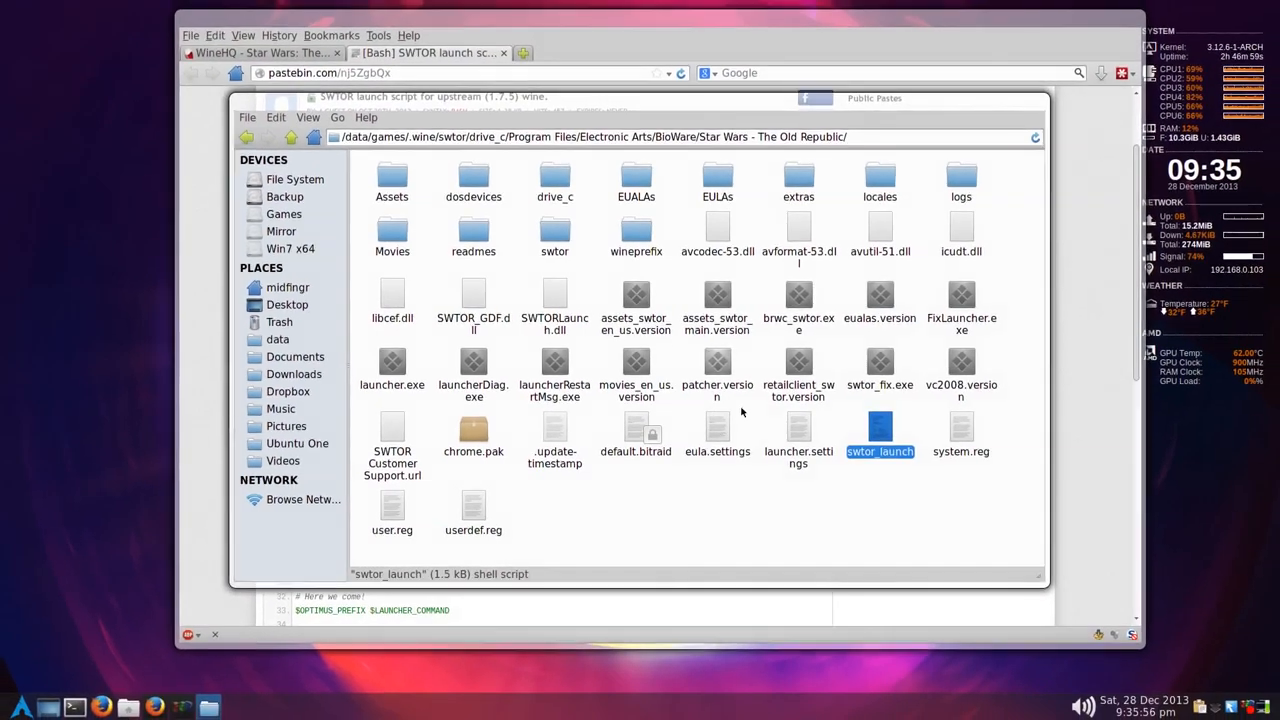
- View the swtor_launch script's launch and cleanup lines, then close the window
right_click(880, 435)
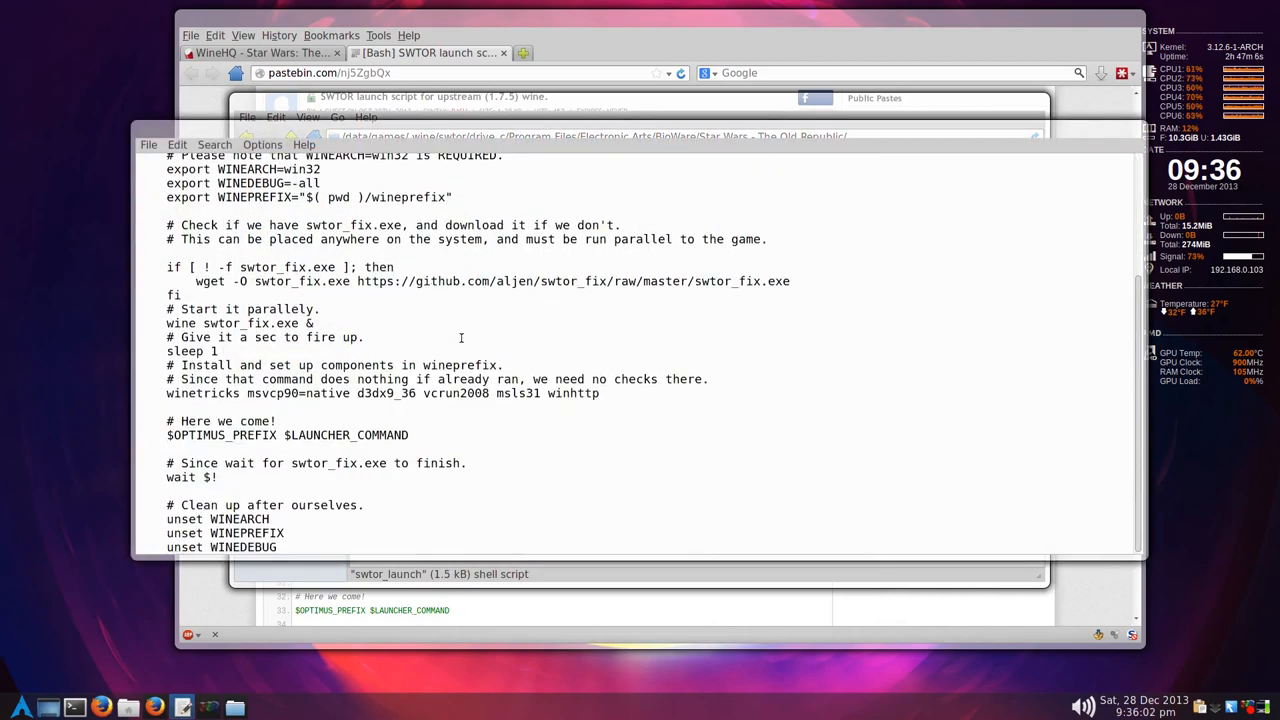
scroll(up, 3)
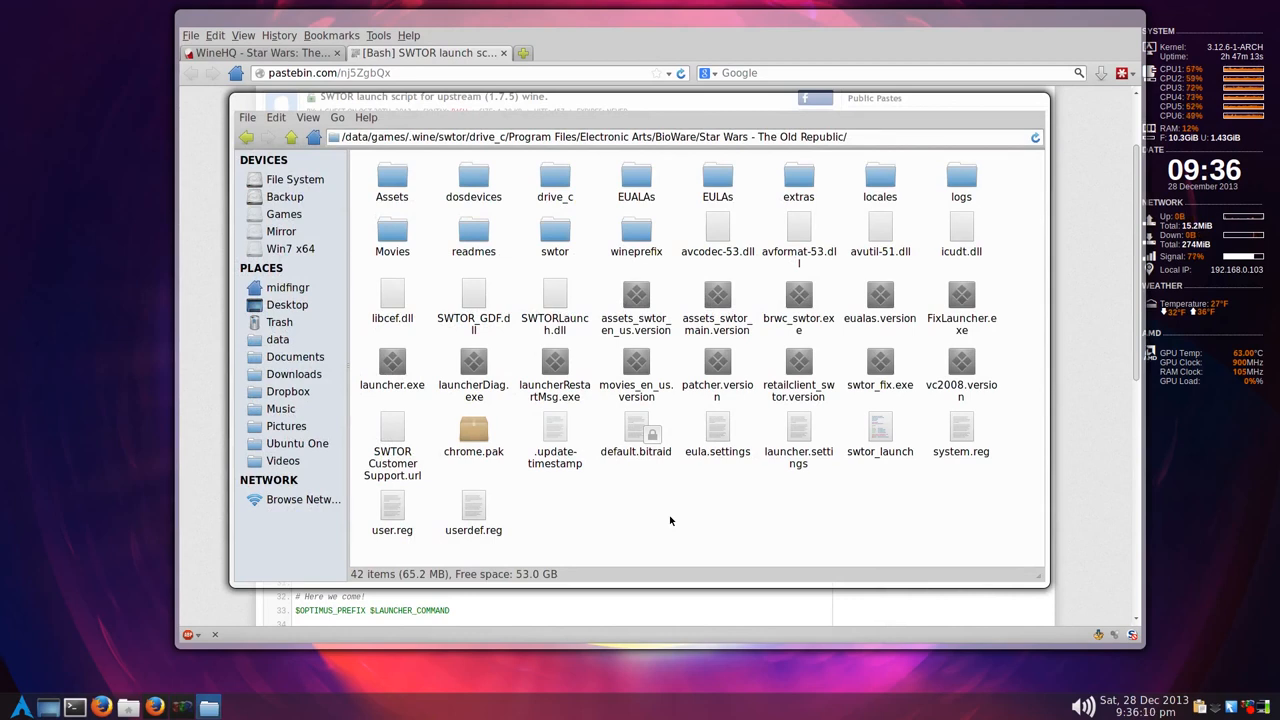
mouse_move(828, 419)
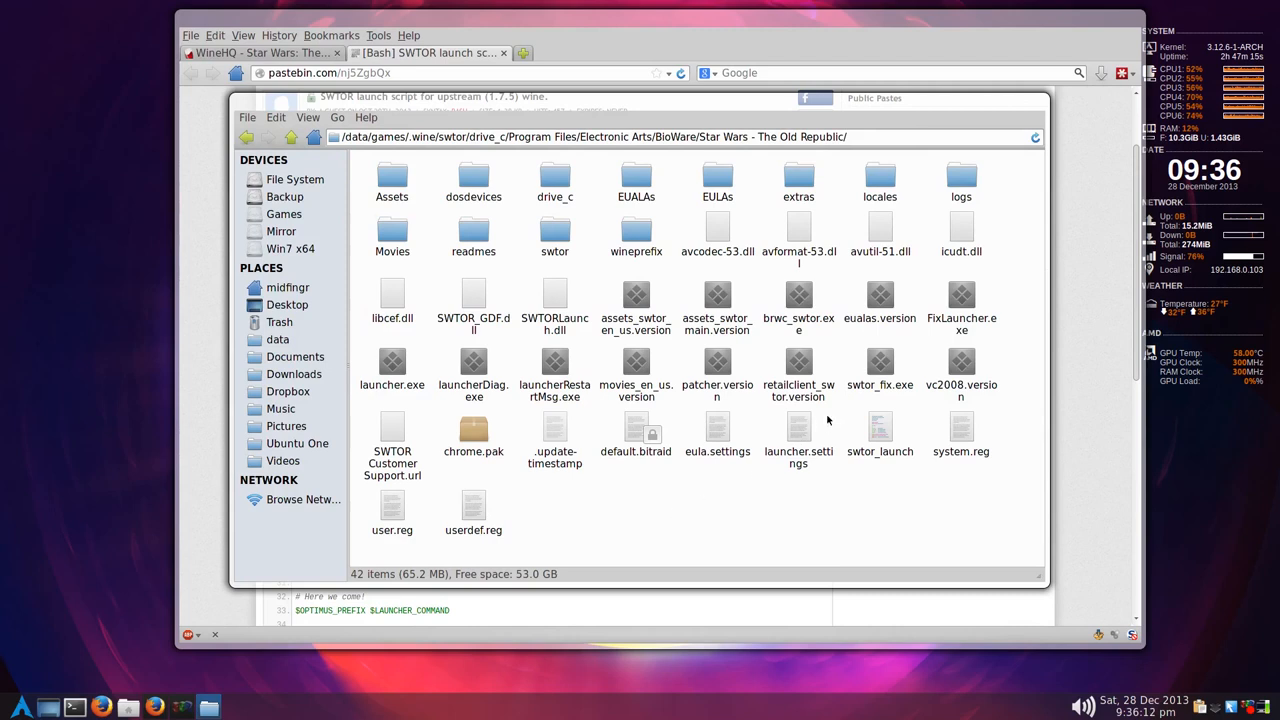
click(961, 370)
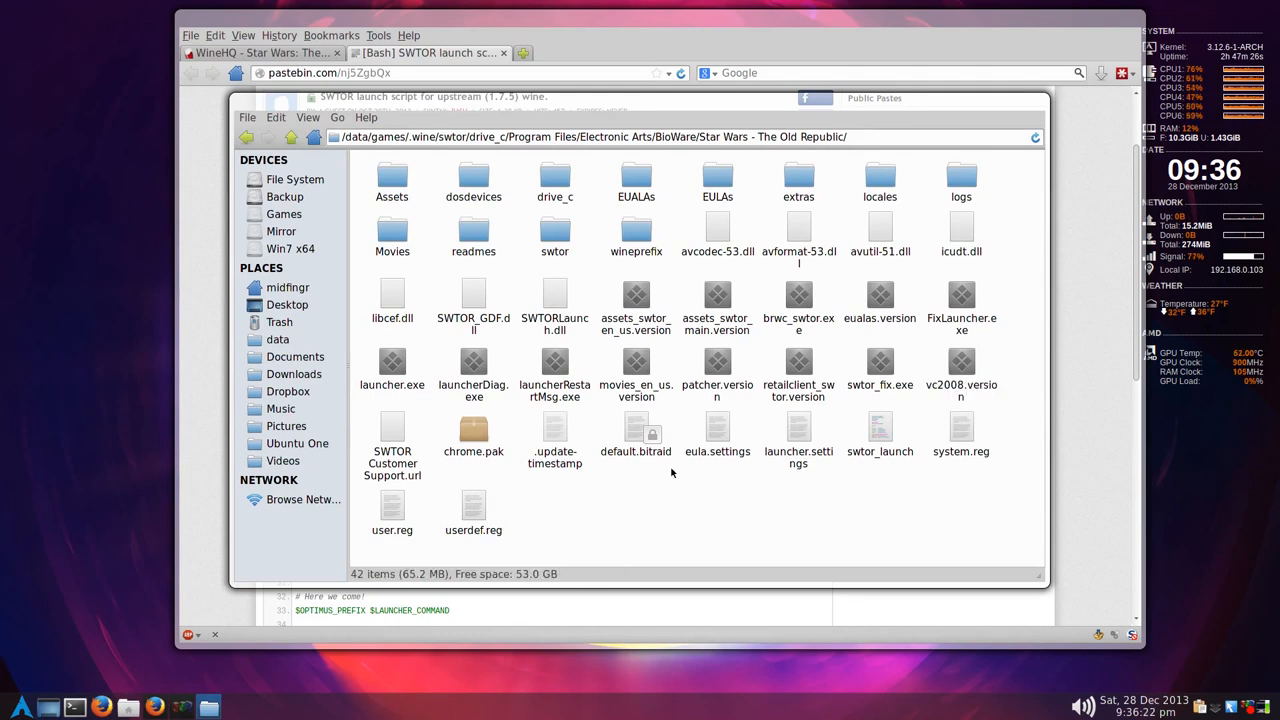
mouse_move(716, 487)
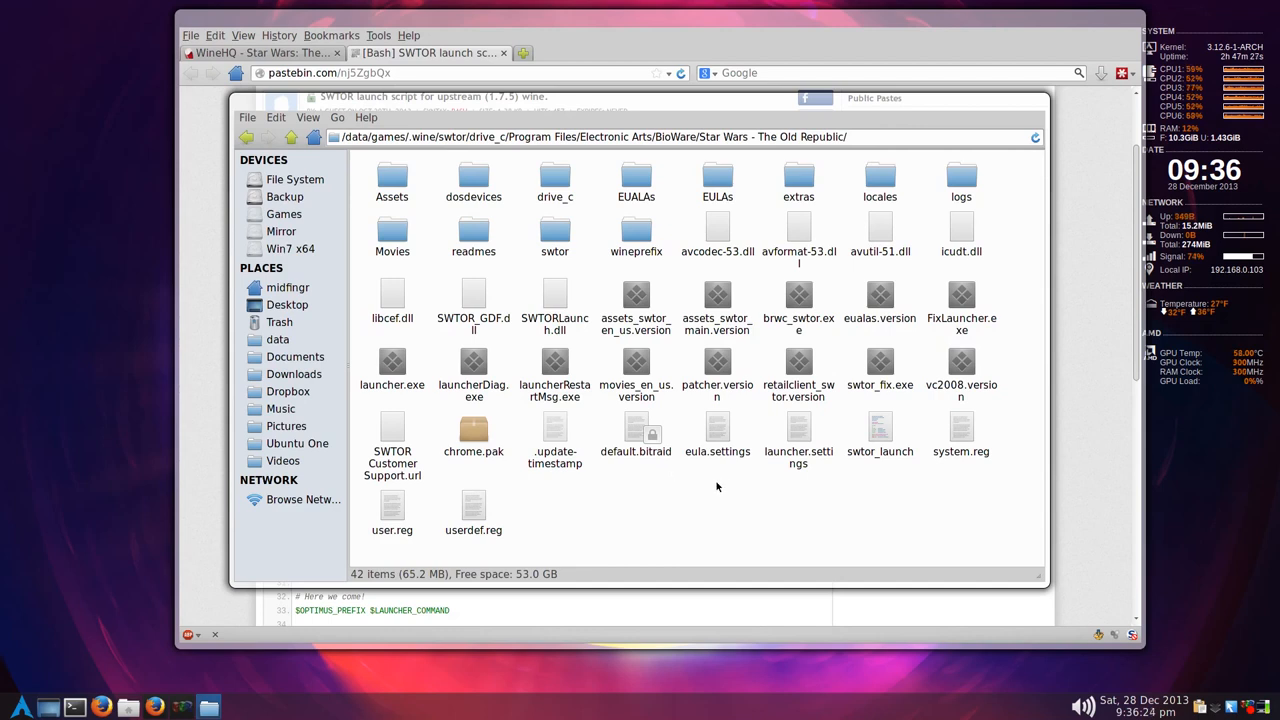
mouse_move(835, 441)
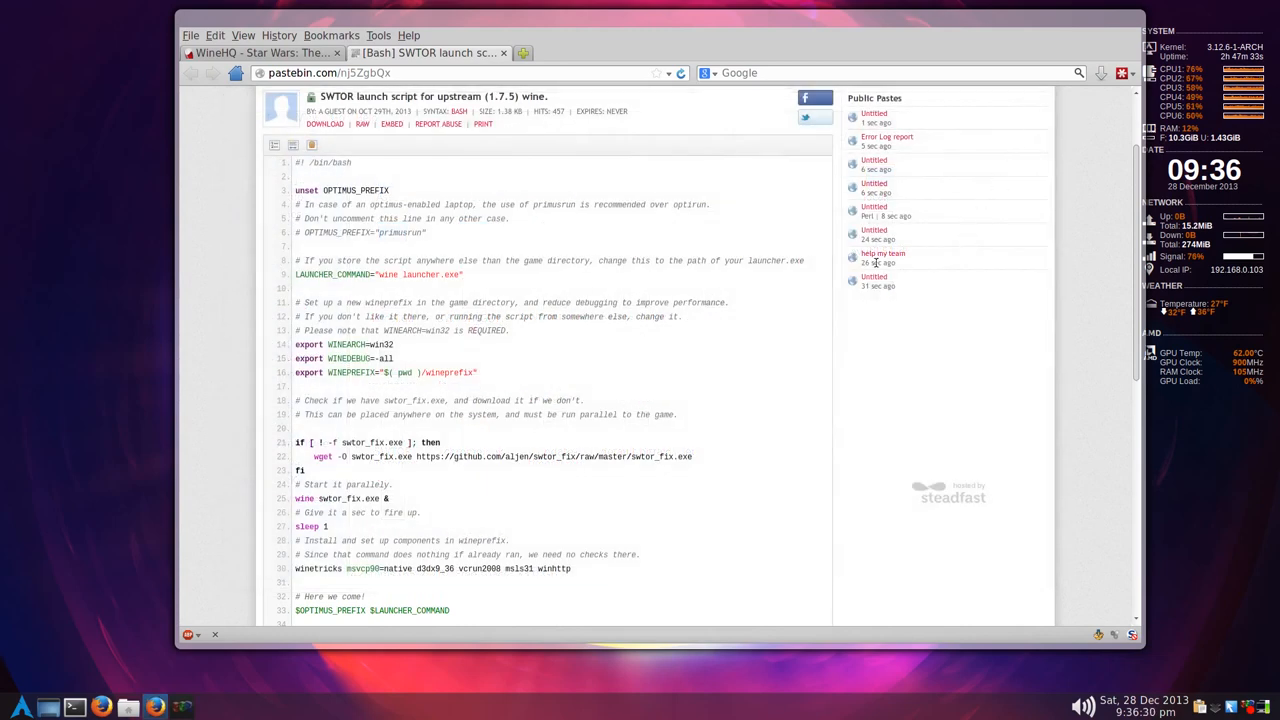
- Scroll through the Pastebin SWTOR launch script again, then return to the WineHQ AppDB report
scroll(down, 3)
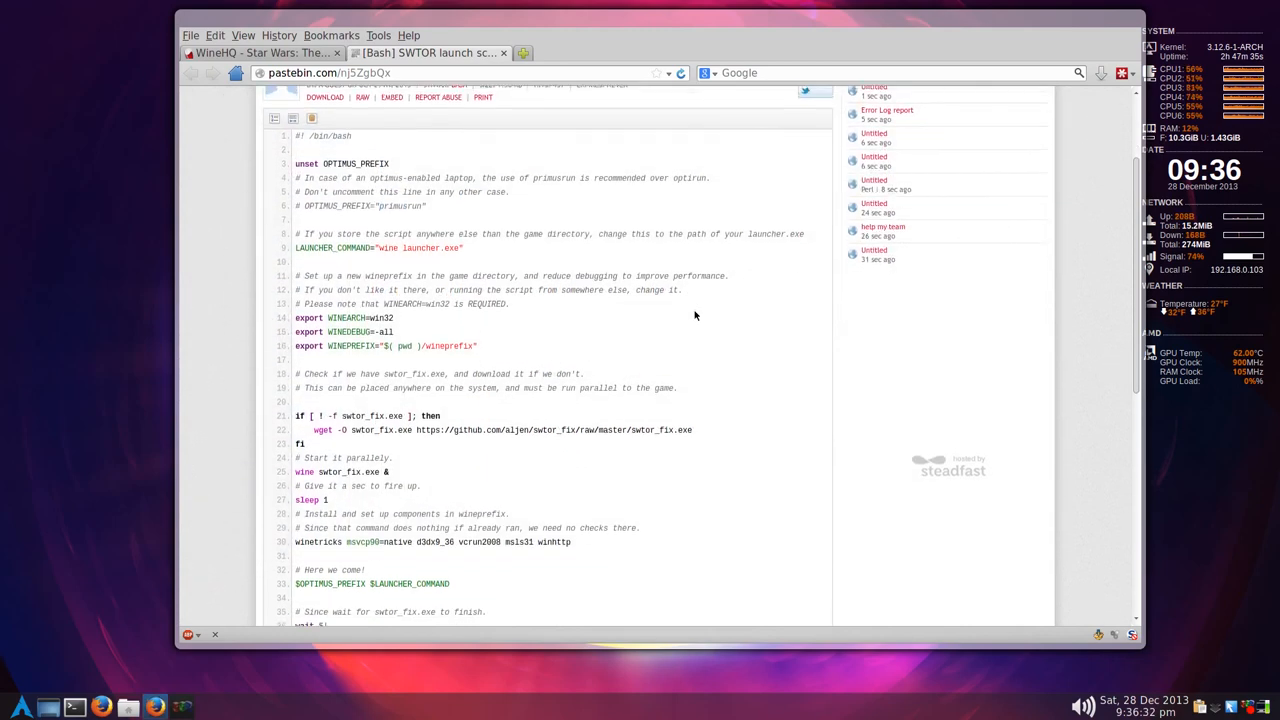
scroll(up, 3)
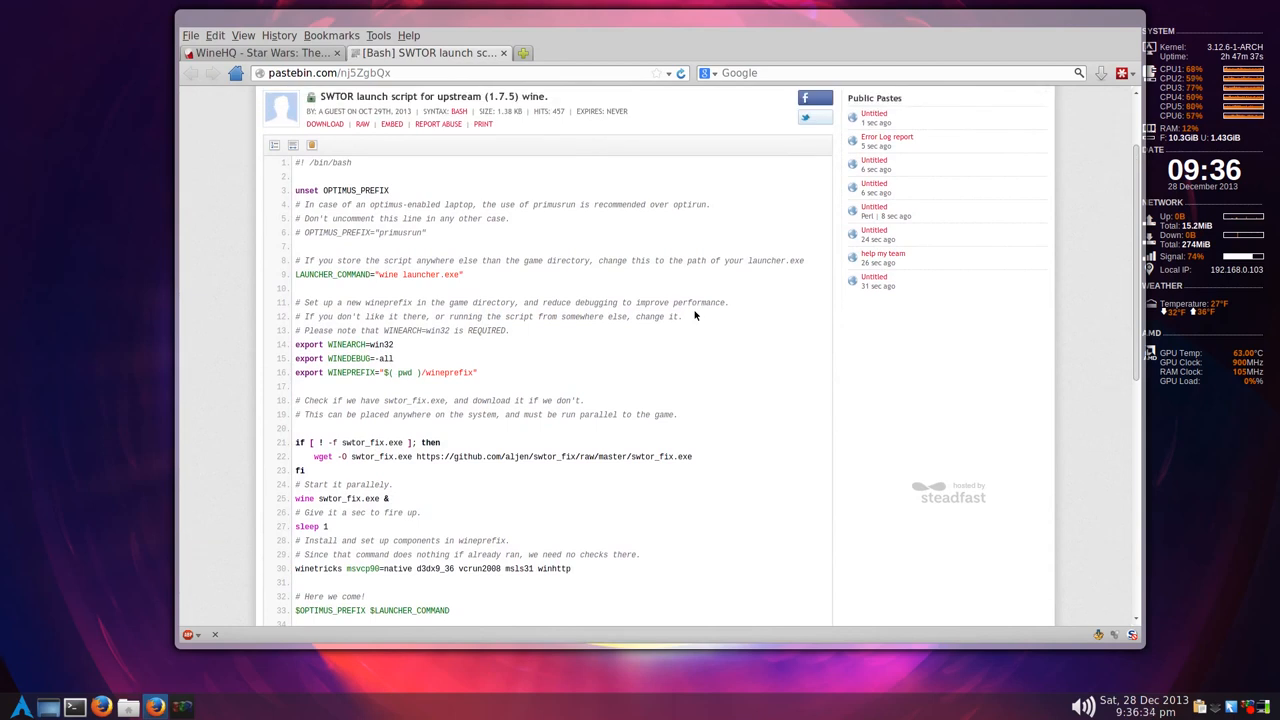
scroll(down, 3)
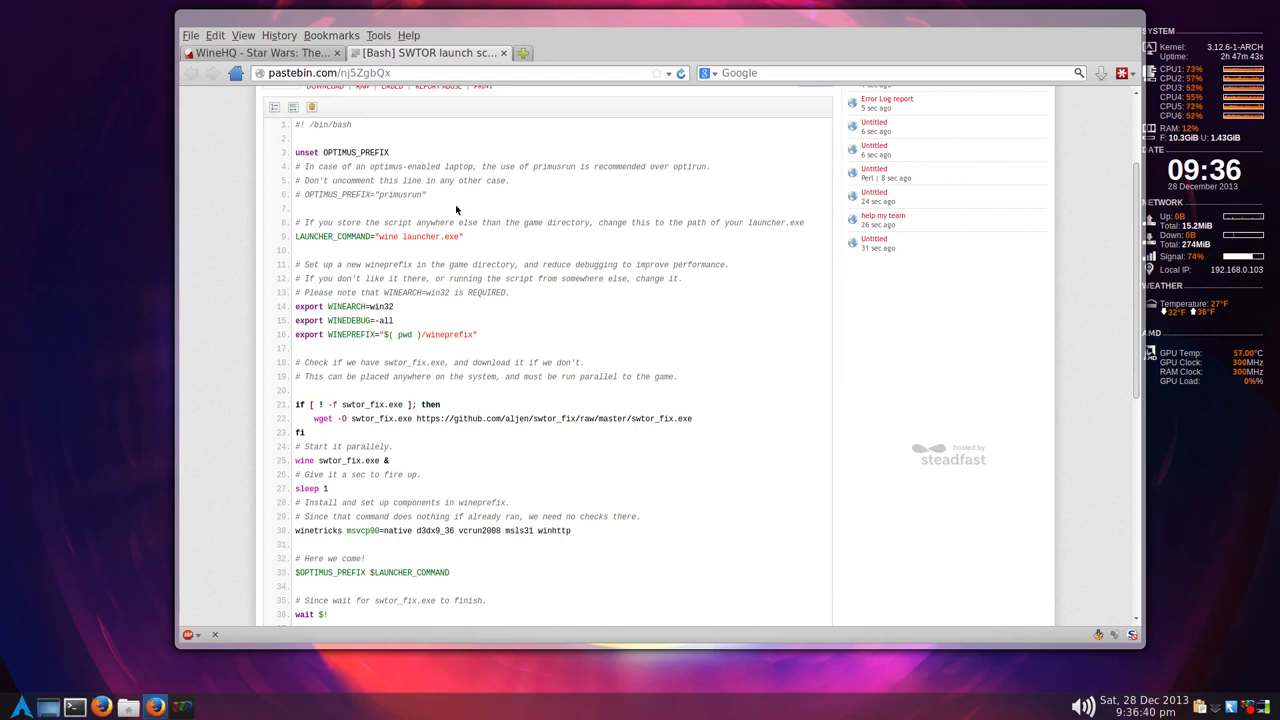
click(260, 52)
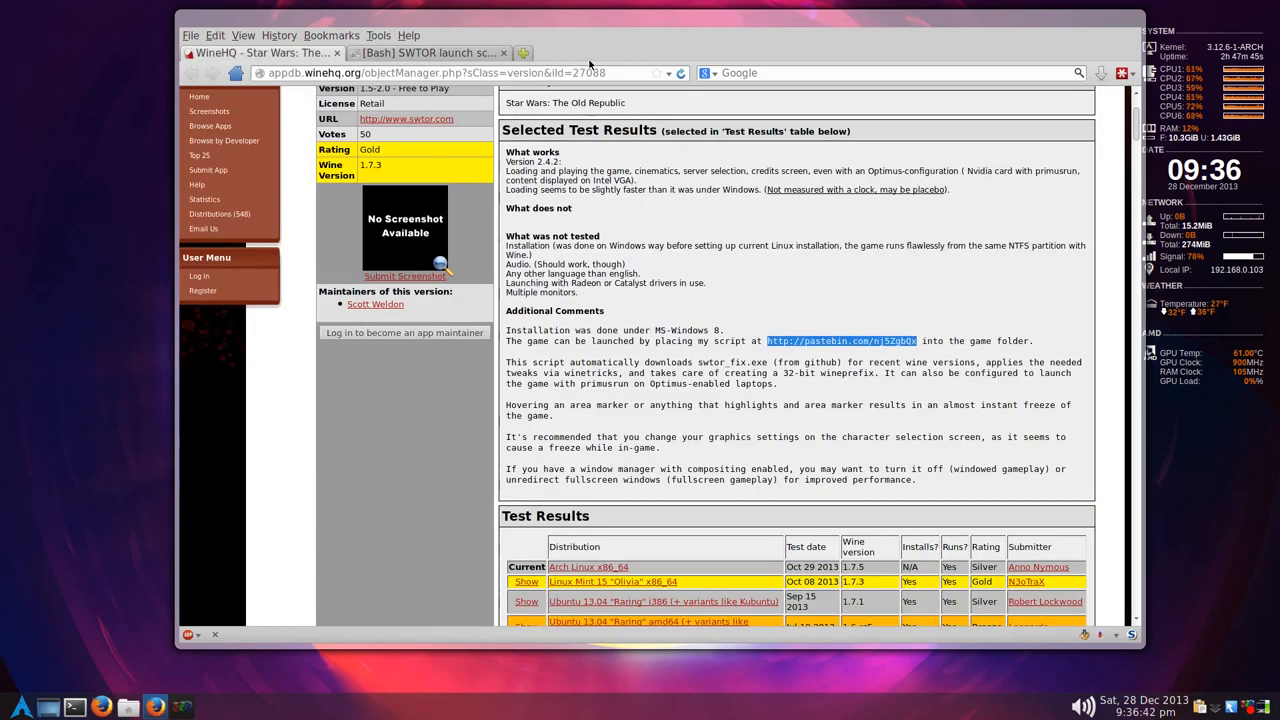
- Scroll down through the WineHQ AppDB user comments on running SWTOR
scroll(down, 3)
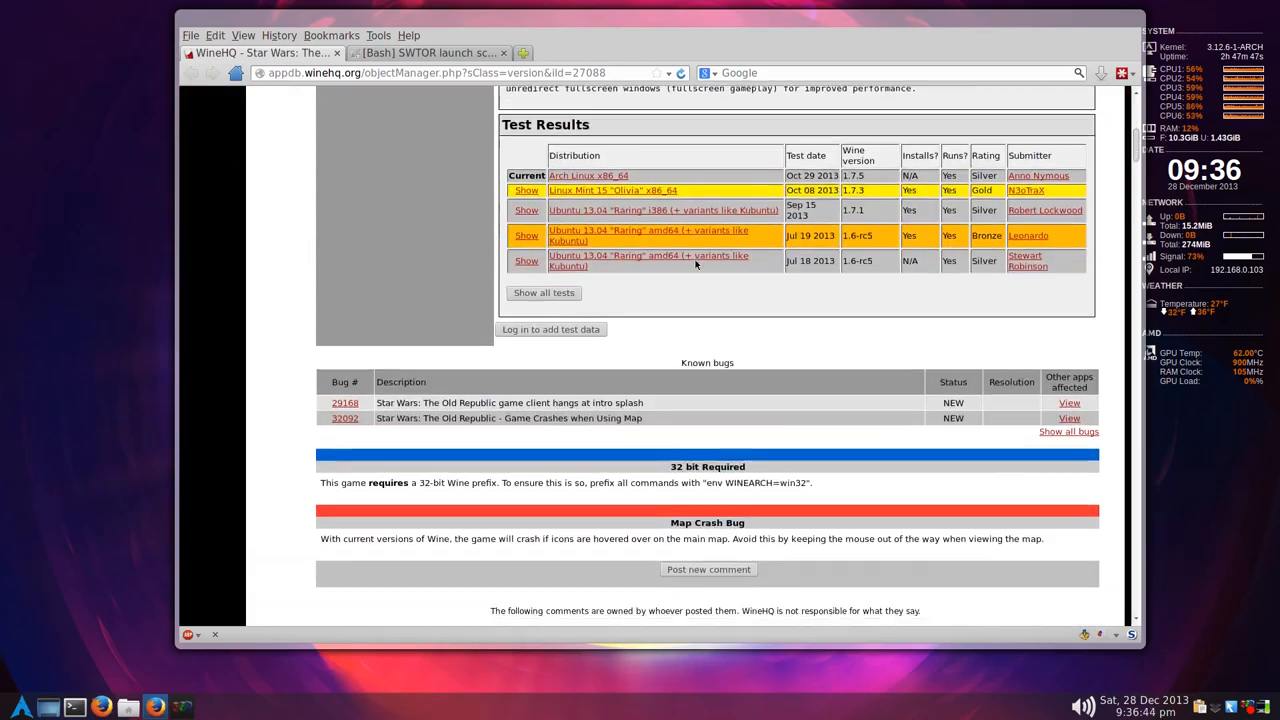
click(430, 53)
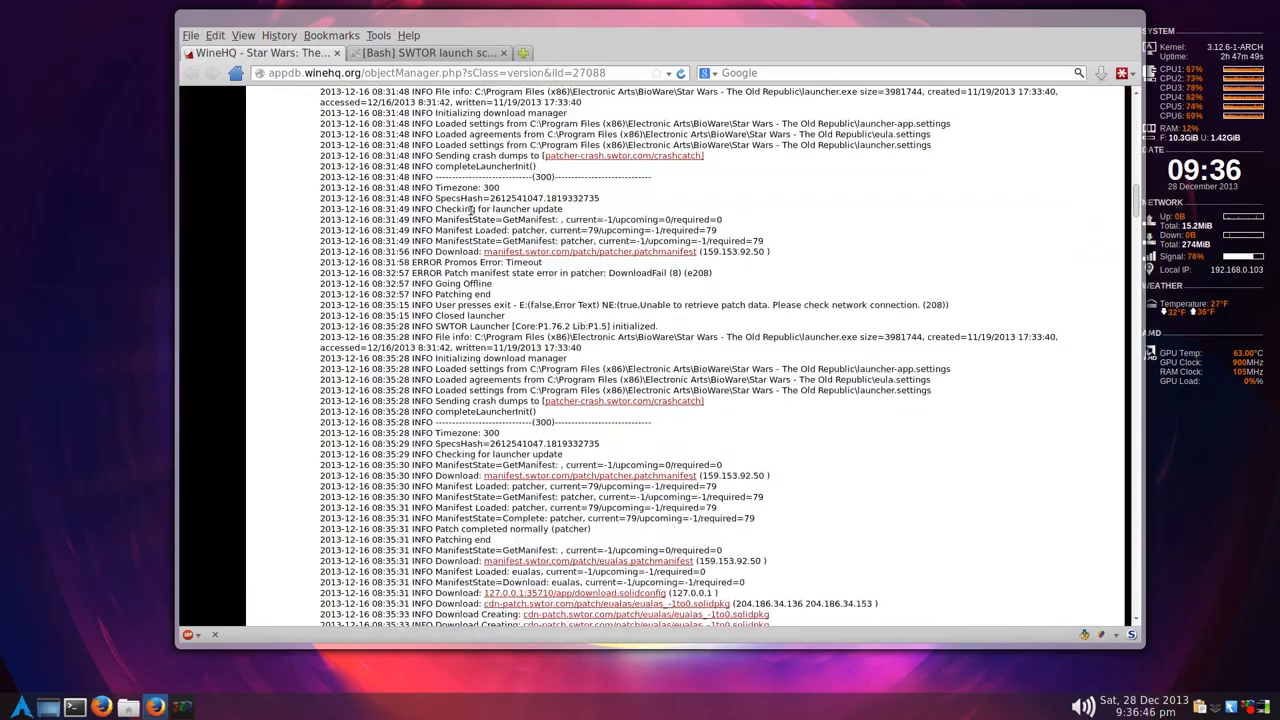
scroll(down, 3)
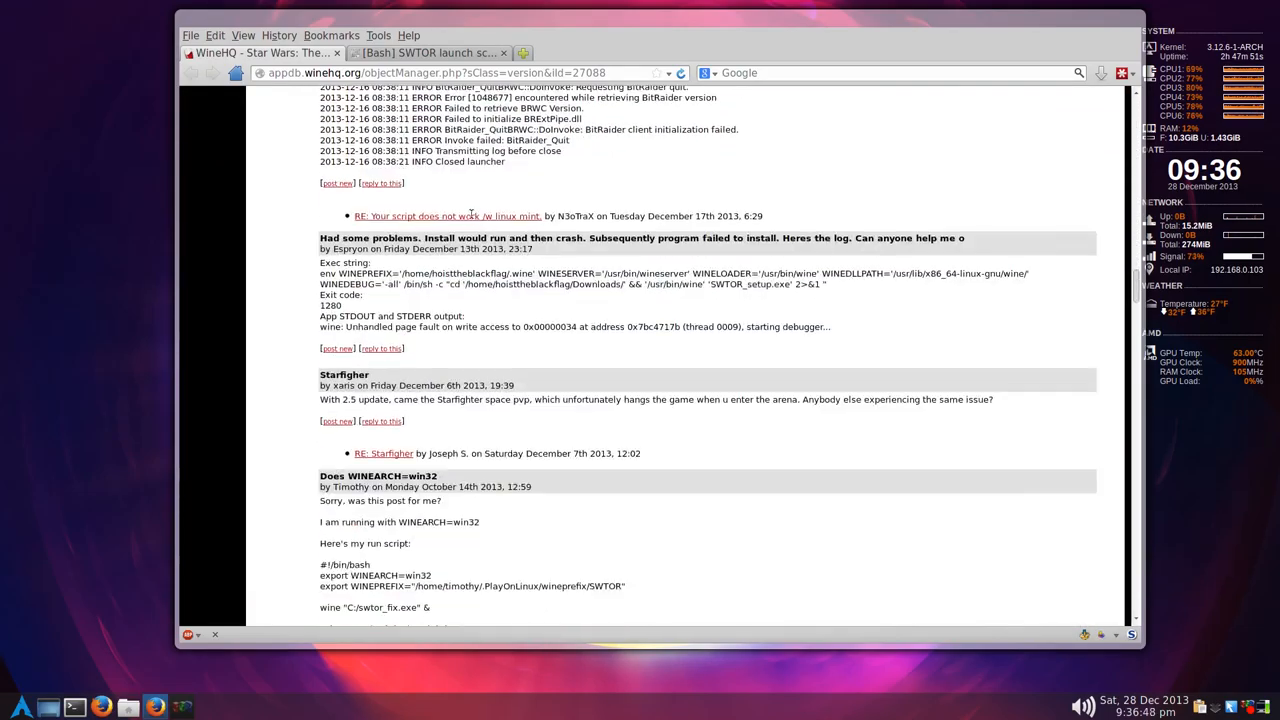
scroll(down, 3)
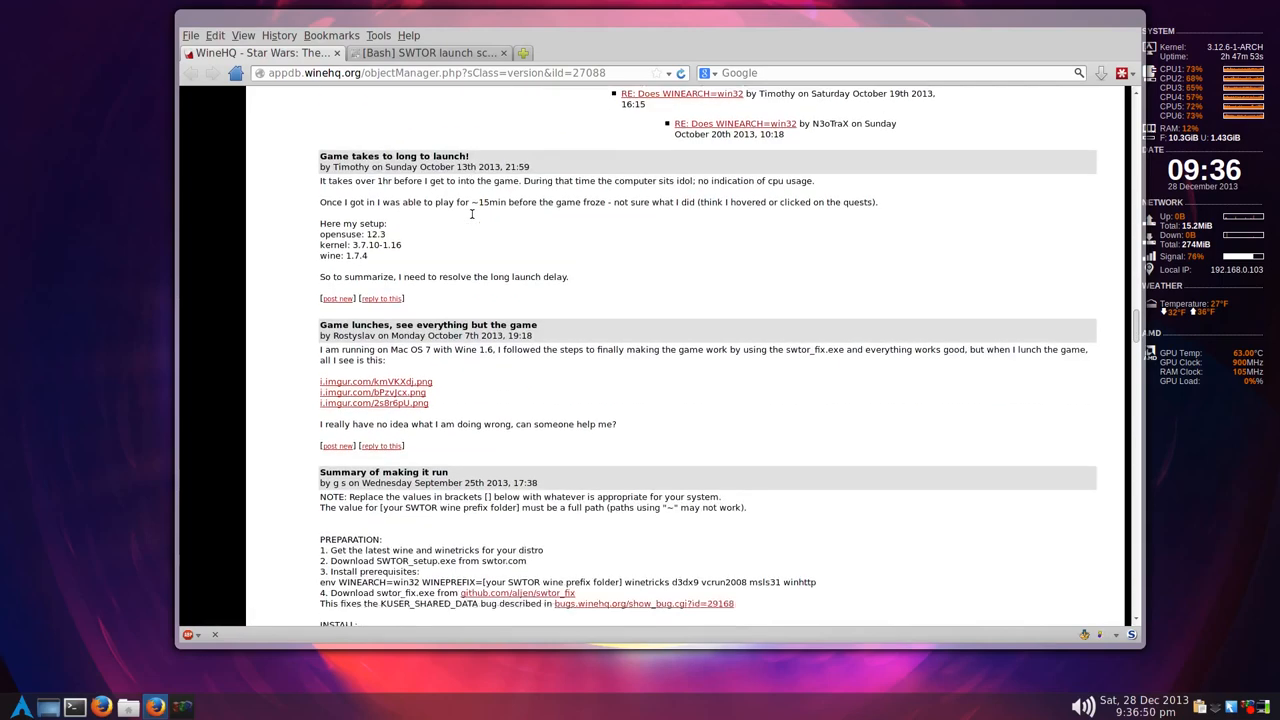
scroll(down, 3)
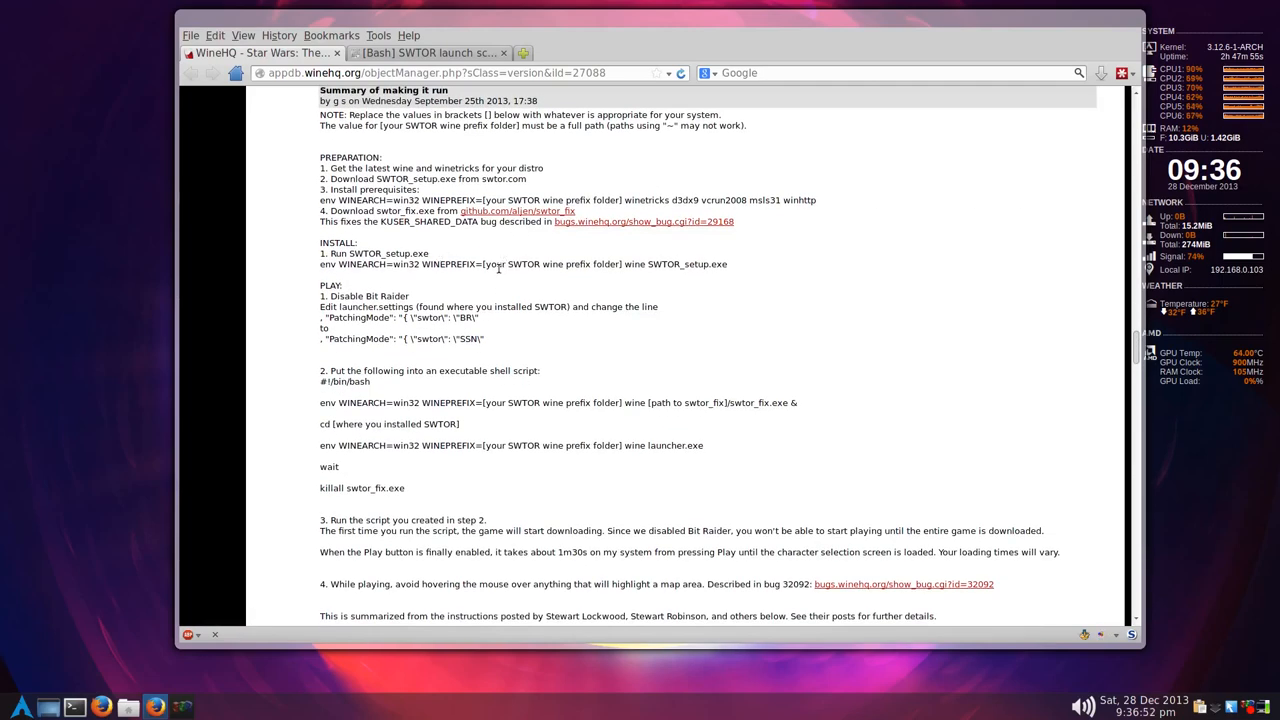
scroll(down, 3)
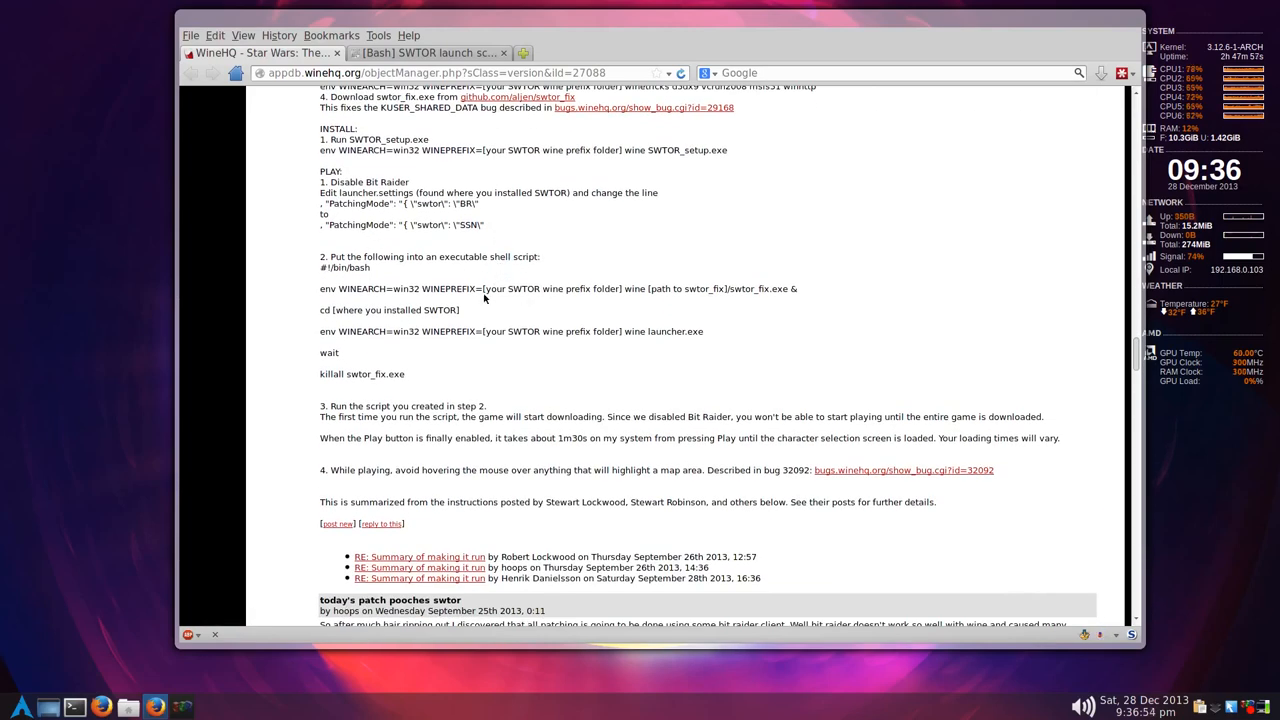
scroll(down, 3)
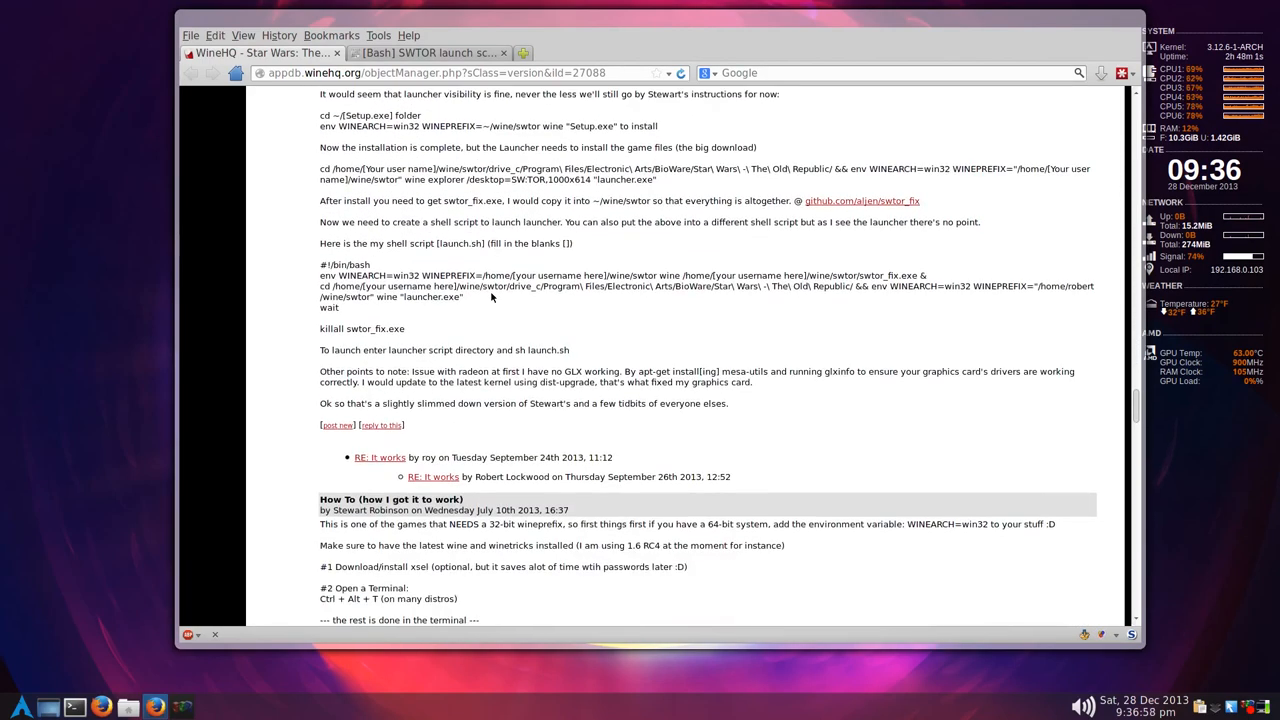
- Recheck the WineHQ setup tips, then go back to the Pastebin launch script
scroll(up, 3)
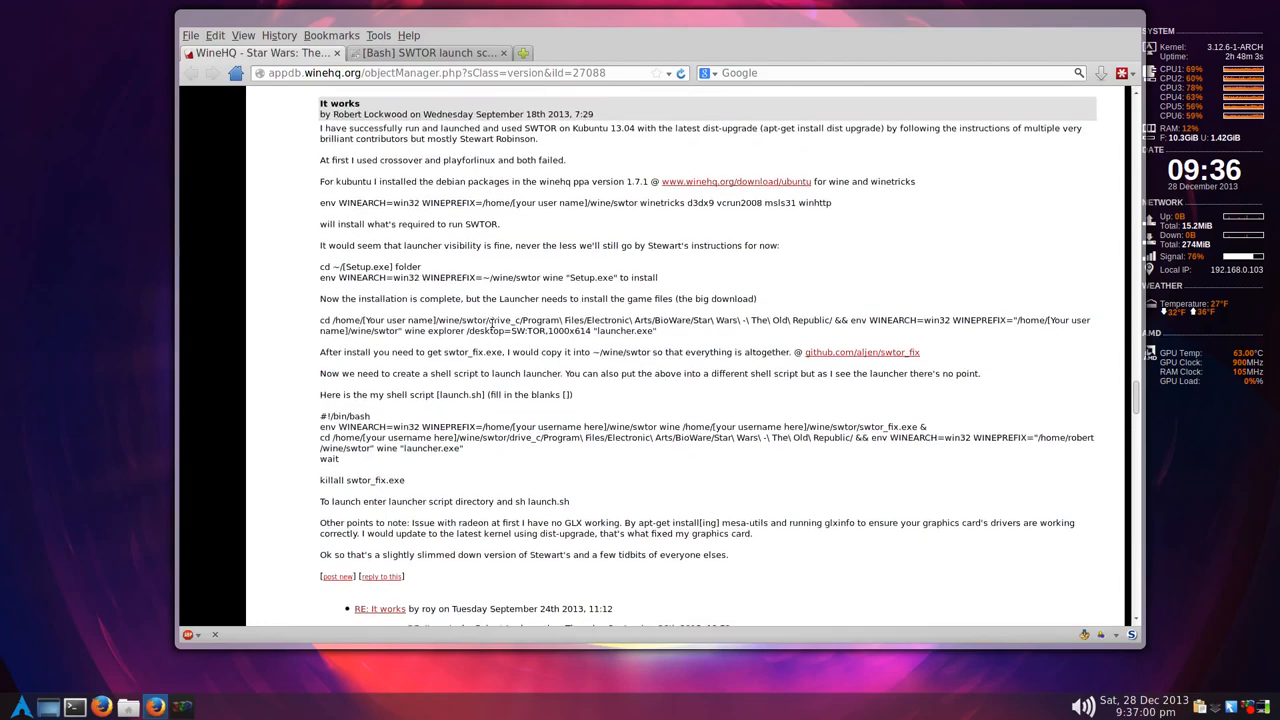
scroll(up, 3)
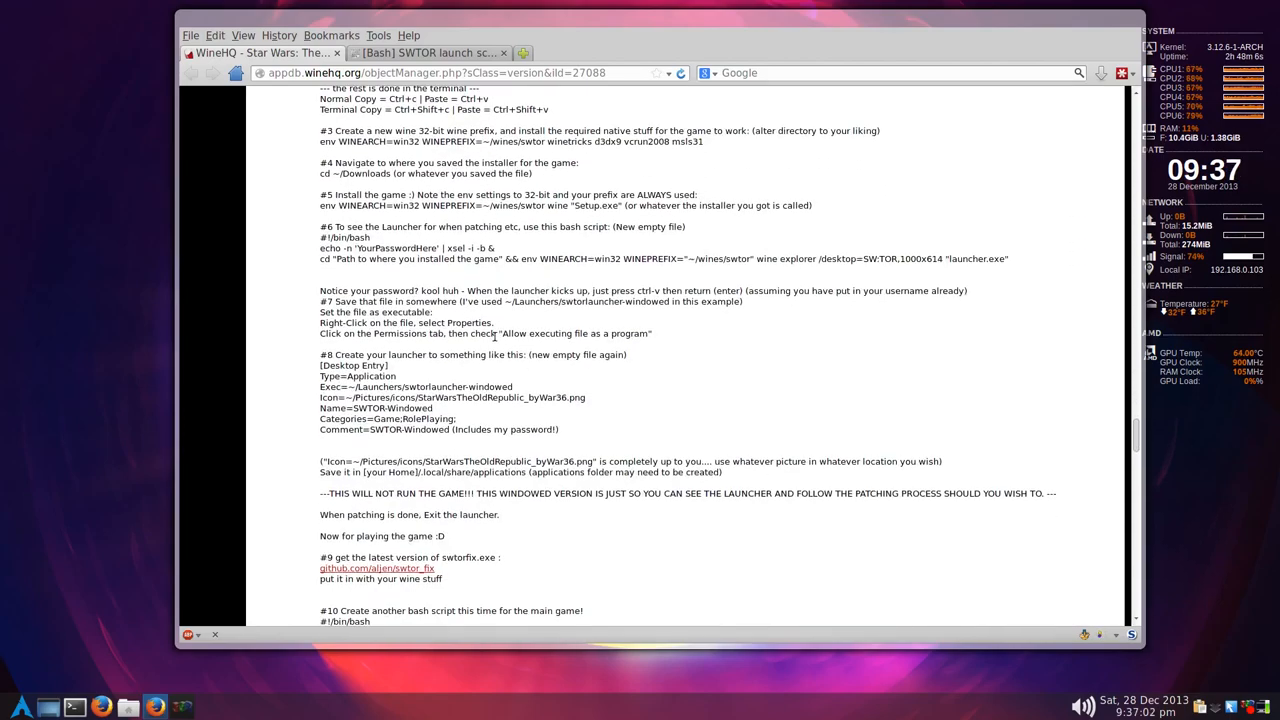
scroll(down, 3)
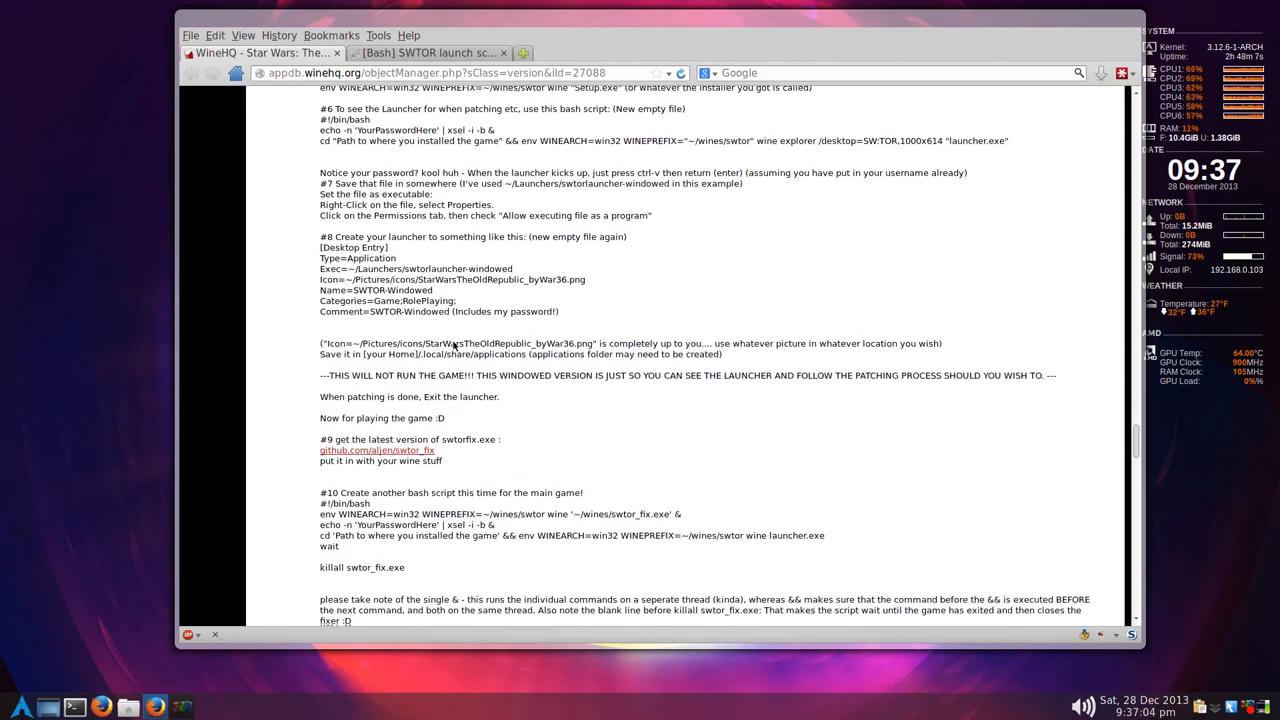
scroll(down, 3)
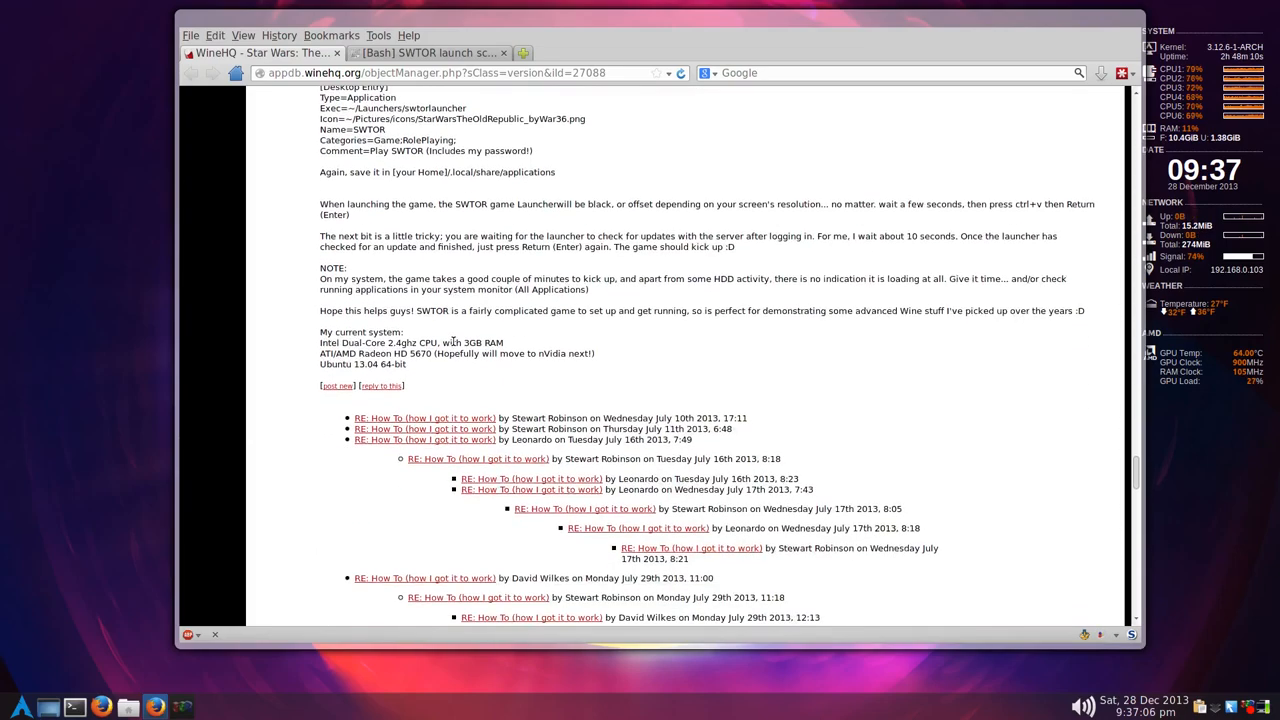
click(430, 52)
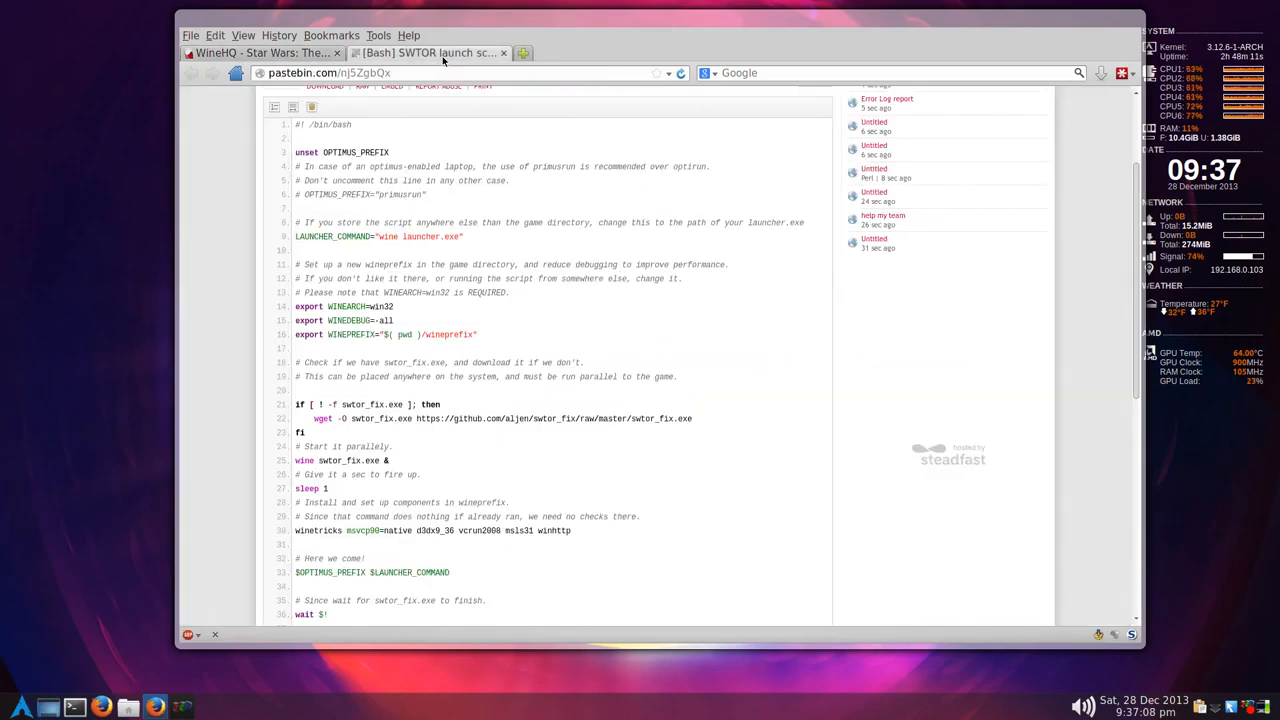
mouse_move(503, 192)
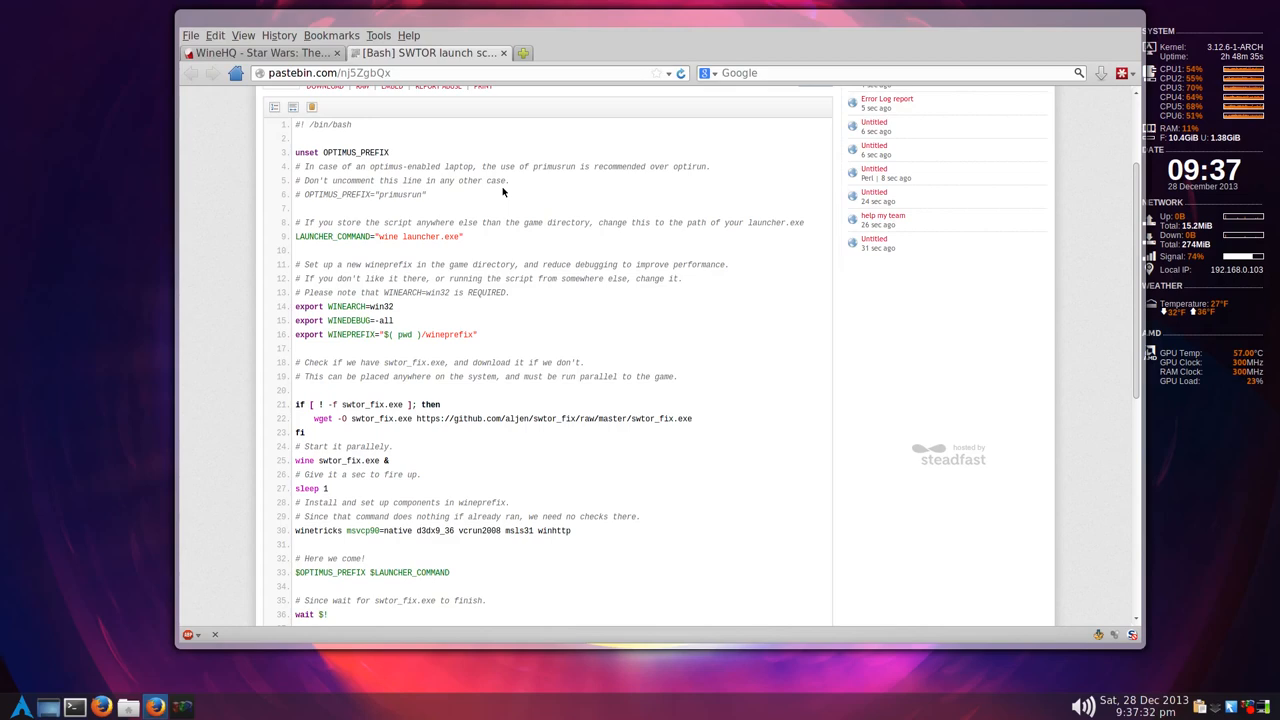
- Return to the WineHQ tab and move the Firefox window to another workspace
click(260, 52)
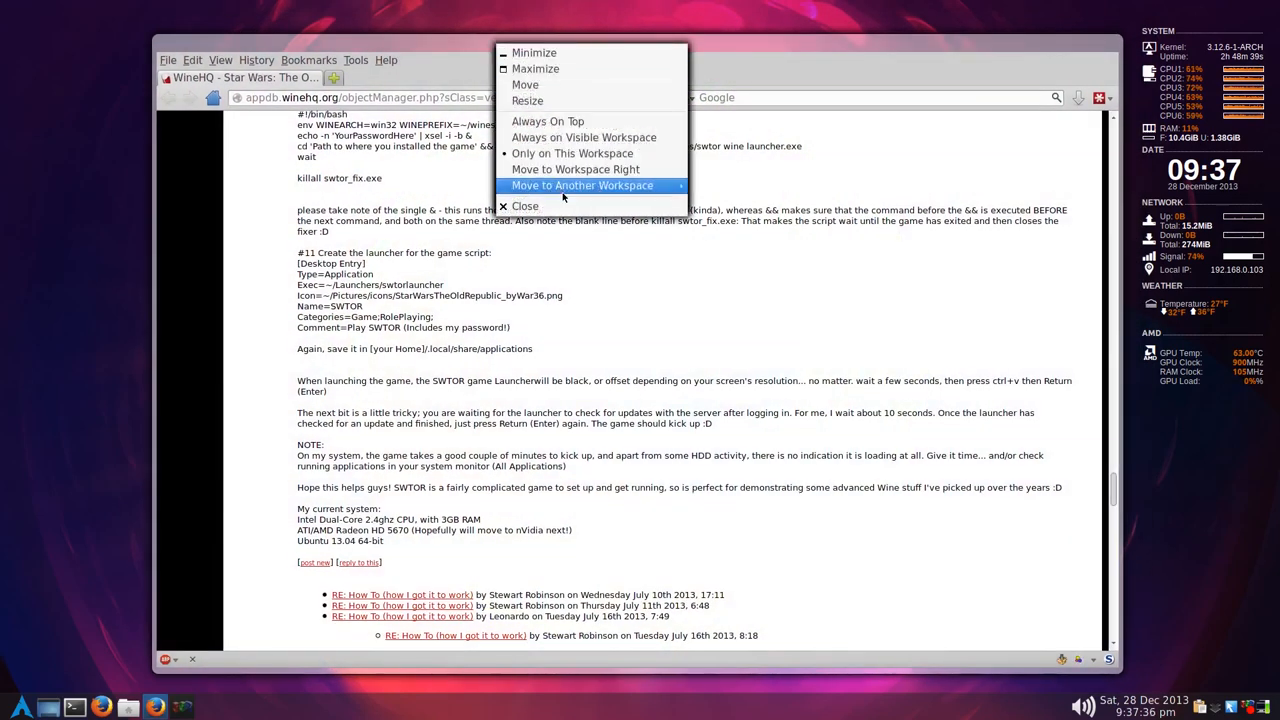
click(524, 206)
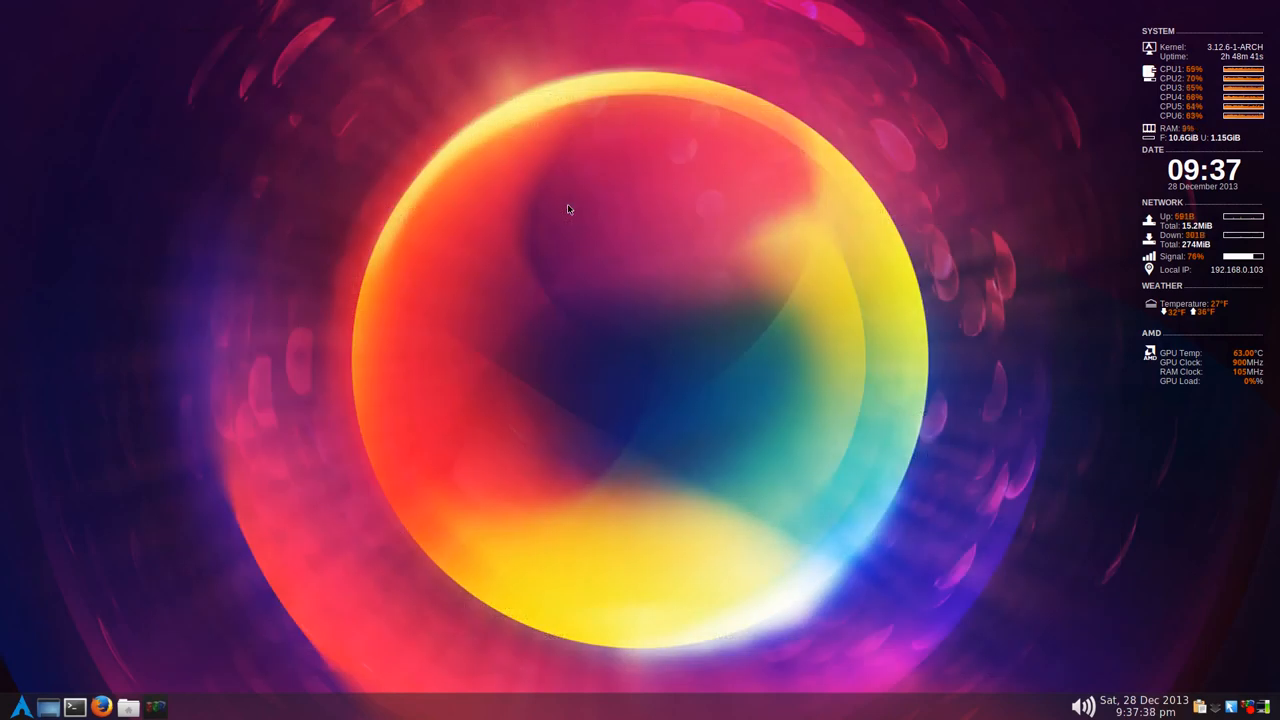